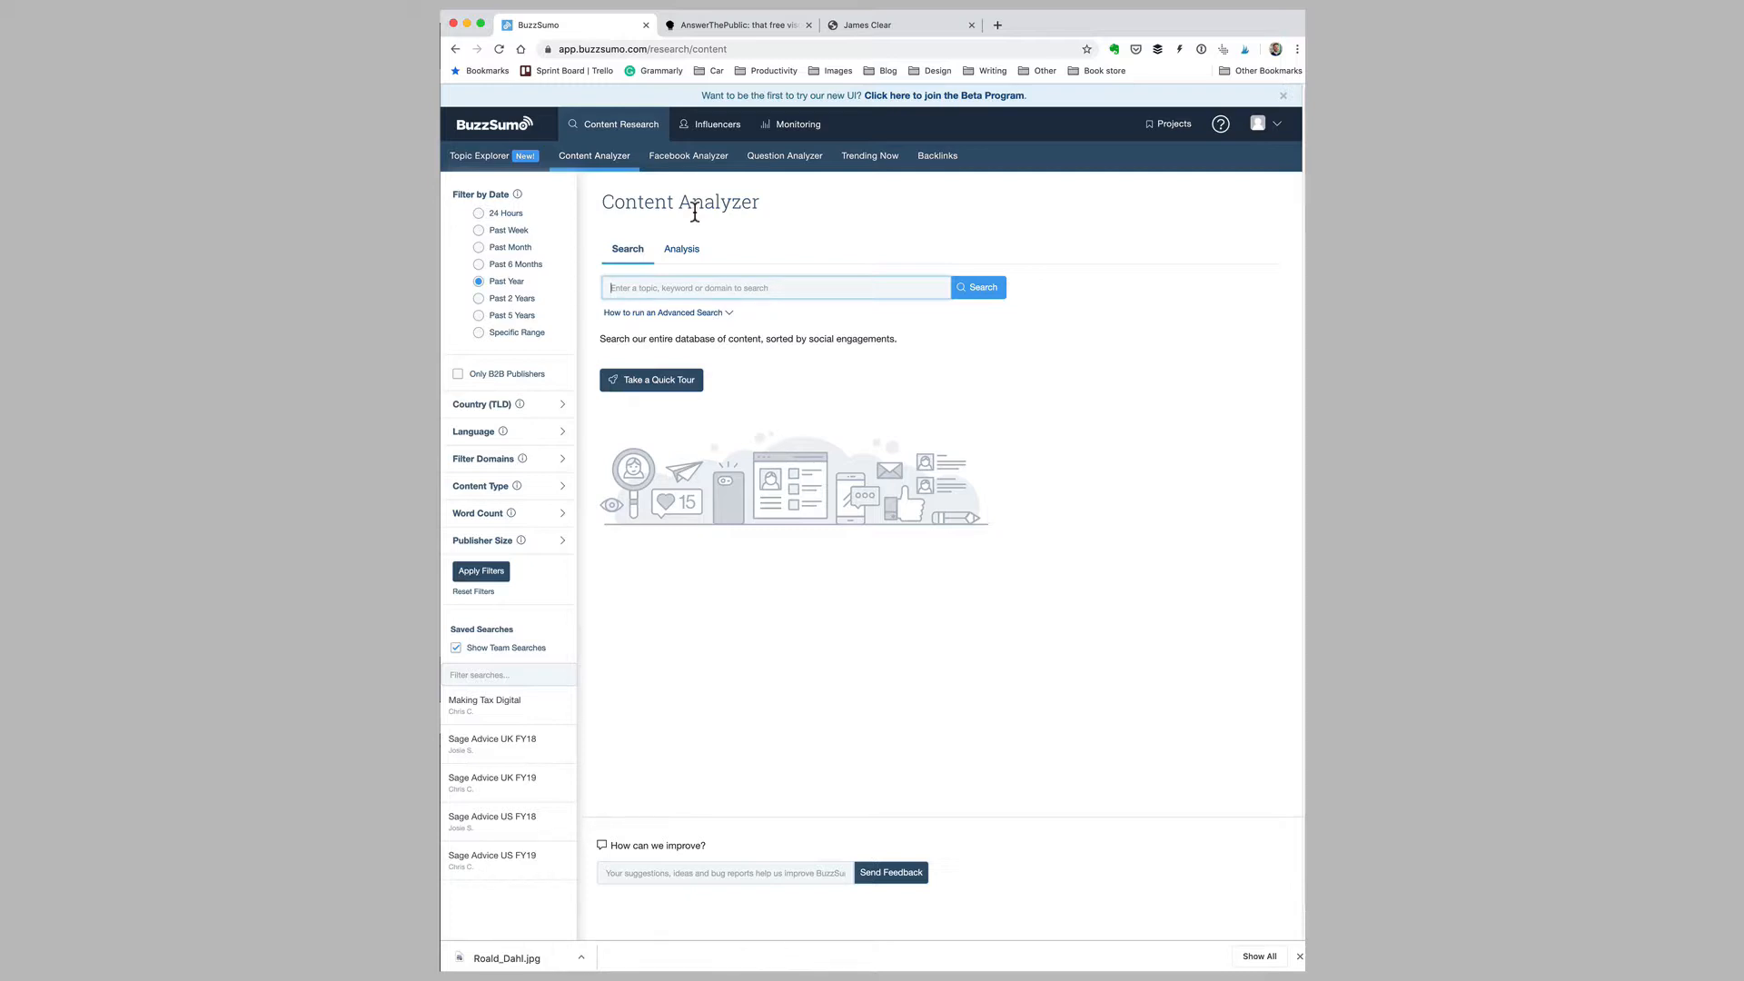
Search Content Analyzer for 'productivity tips' chosen from the autocomplete suggestions
text(pro)
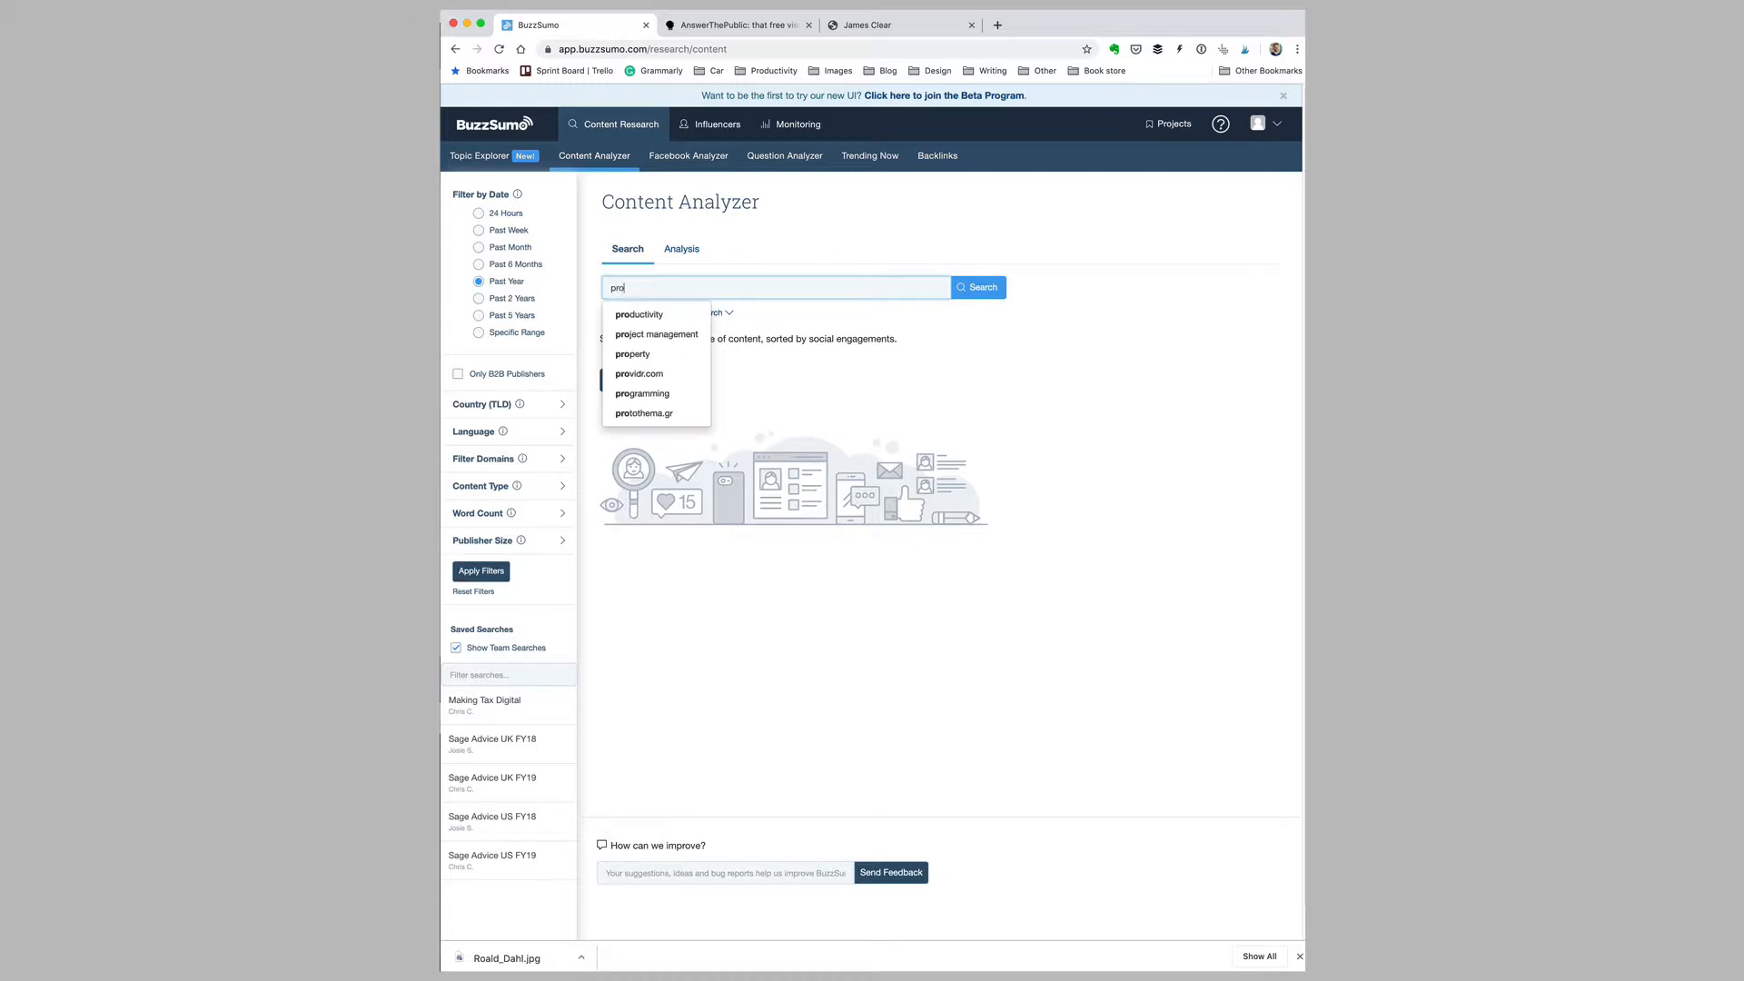
text(fu)
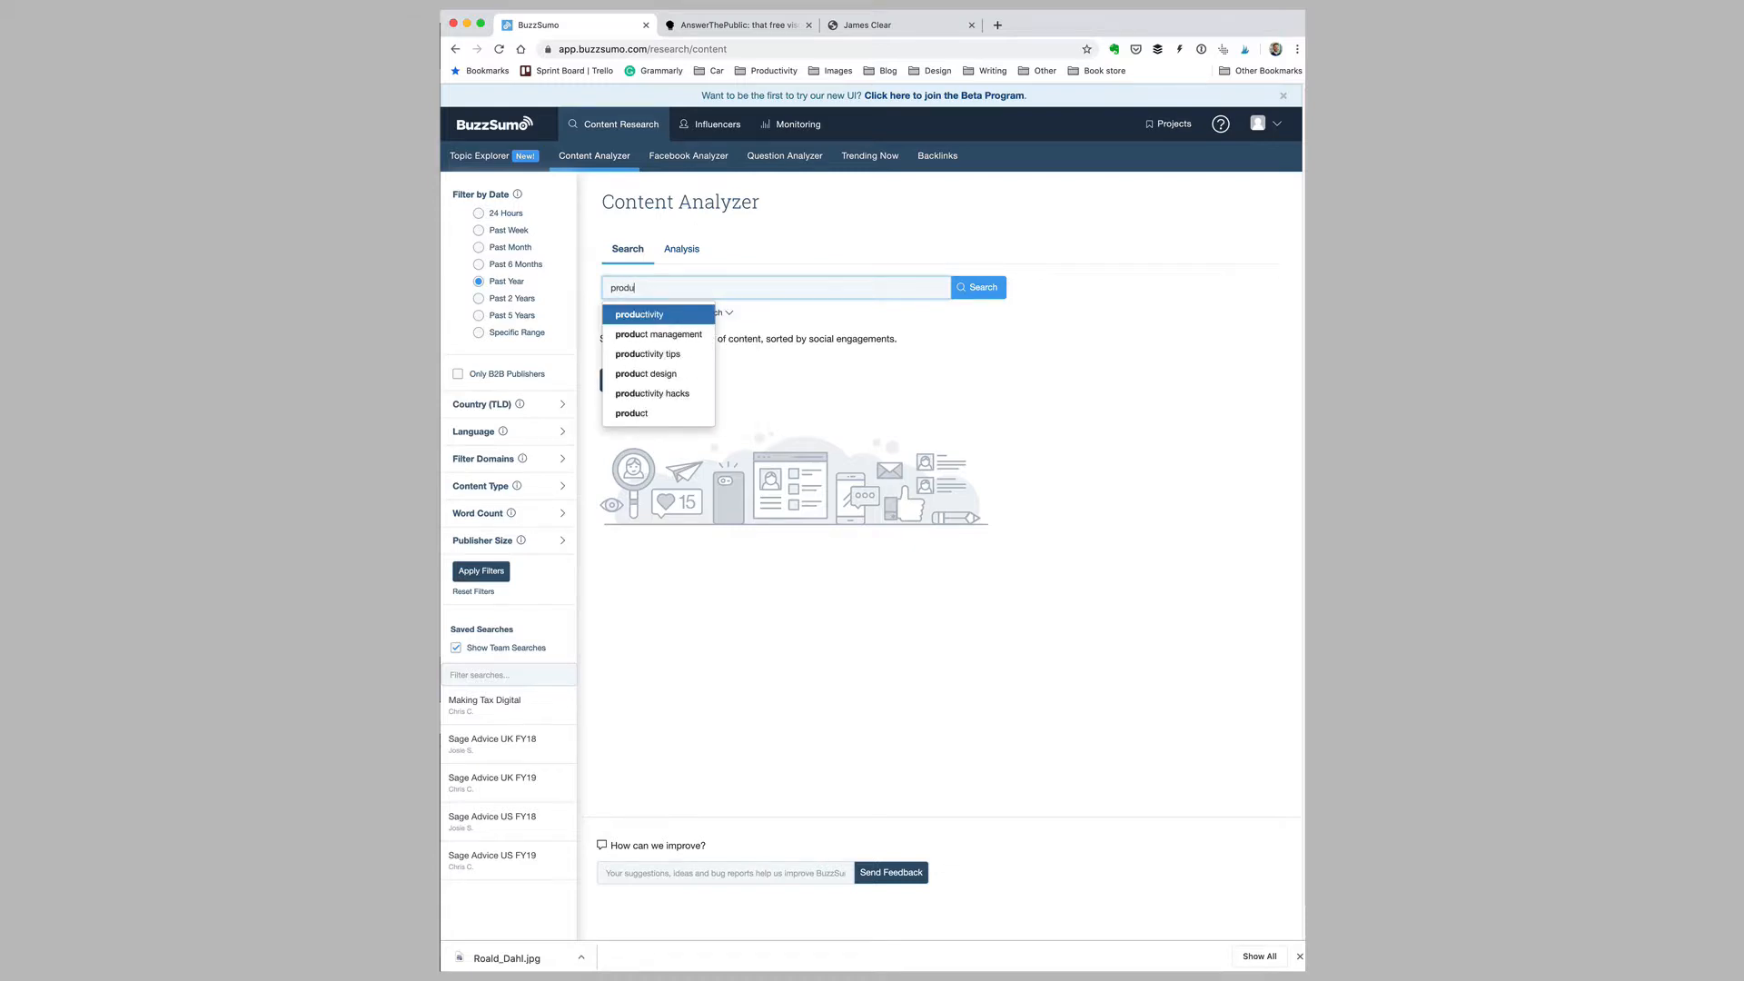
click(647, 354)
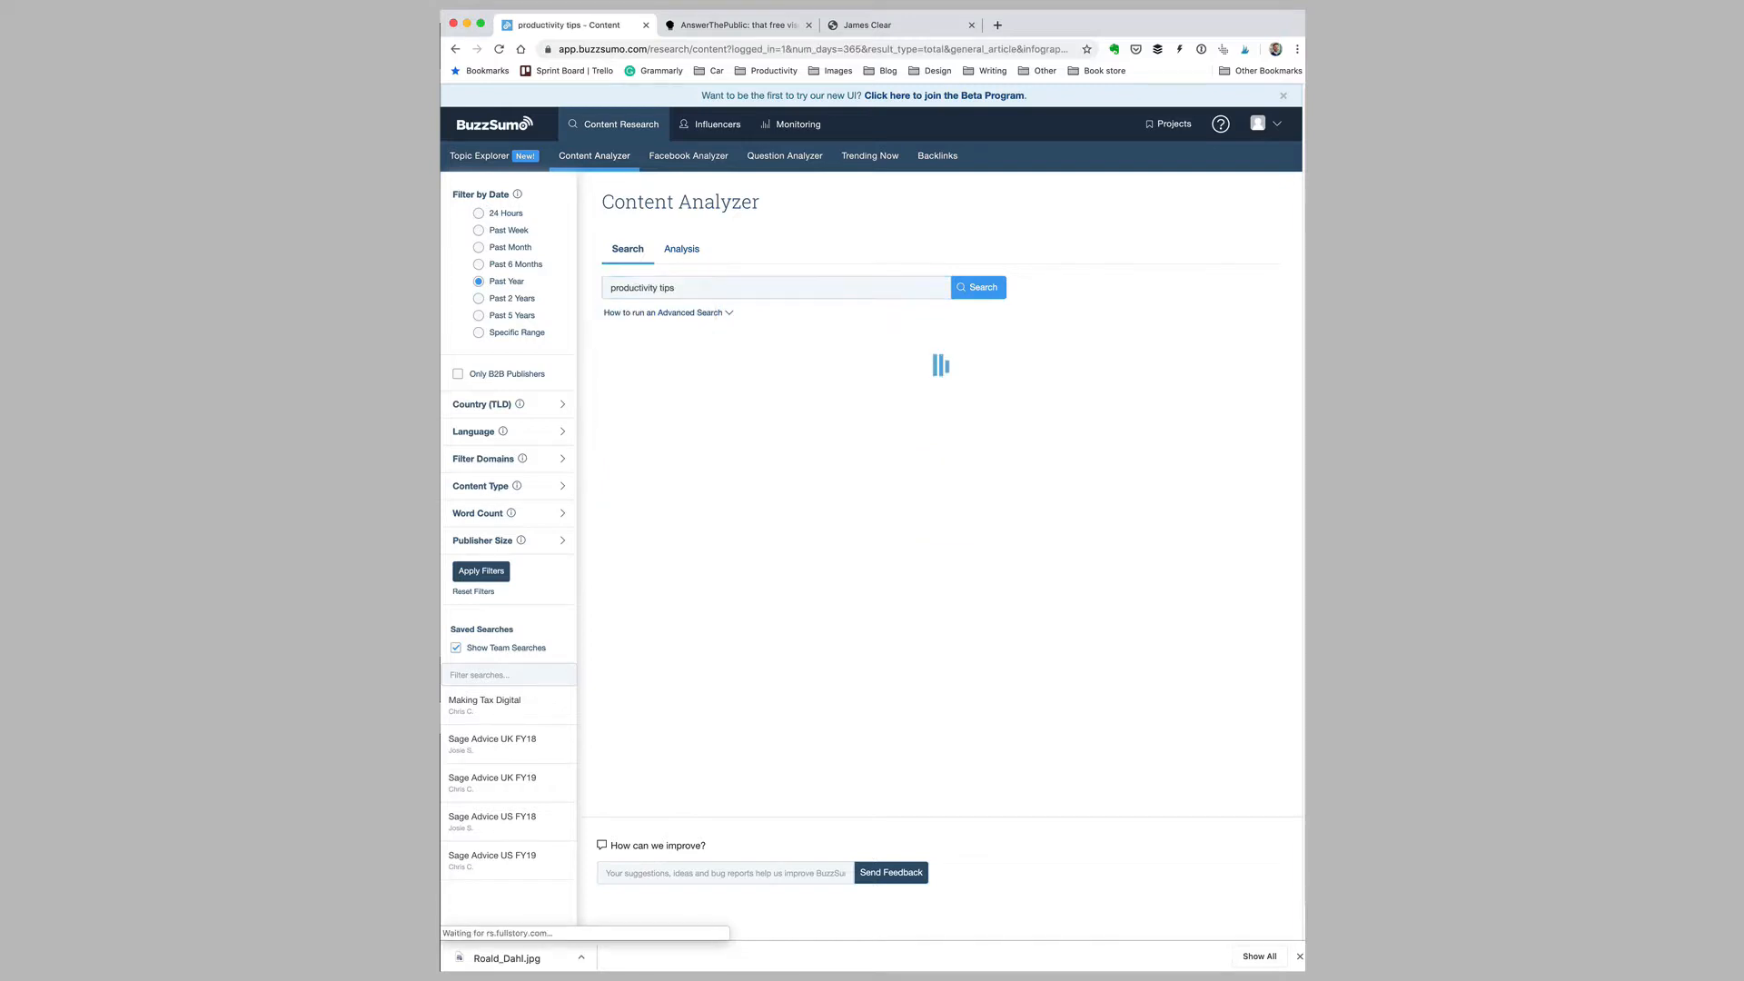
click(978, 287)
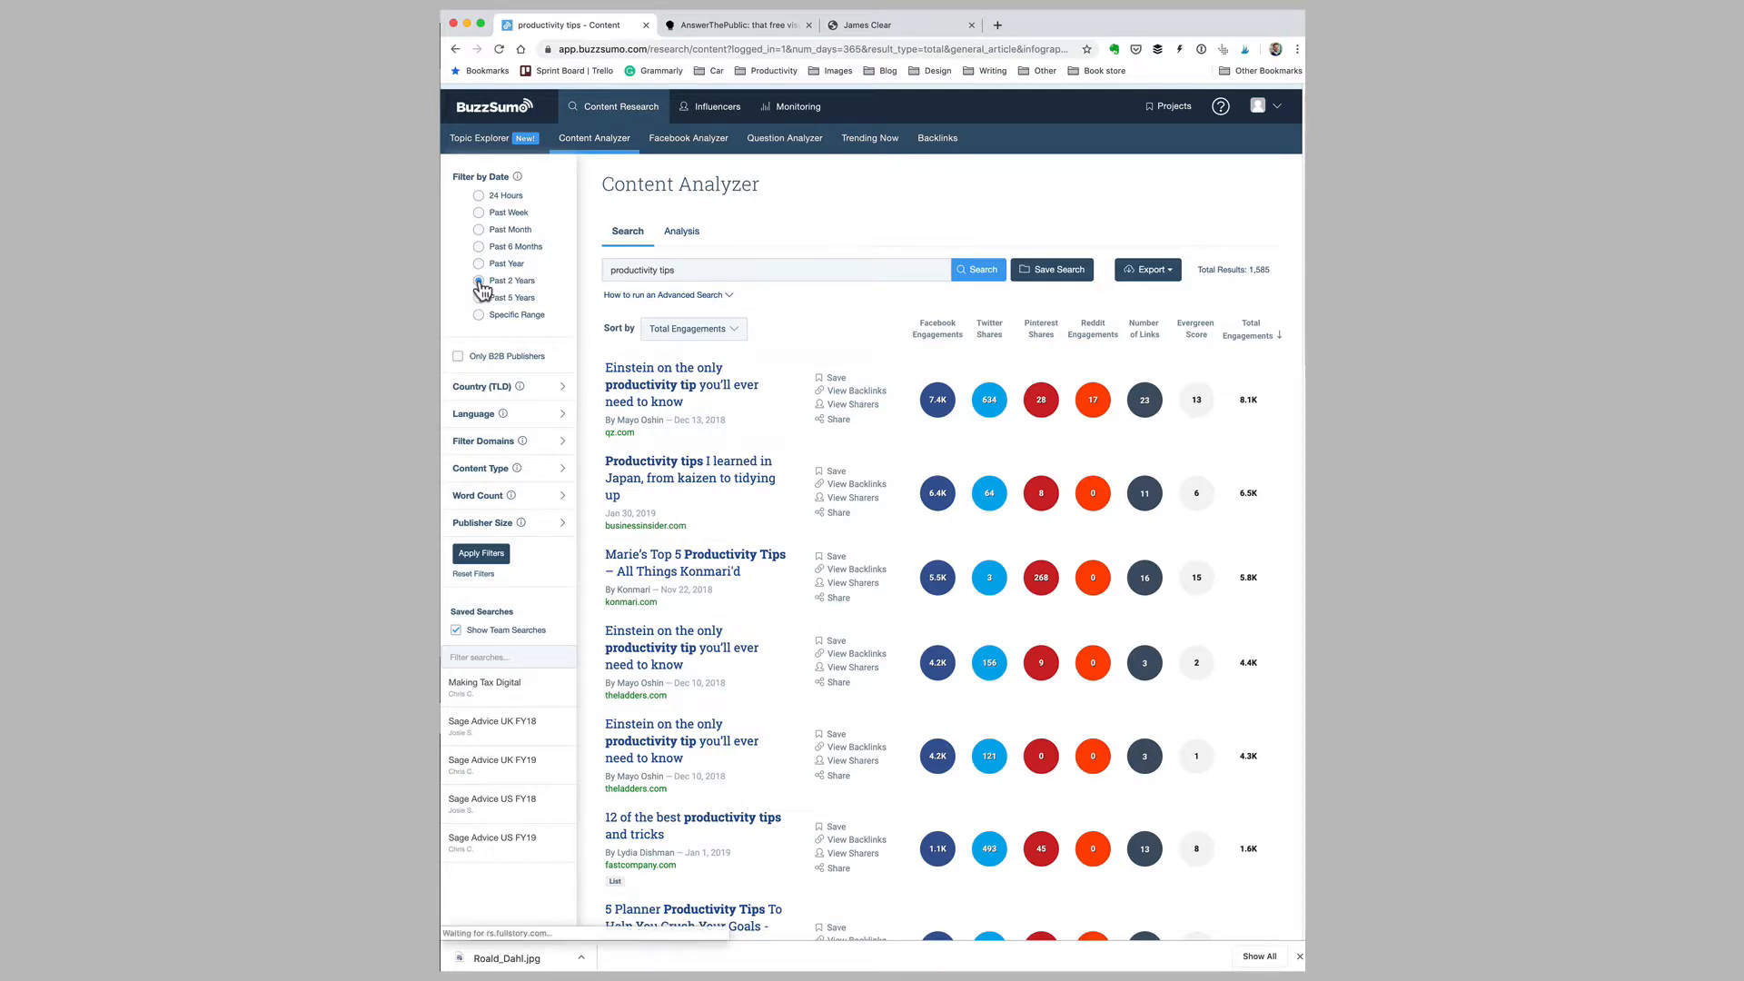
Apply the Past 2 Years filter and open the top Einstein productivity tip article in a new tab
click(478, 280)
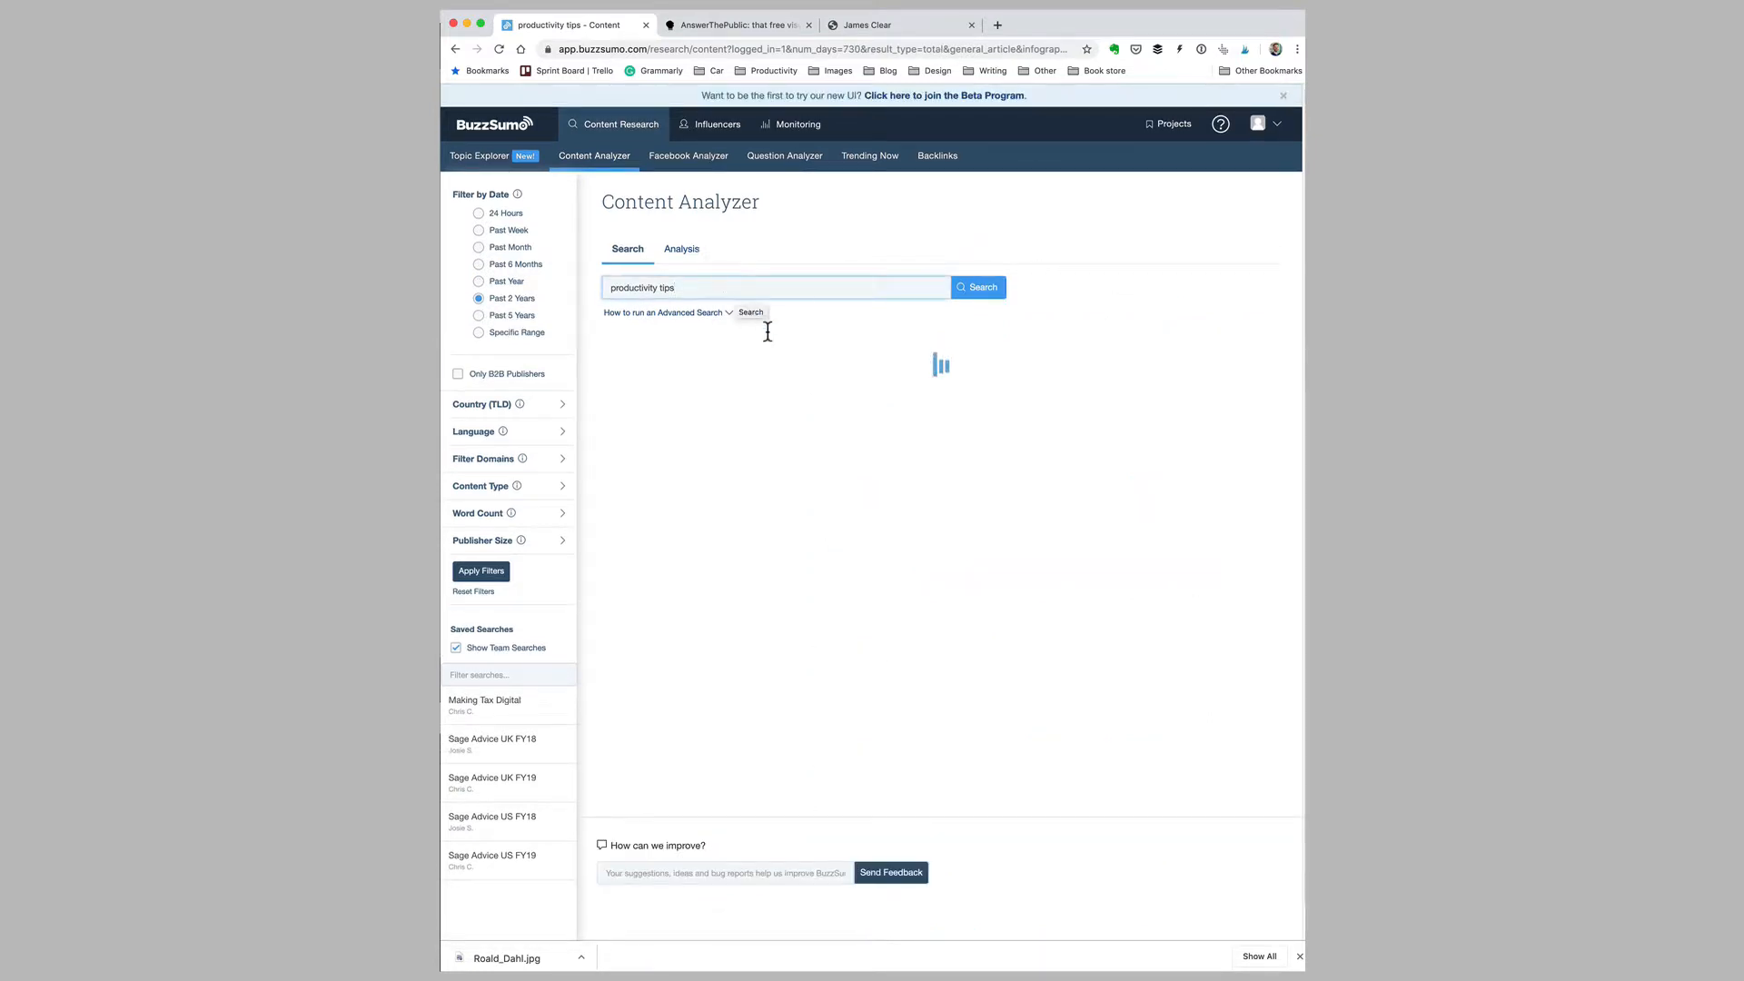
click(978, 287)
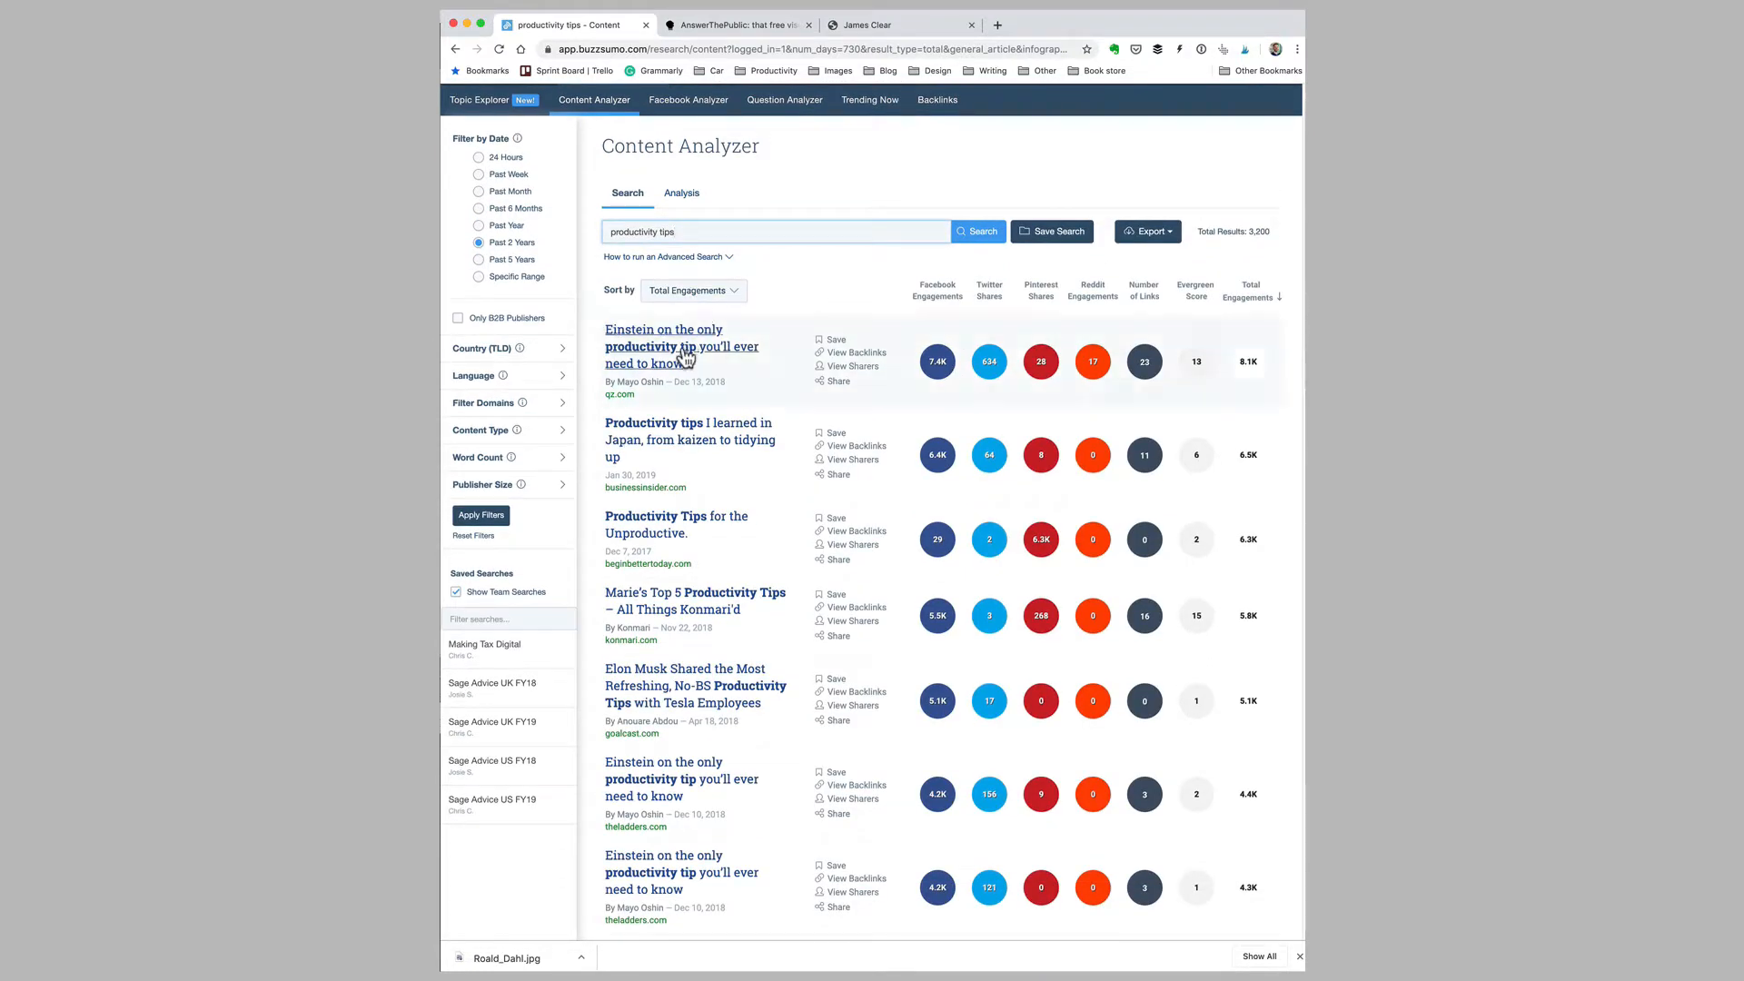
mouse_move(688, 440)
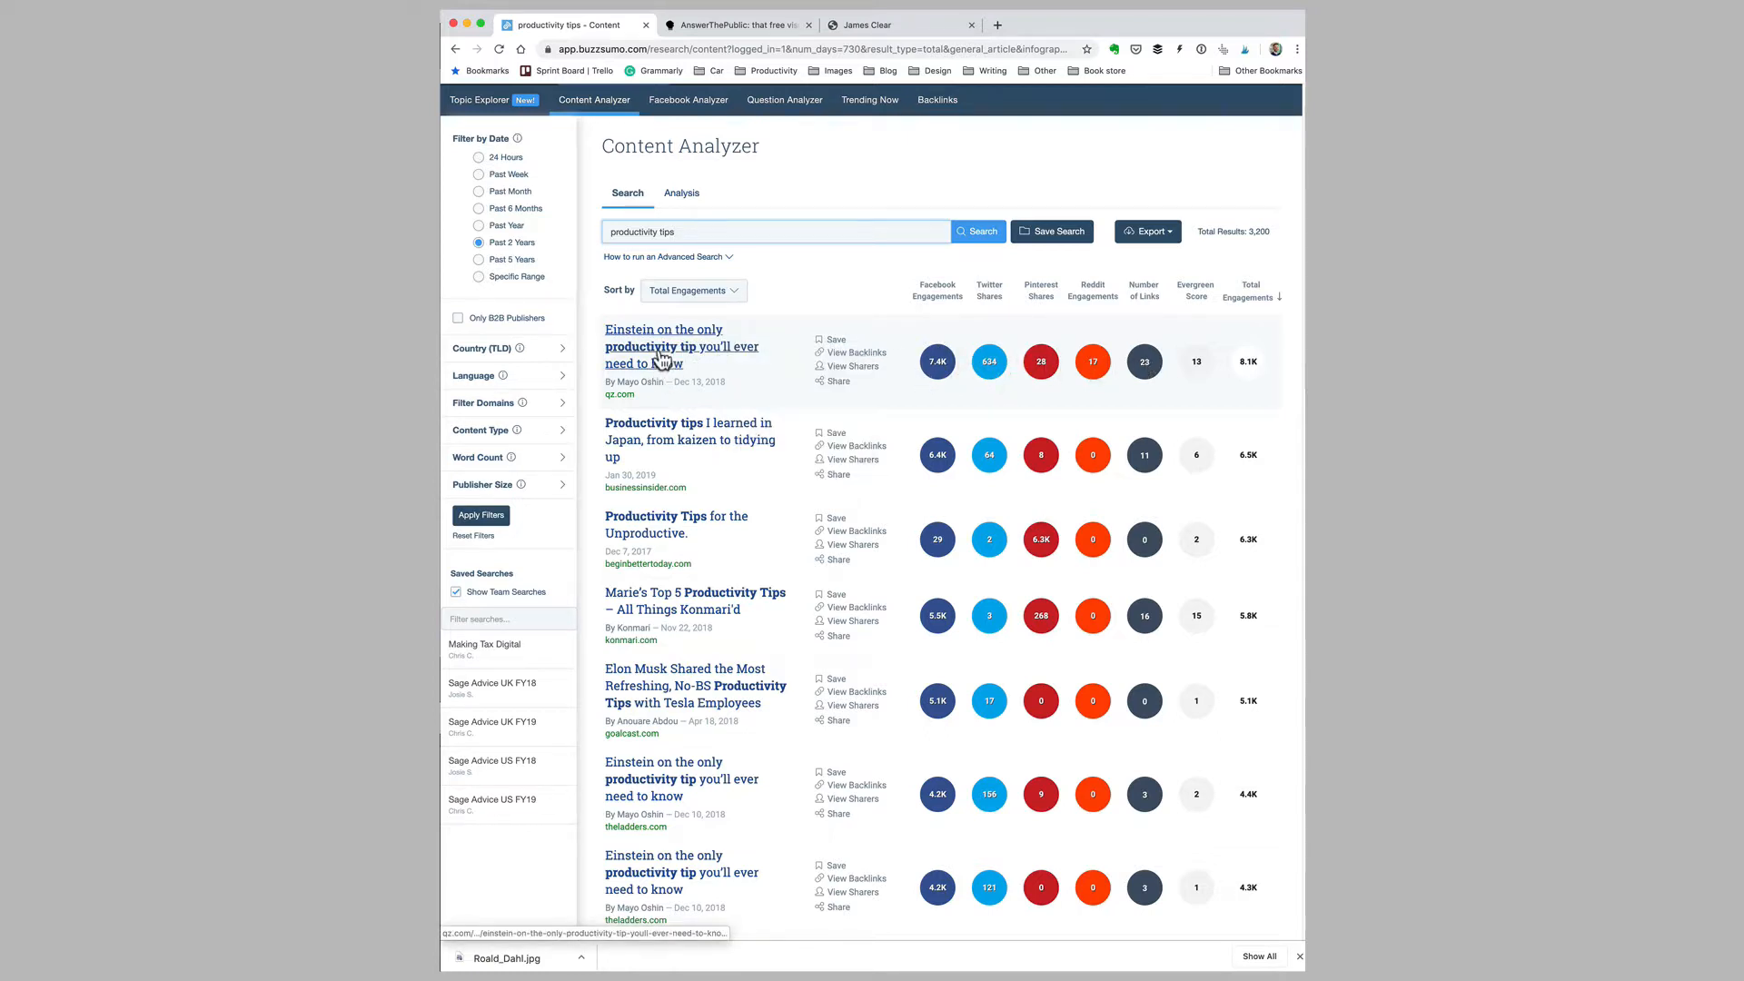
click(681, 345)
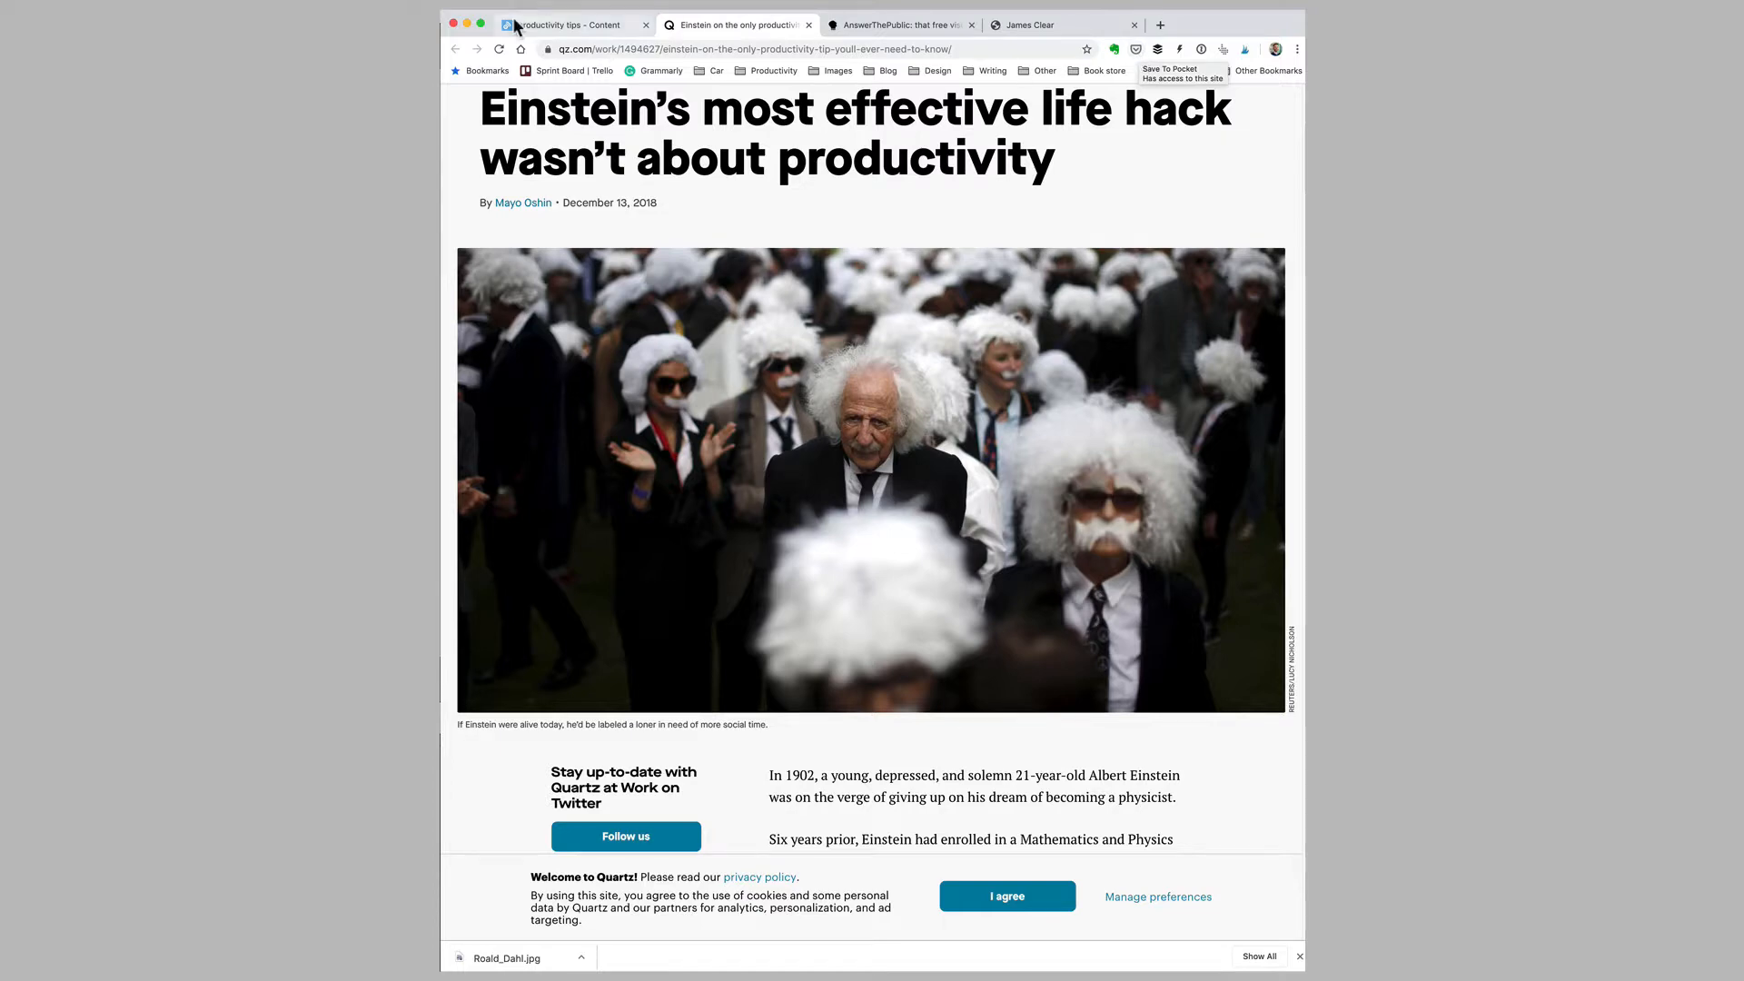
Return to the BuzzSumo results tab and scroll further down the article list
click(572, 23)
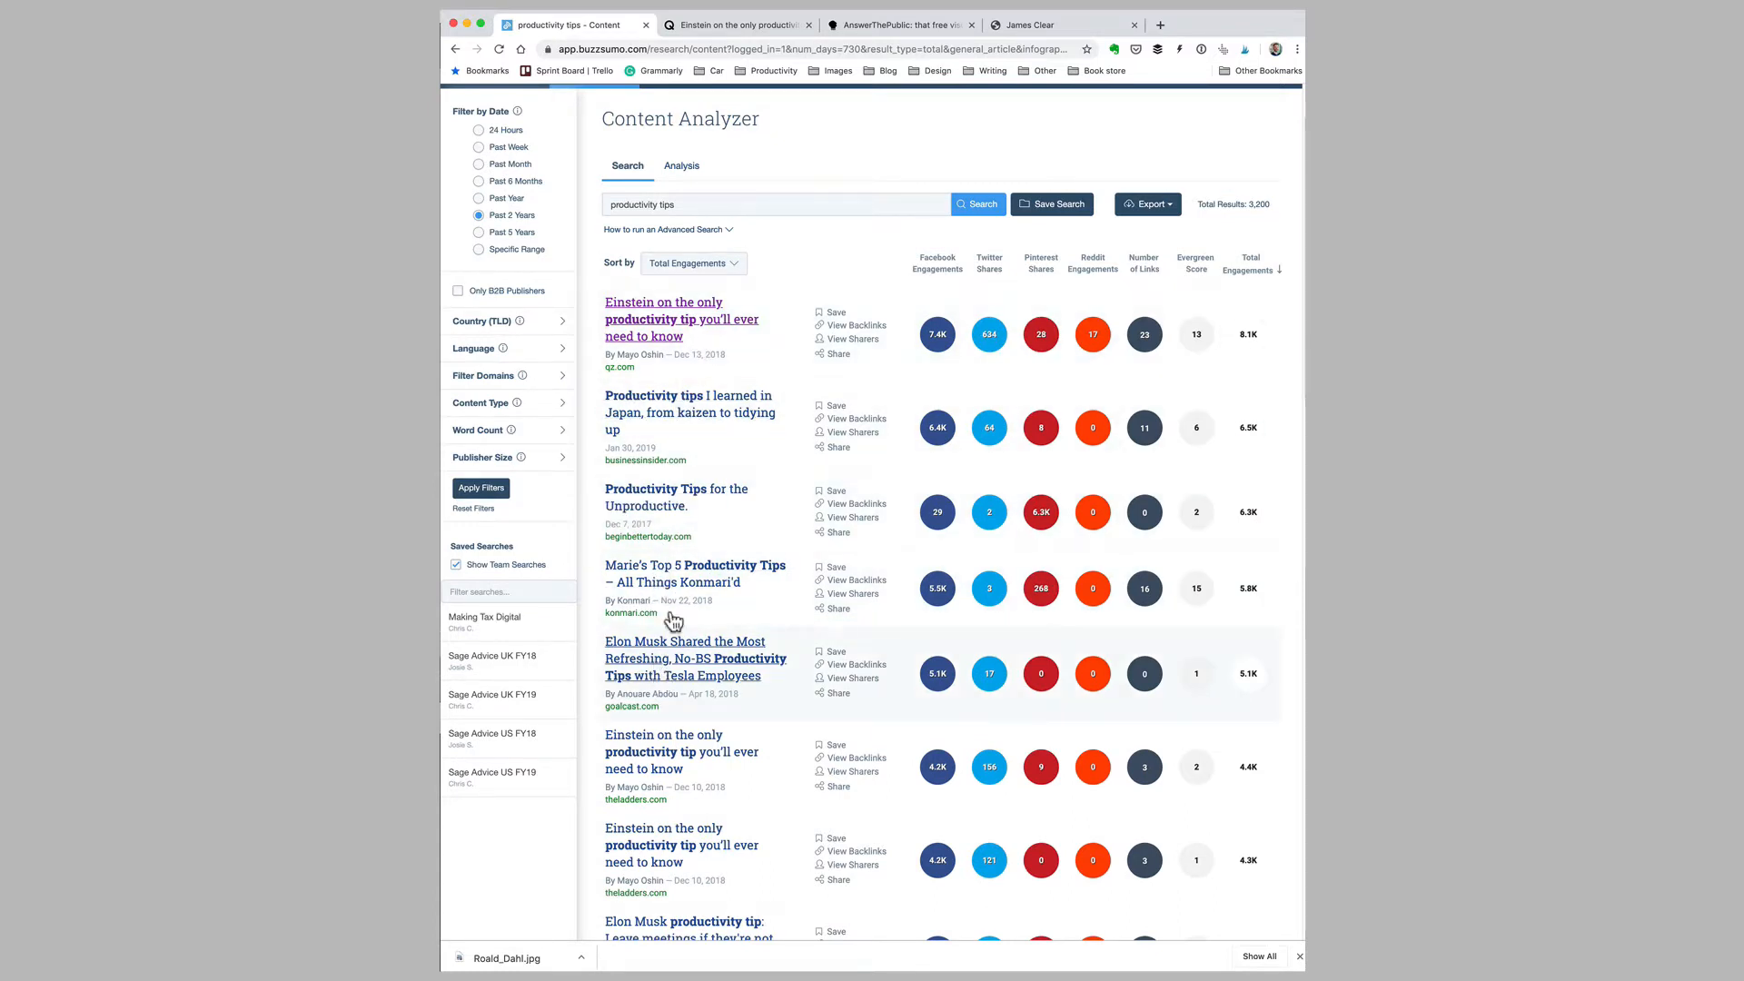
scroll(down, 3)
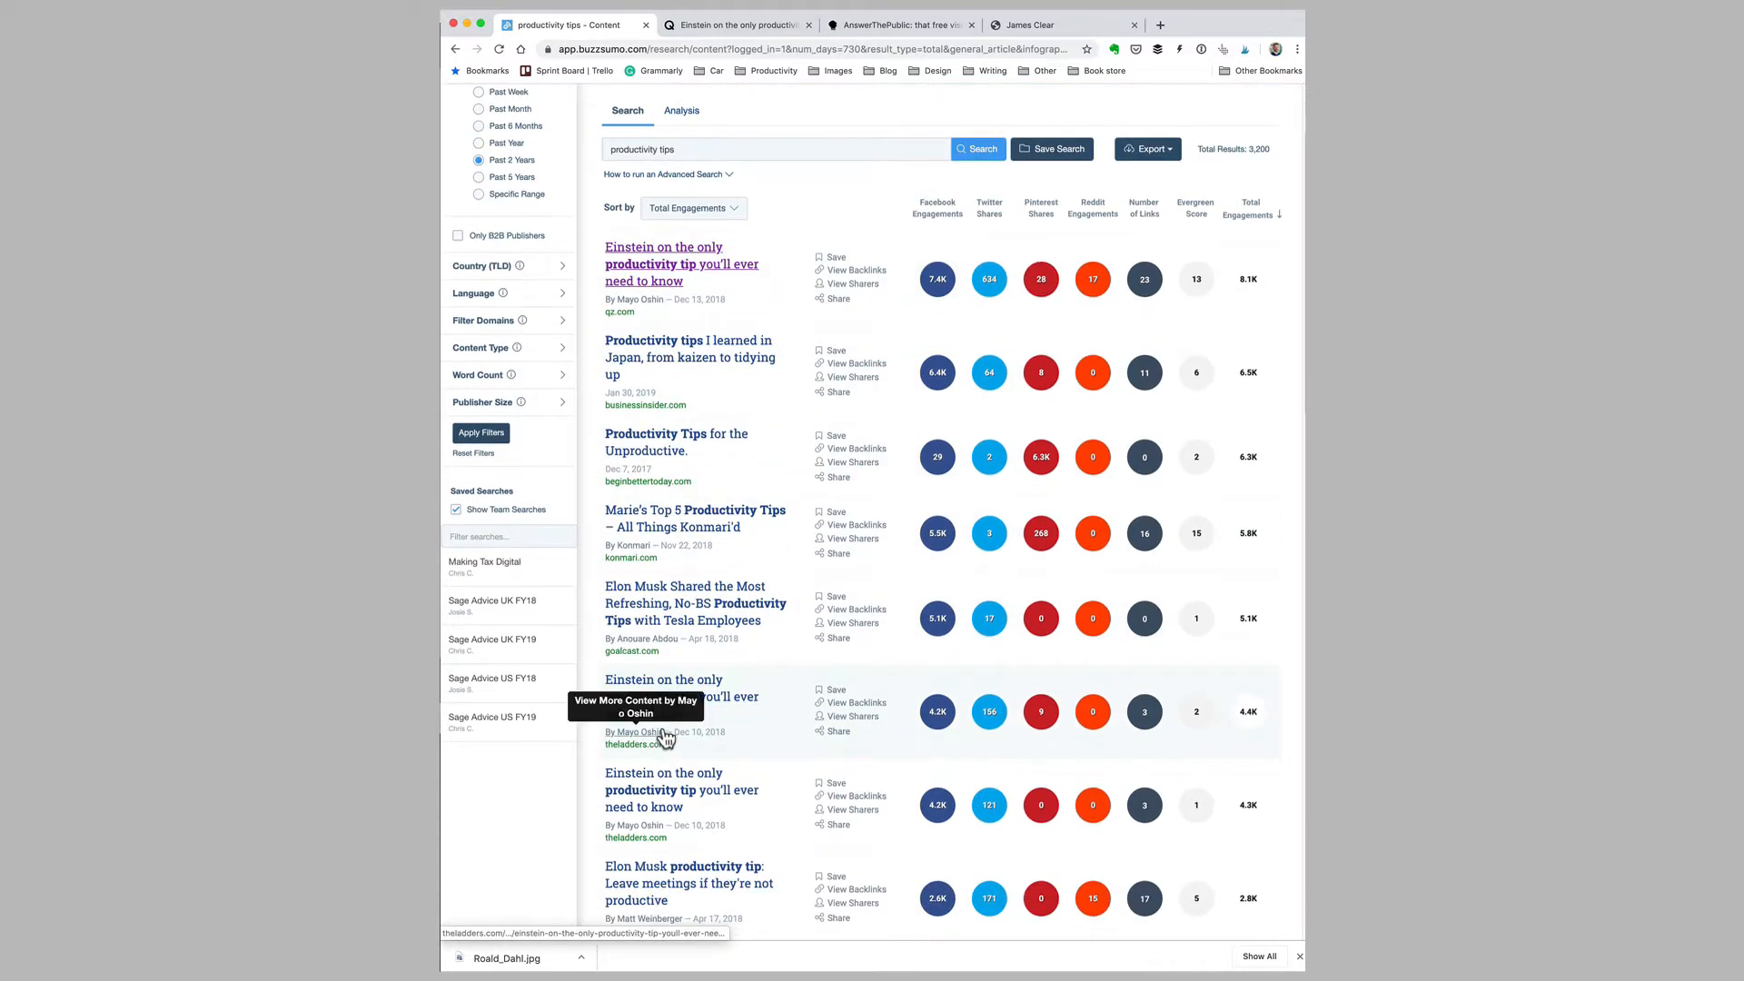
scroll(down, 3)
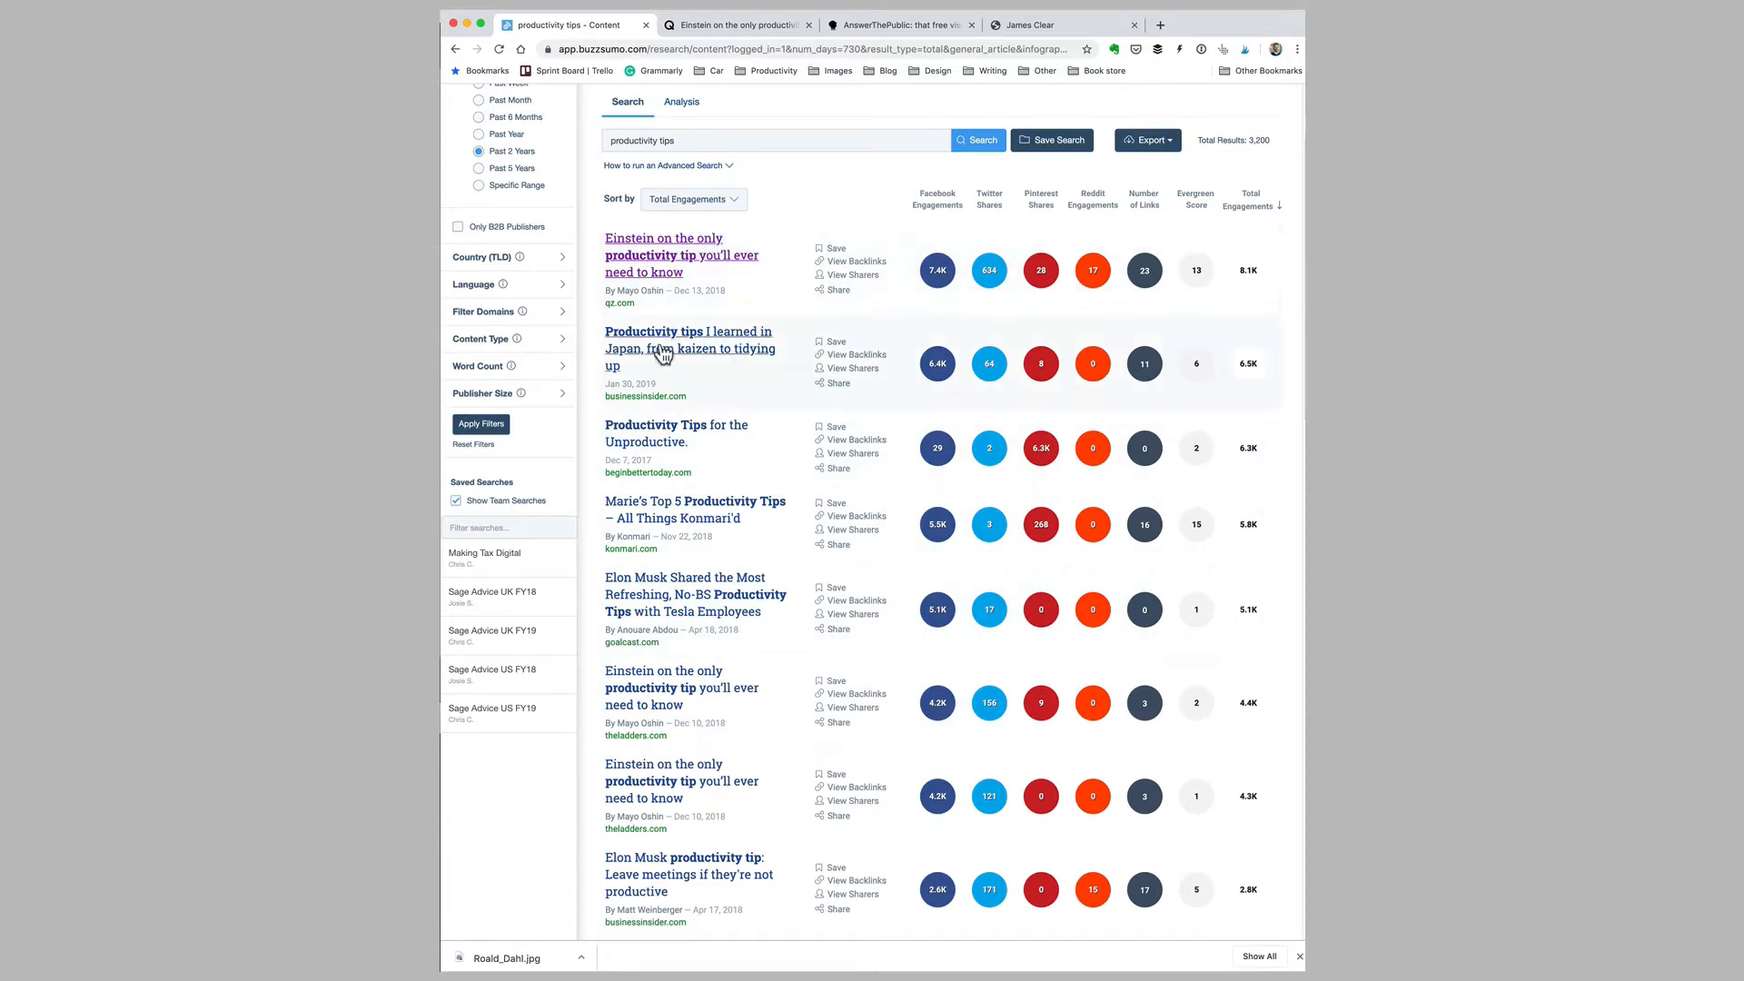
mouse_move(666, 614)
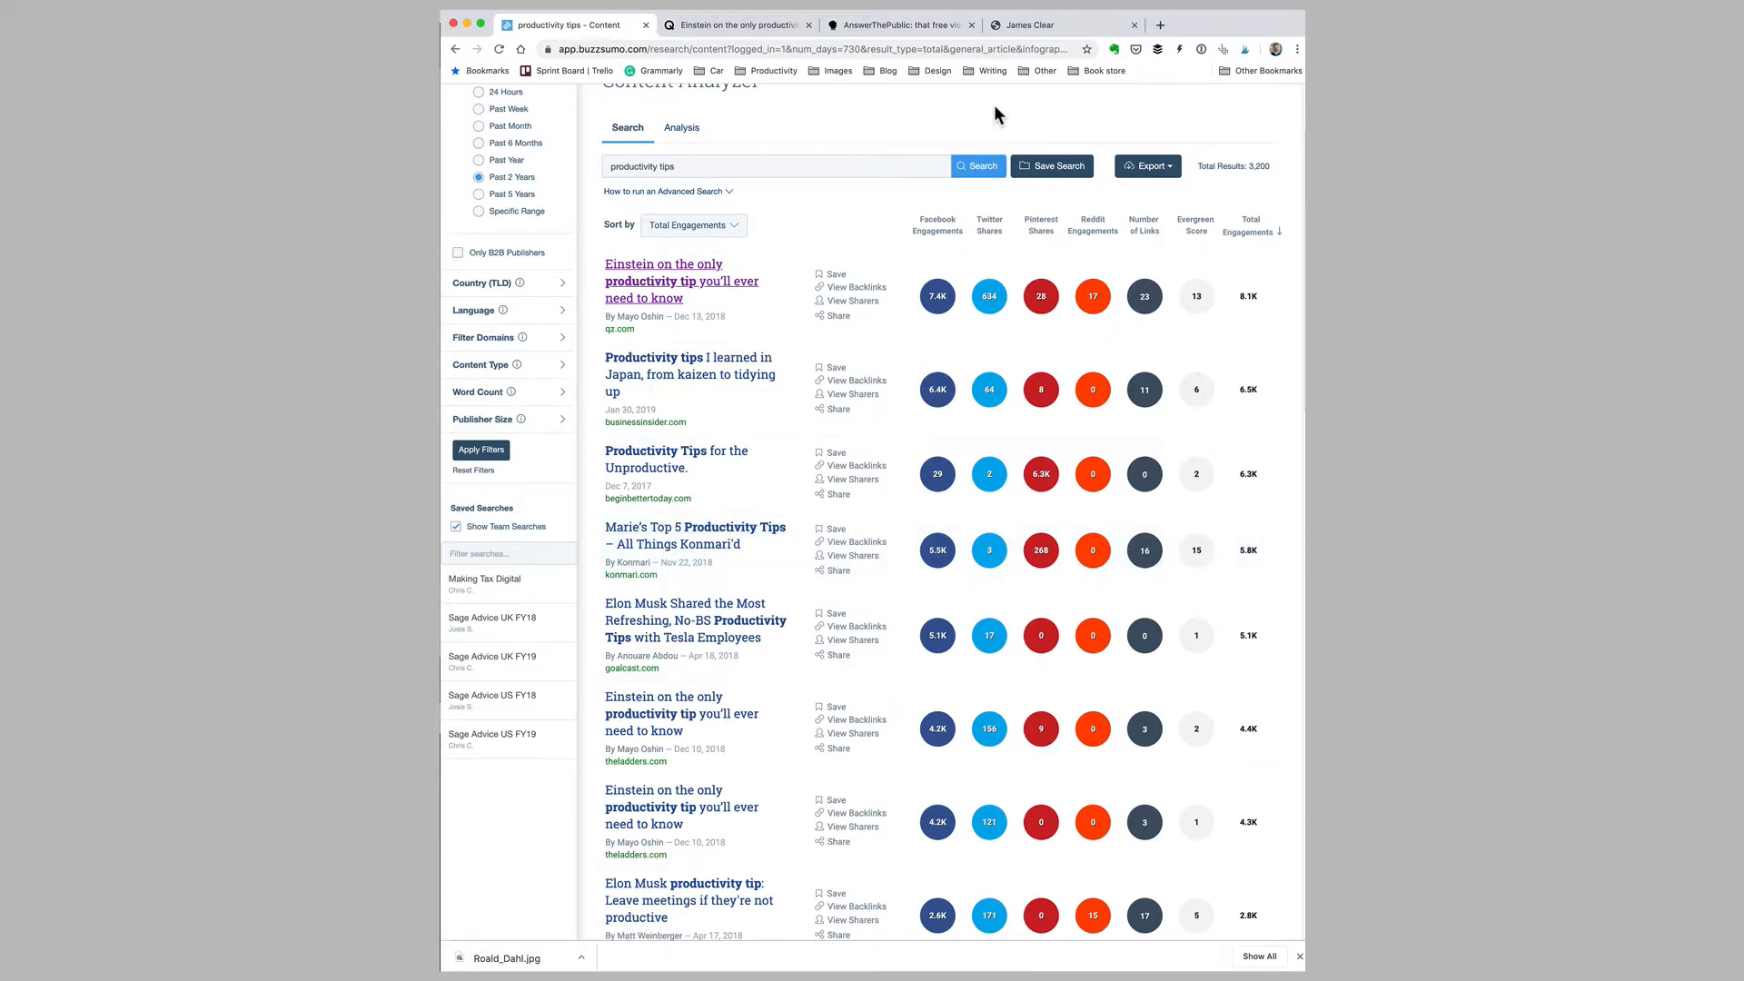
mouse_move(1046, 68)
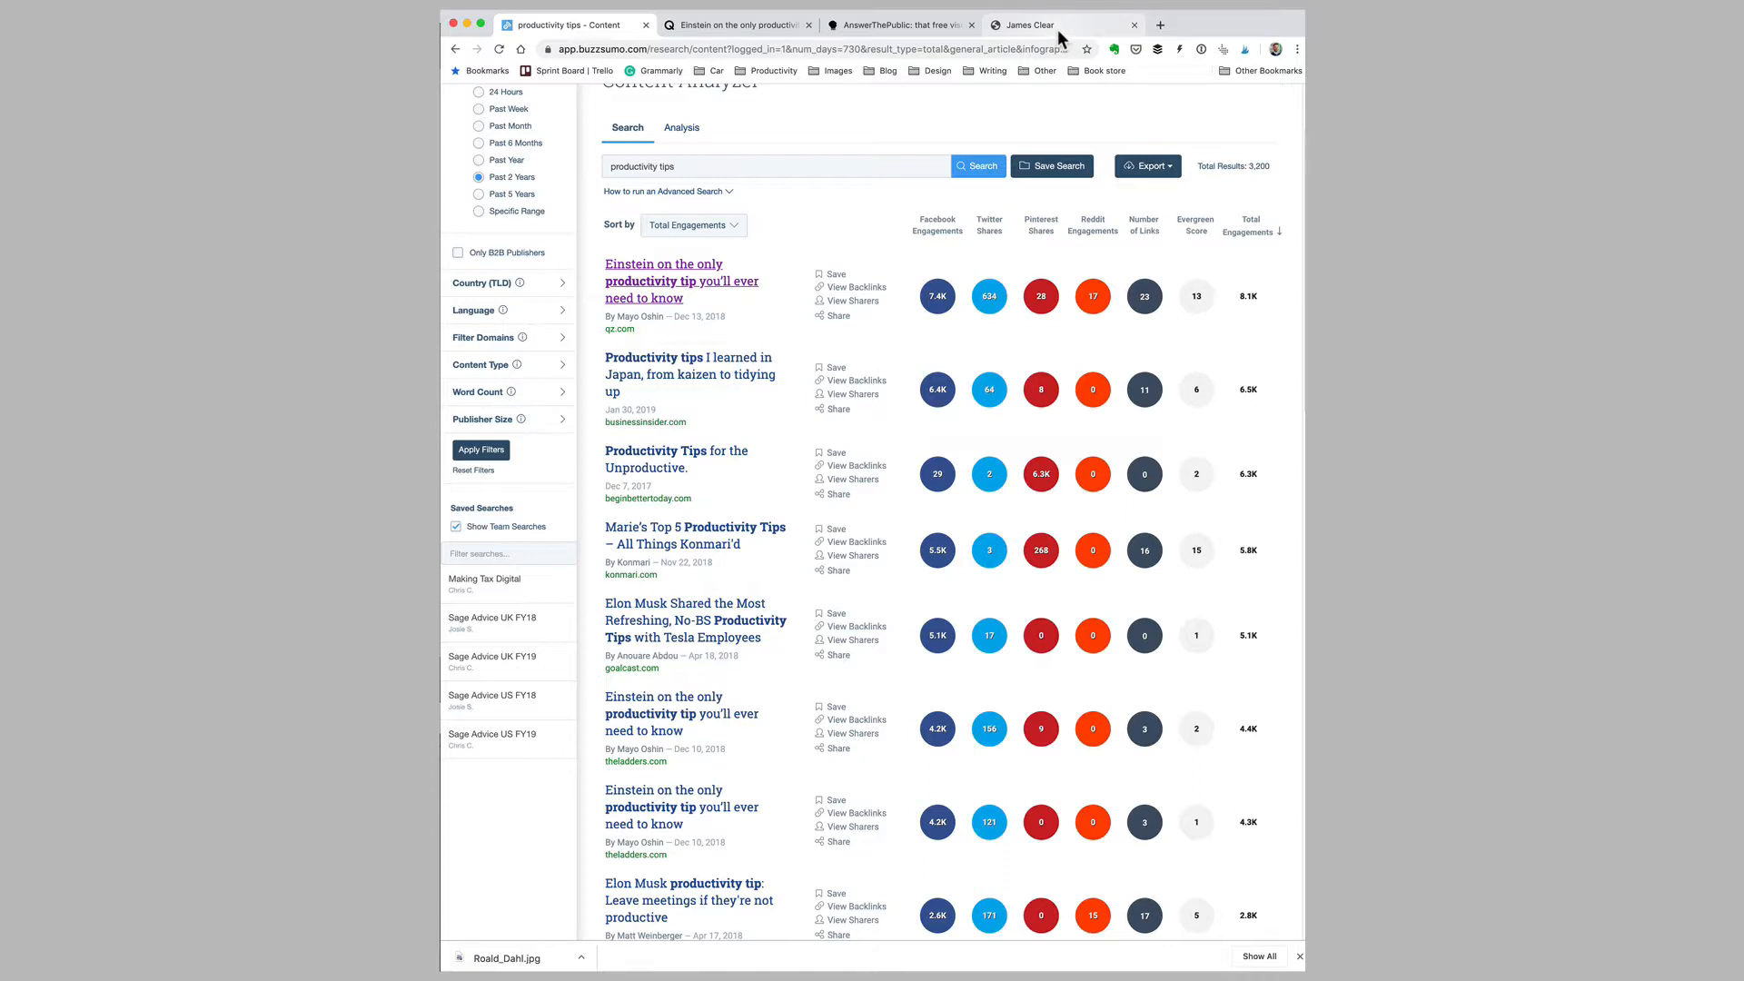
click(1024, 24)
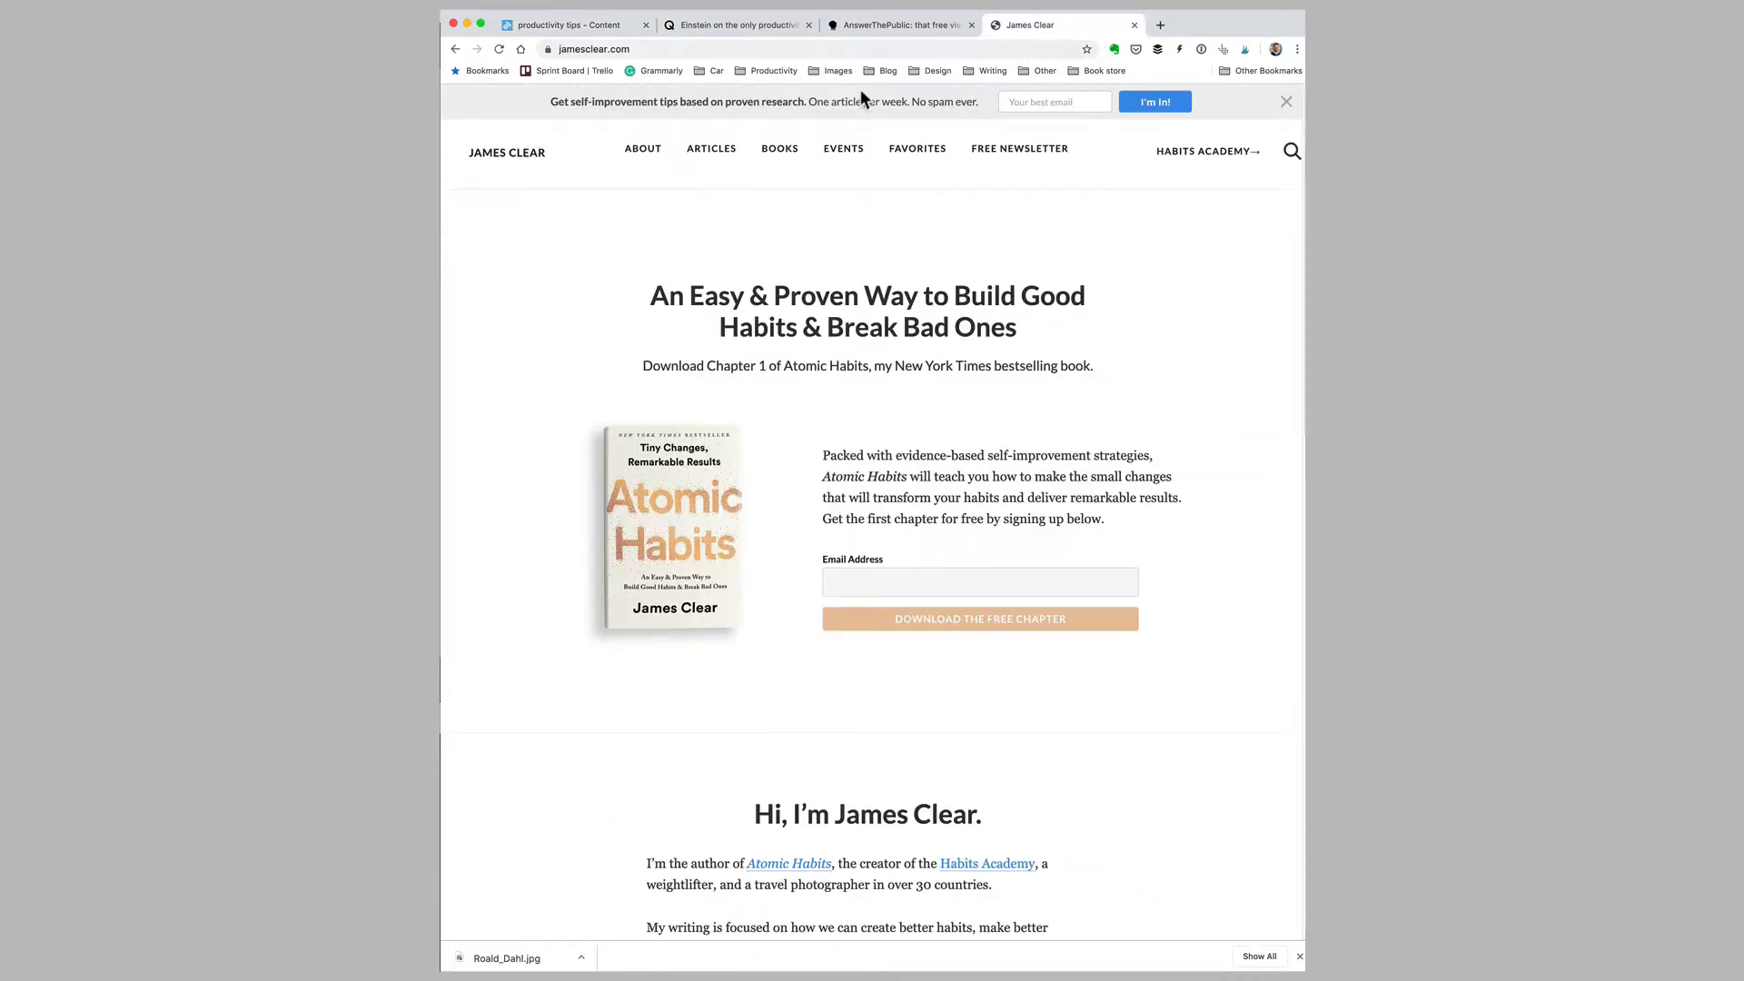
mouse_move(651, 167)
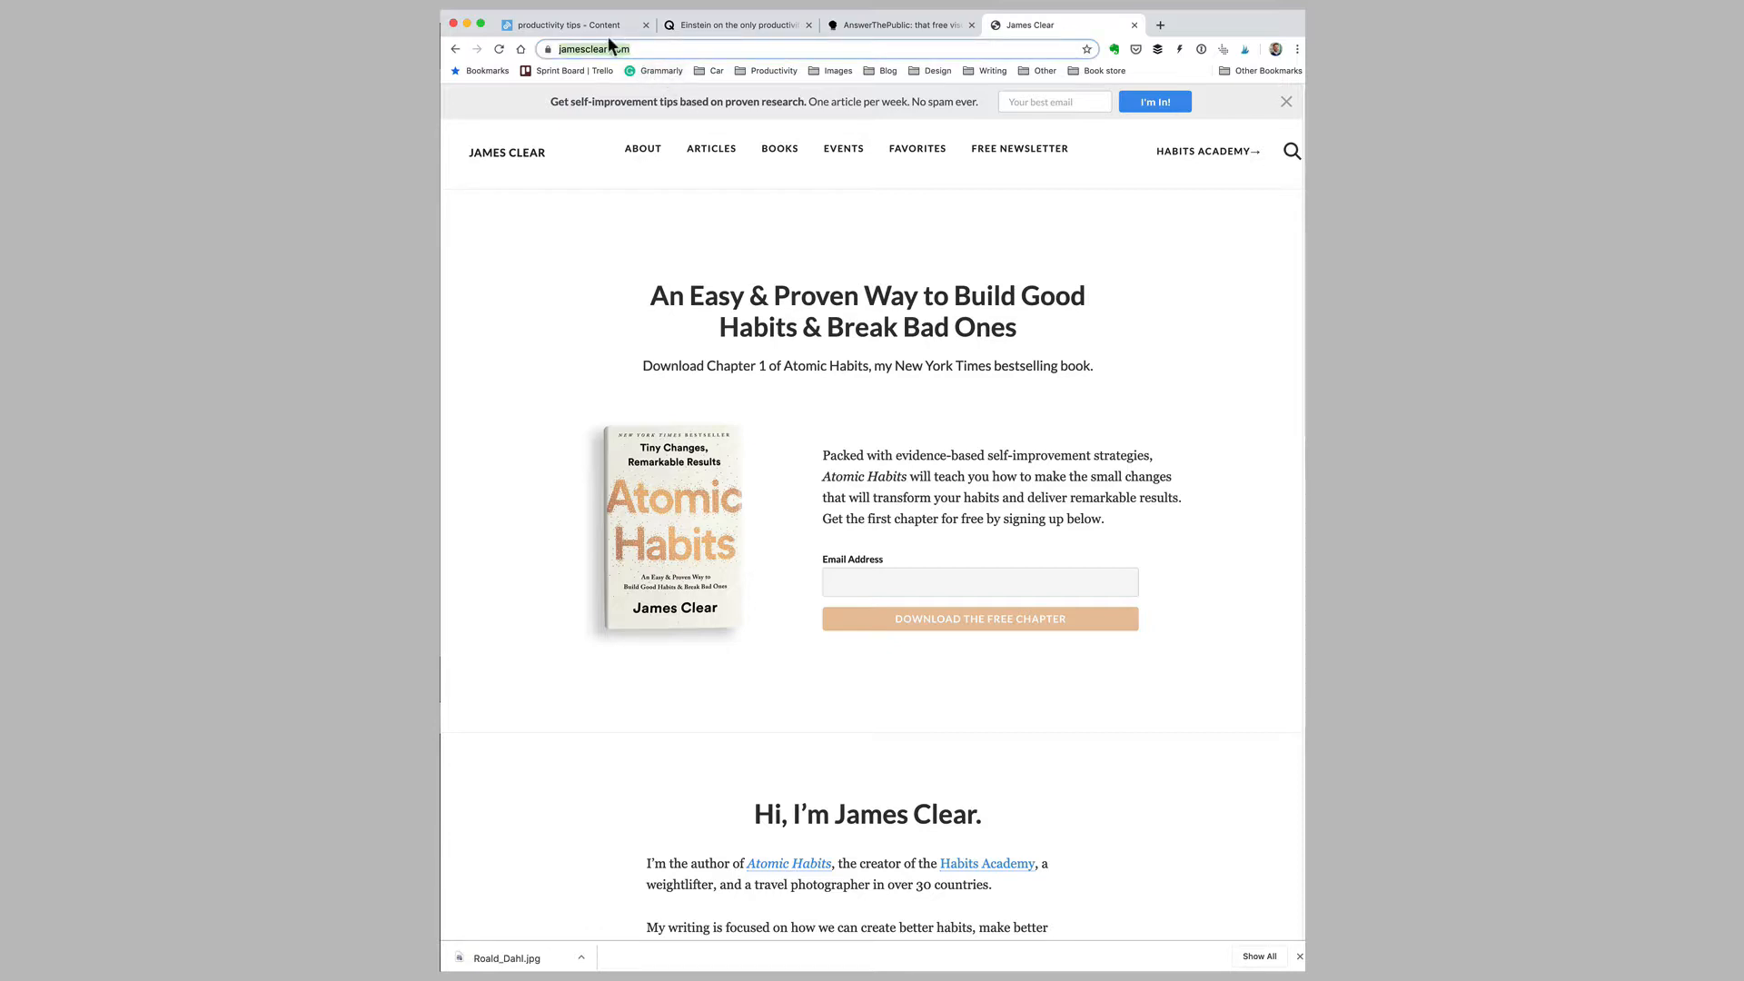
click(570, 24)
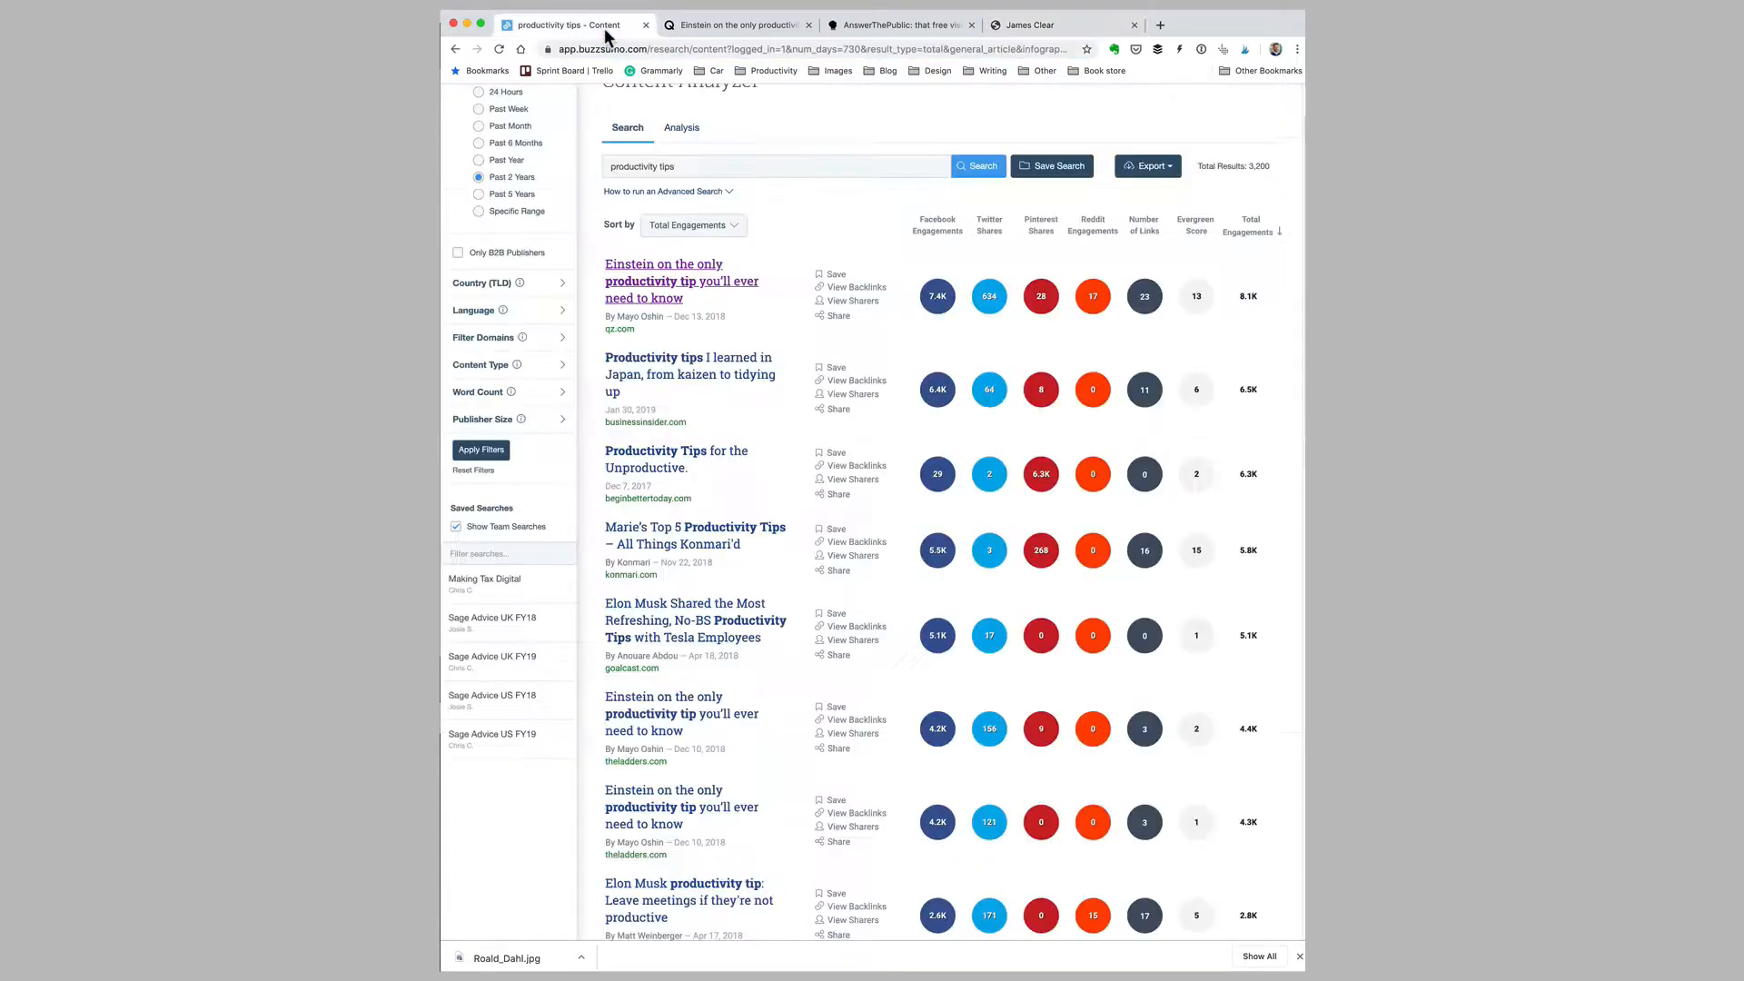
text(https://jamesclear.com/)
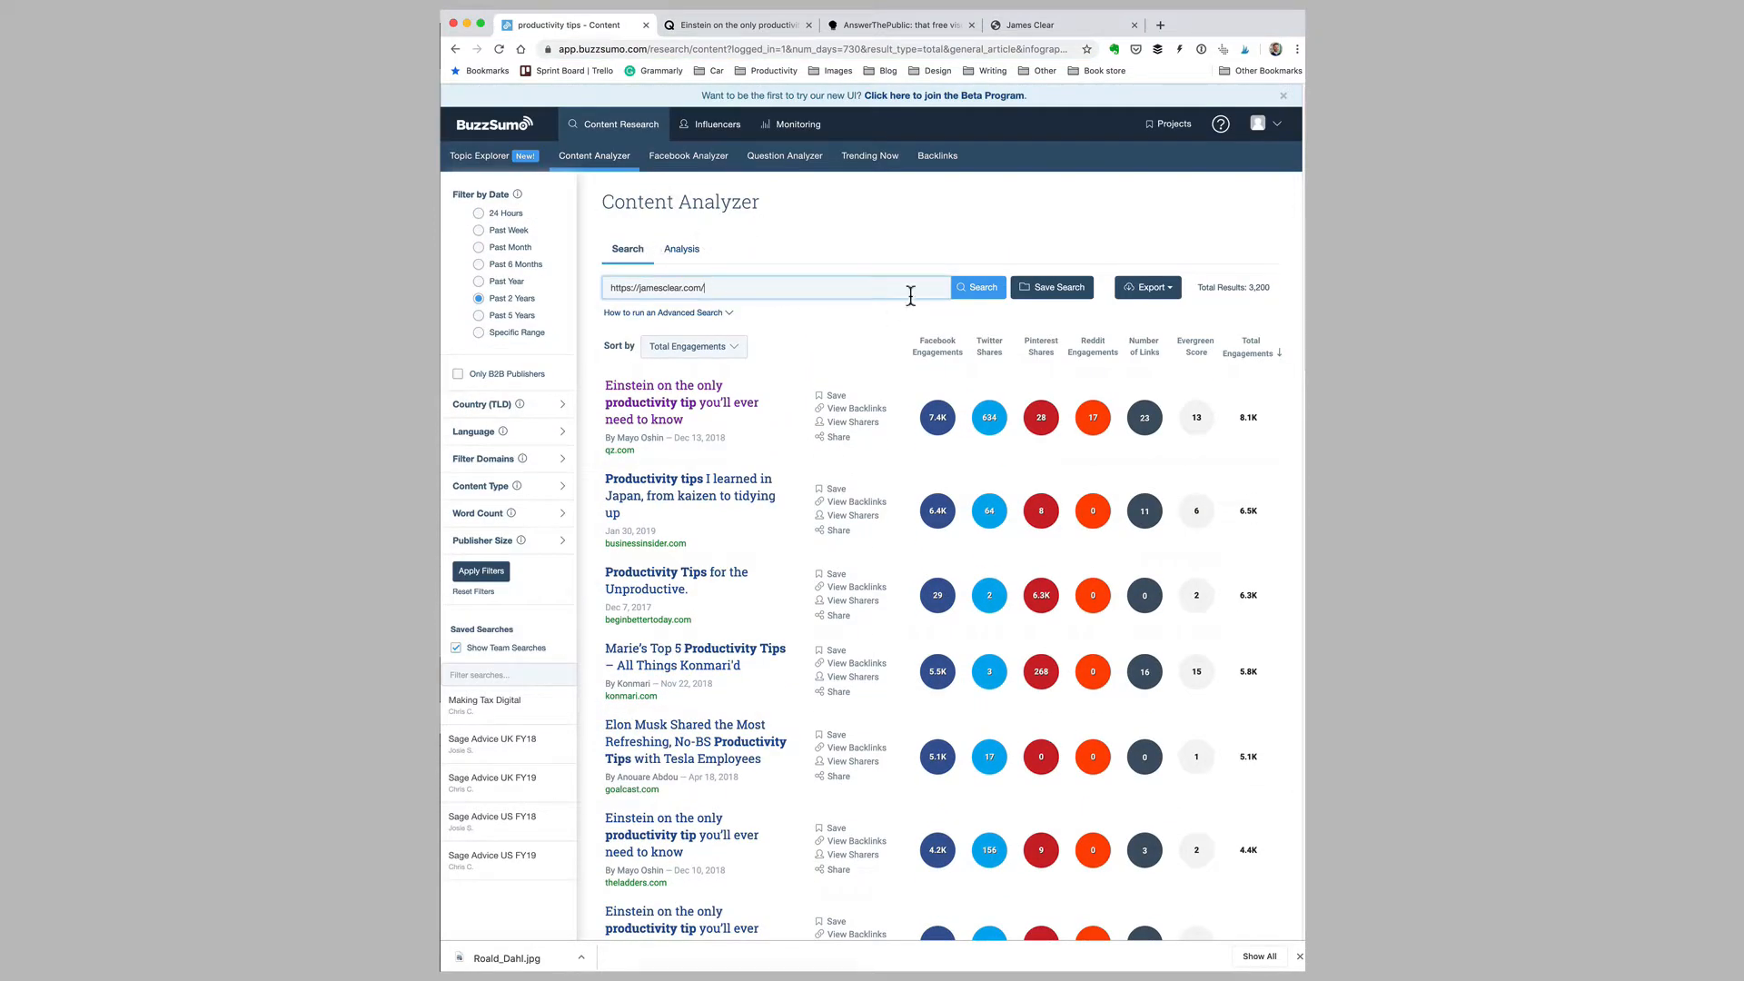
click(977, 287)
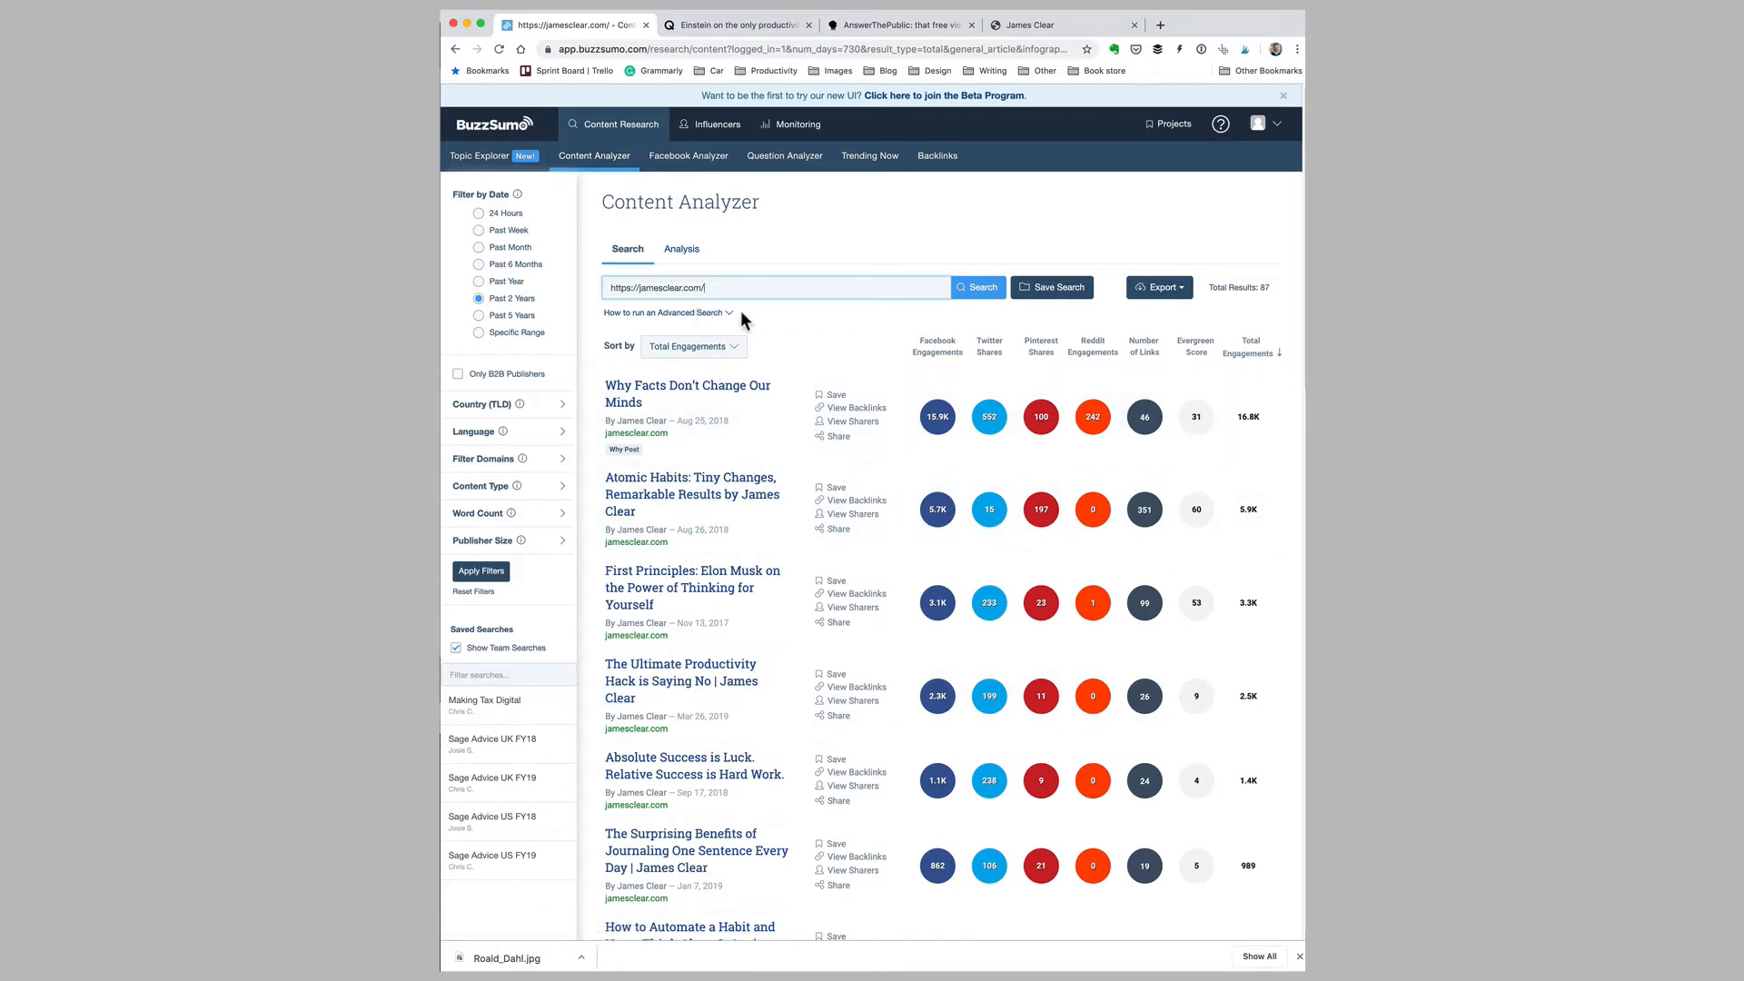
mouse_move(650, 314)
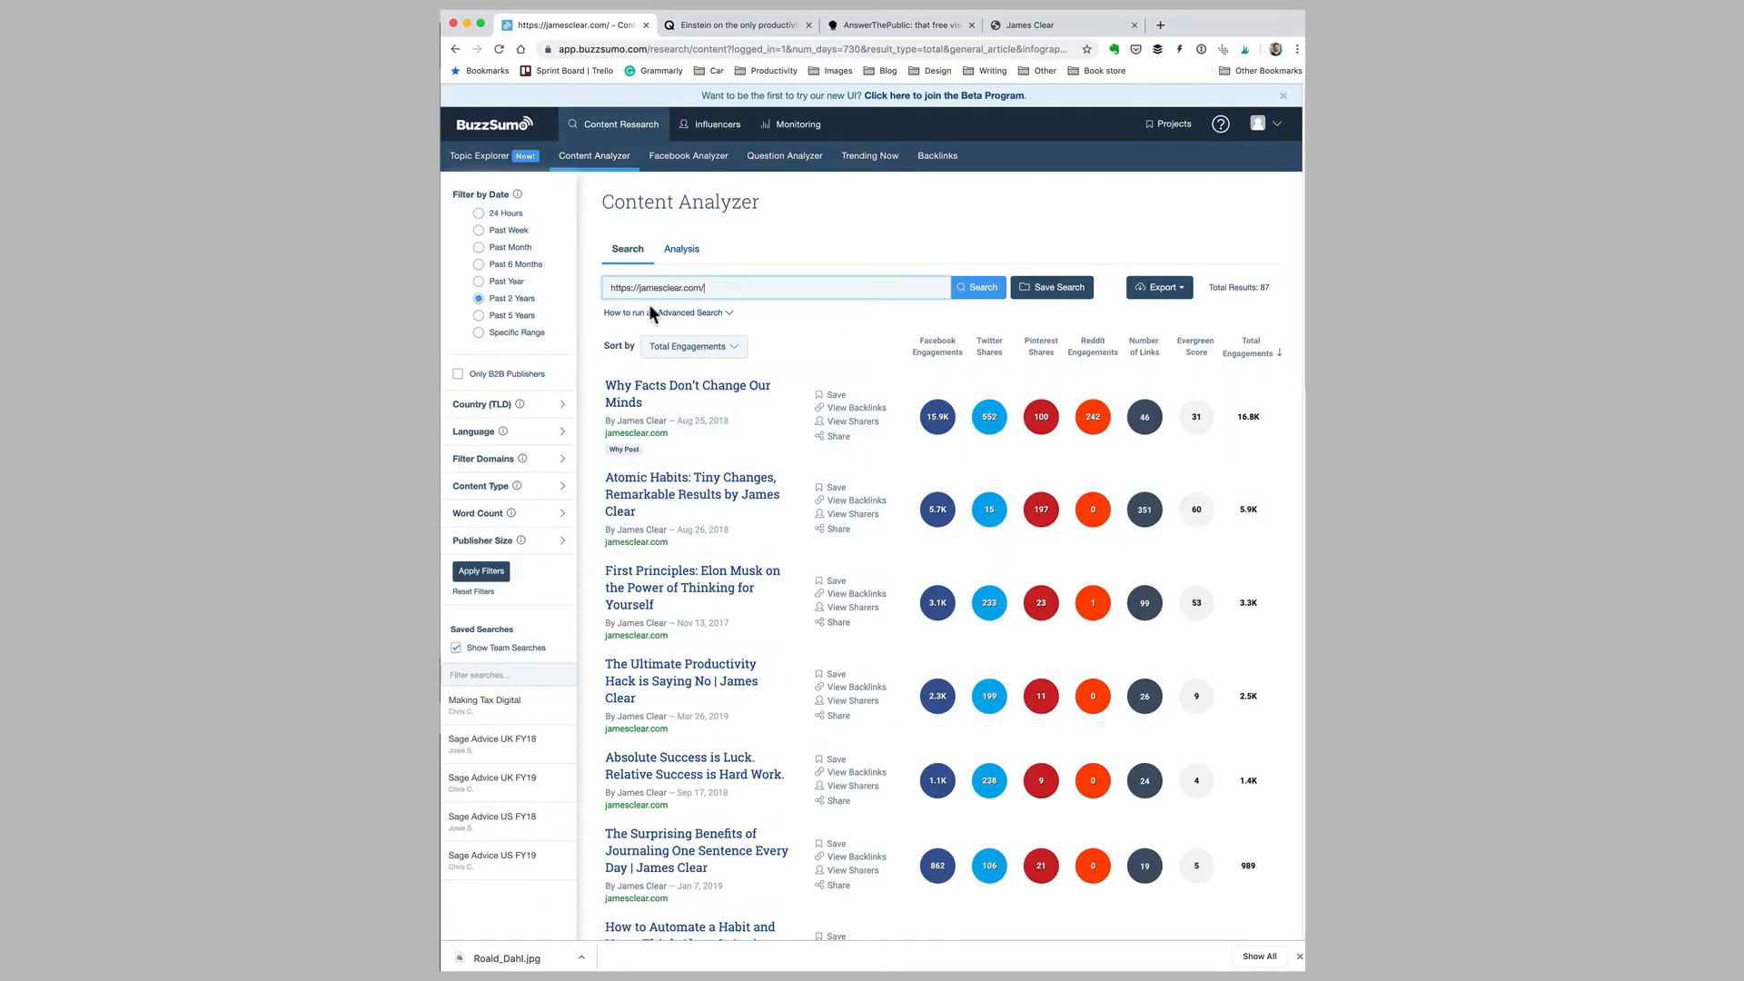
mouse_move(514, 452)
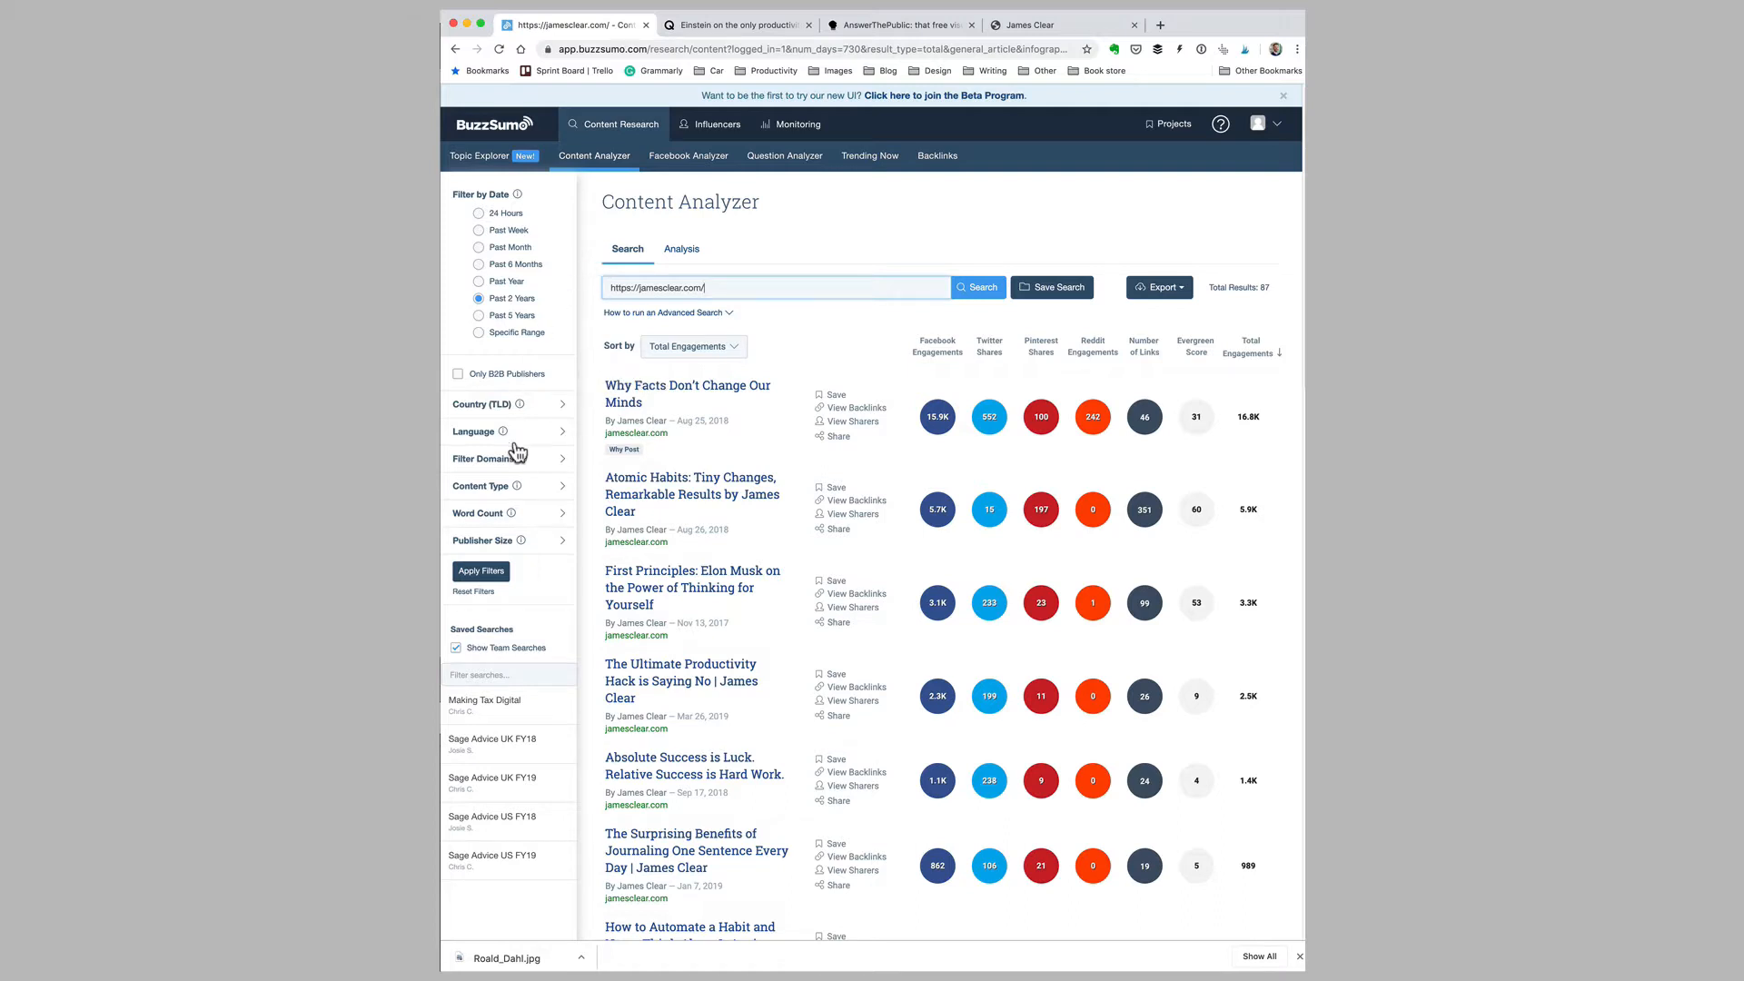
mouse_move(542, 518)
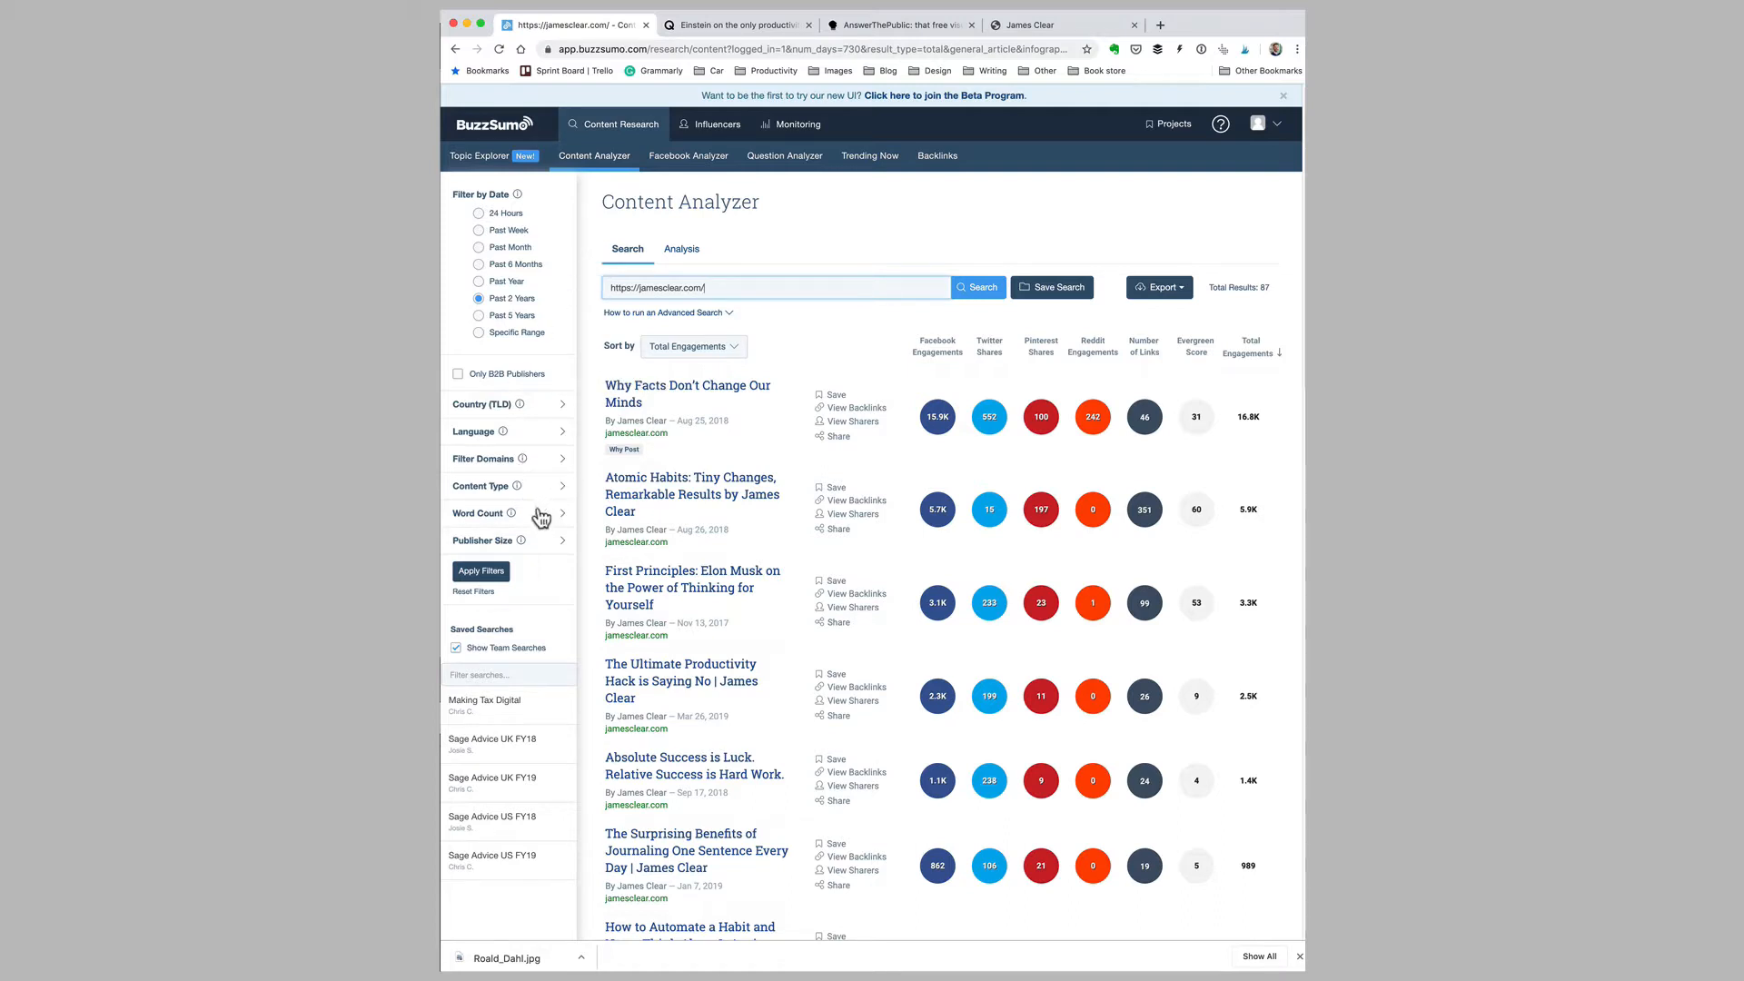
Filter the results by word count to in-depth articles only
click(478, 513)
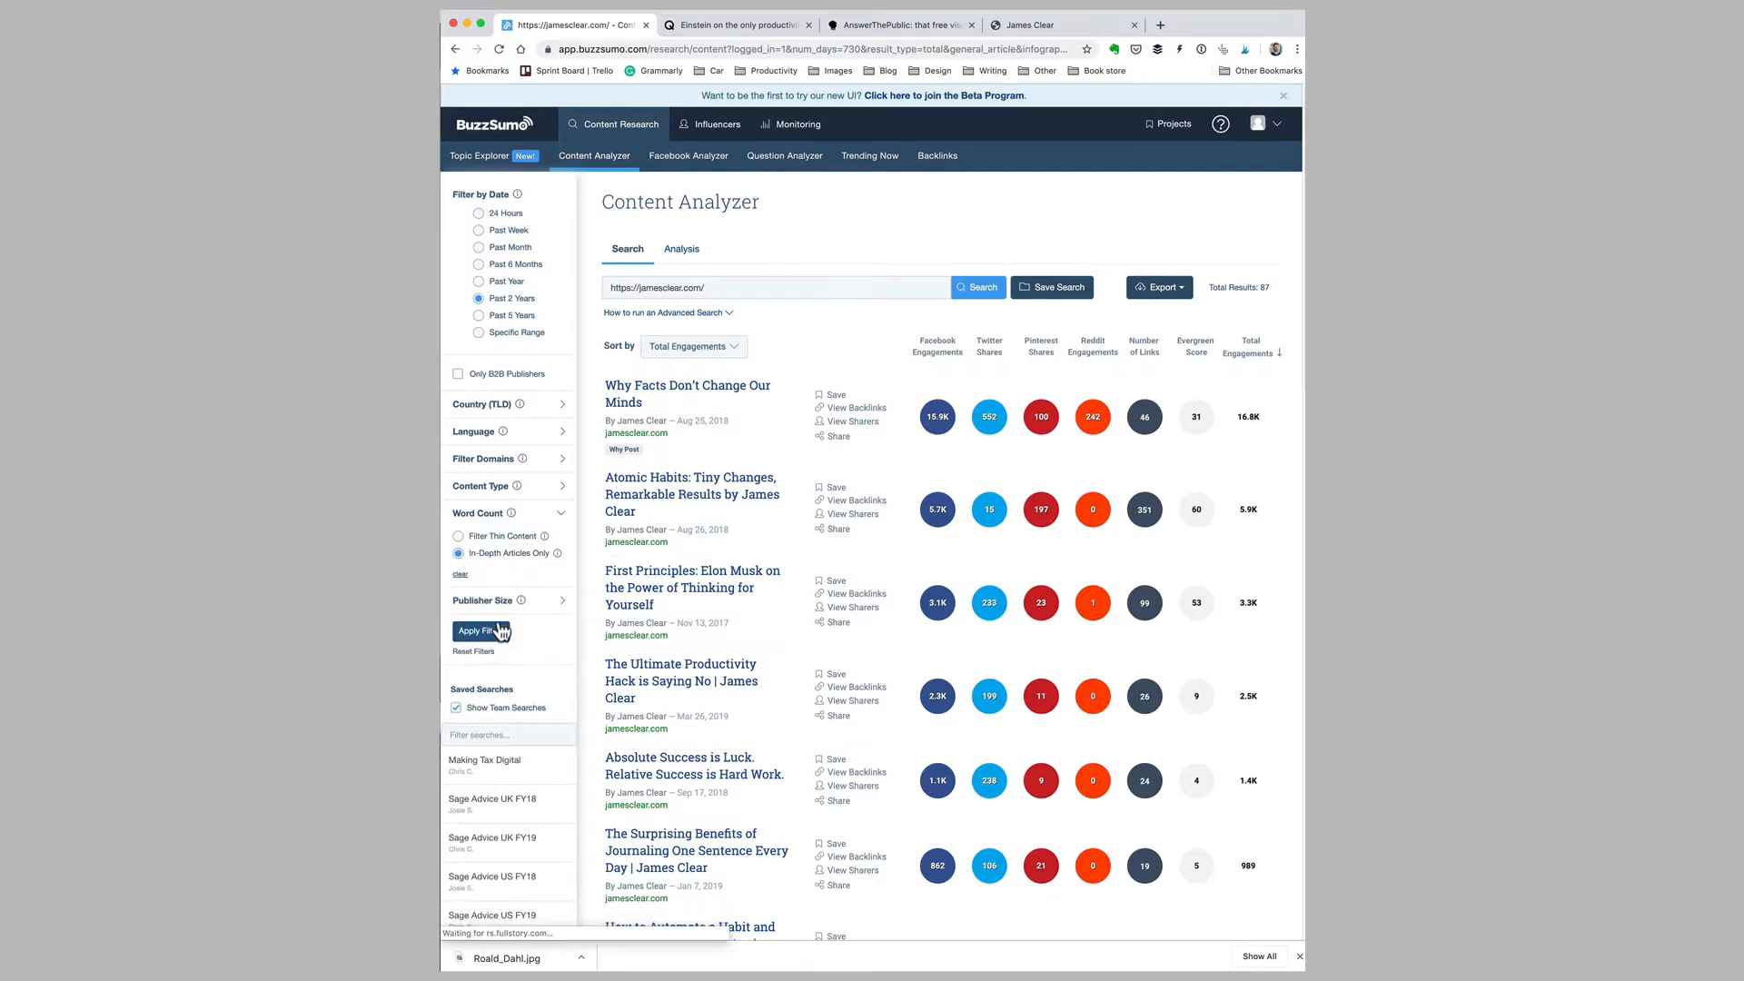
click(480, 630)
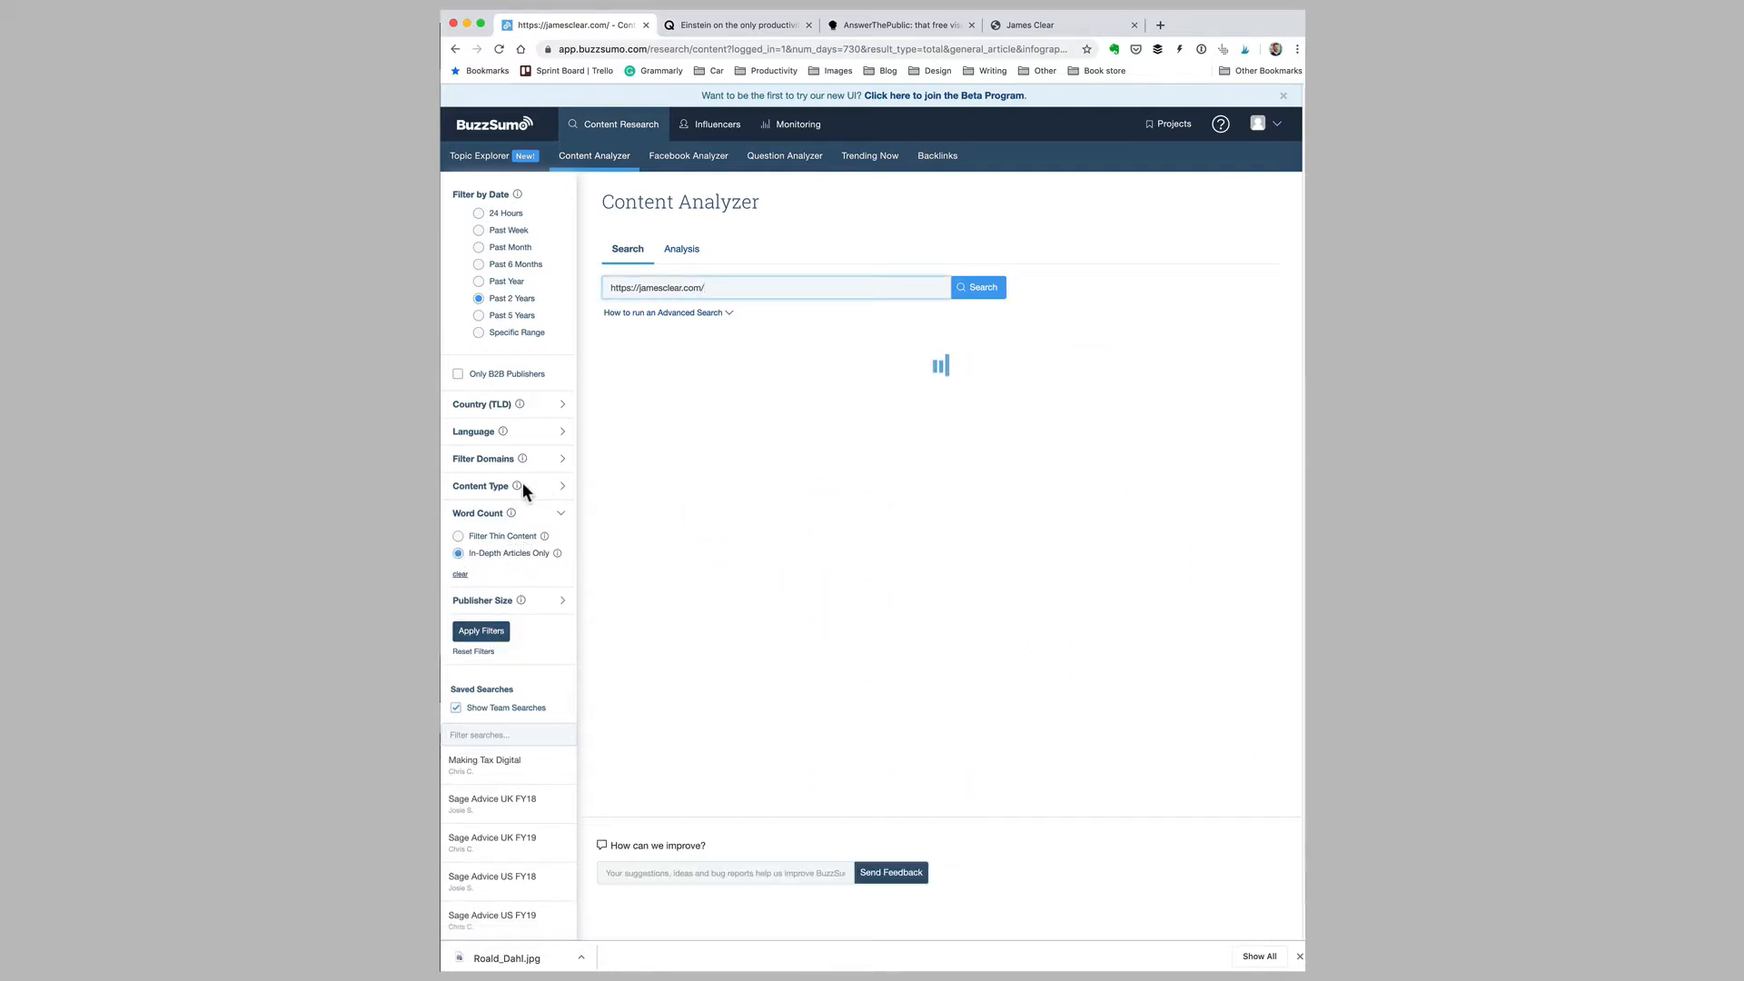
click(978, 287)
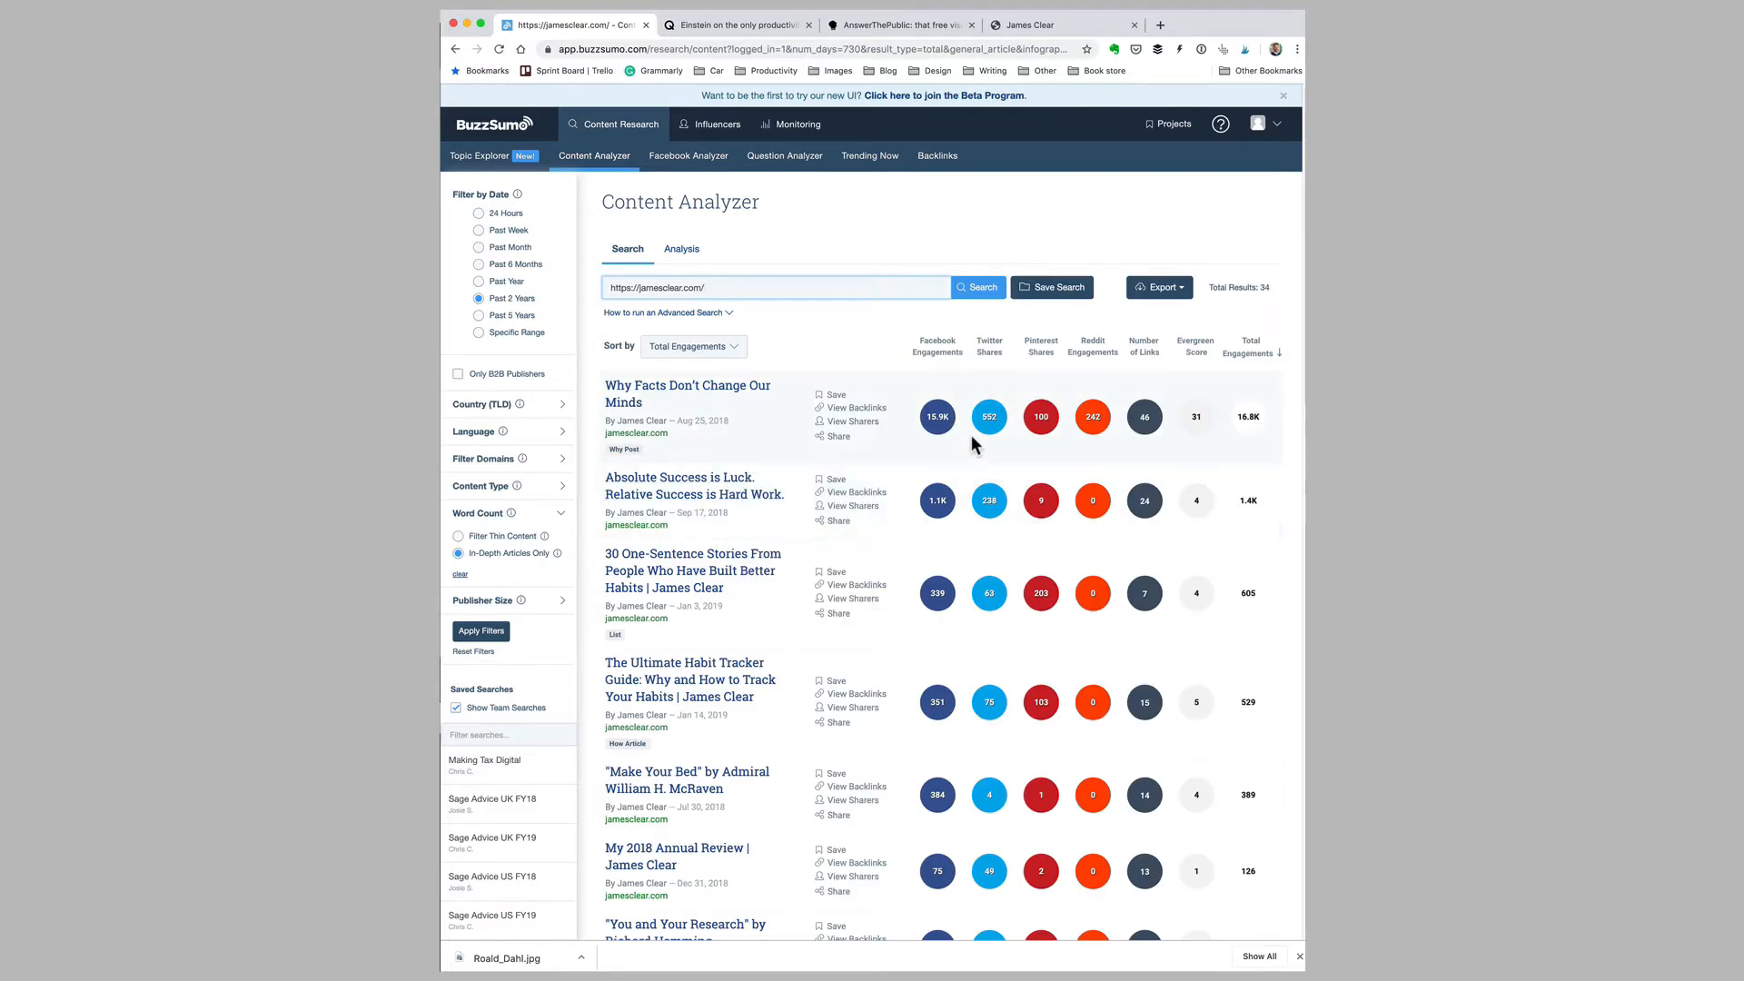
mouse_move(910, 565)
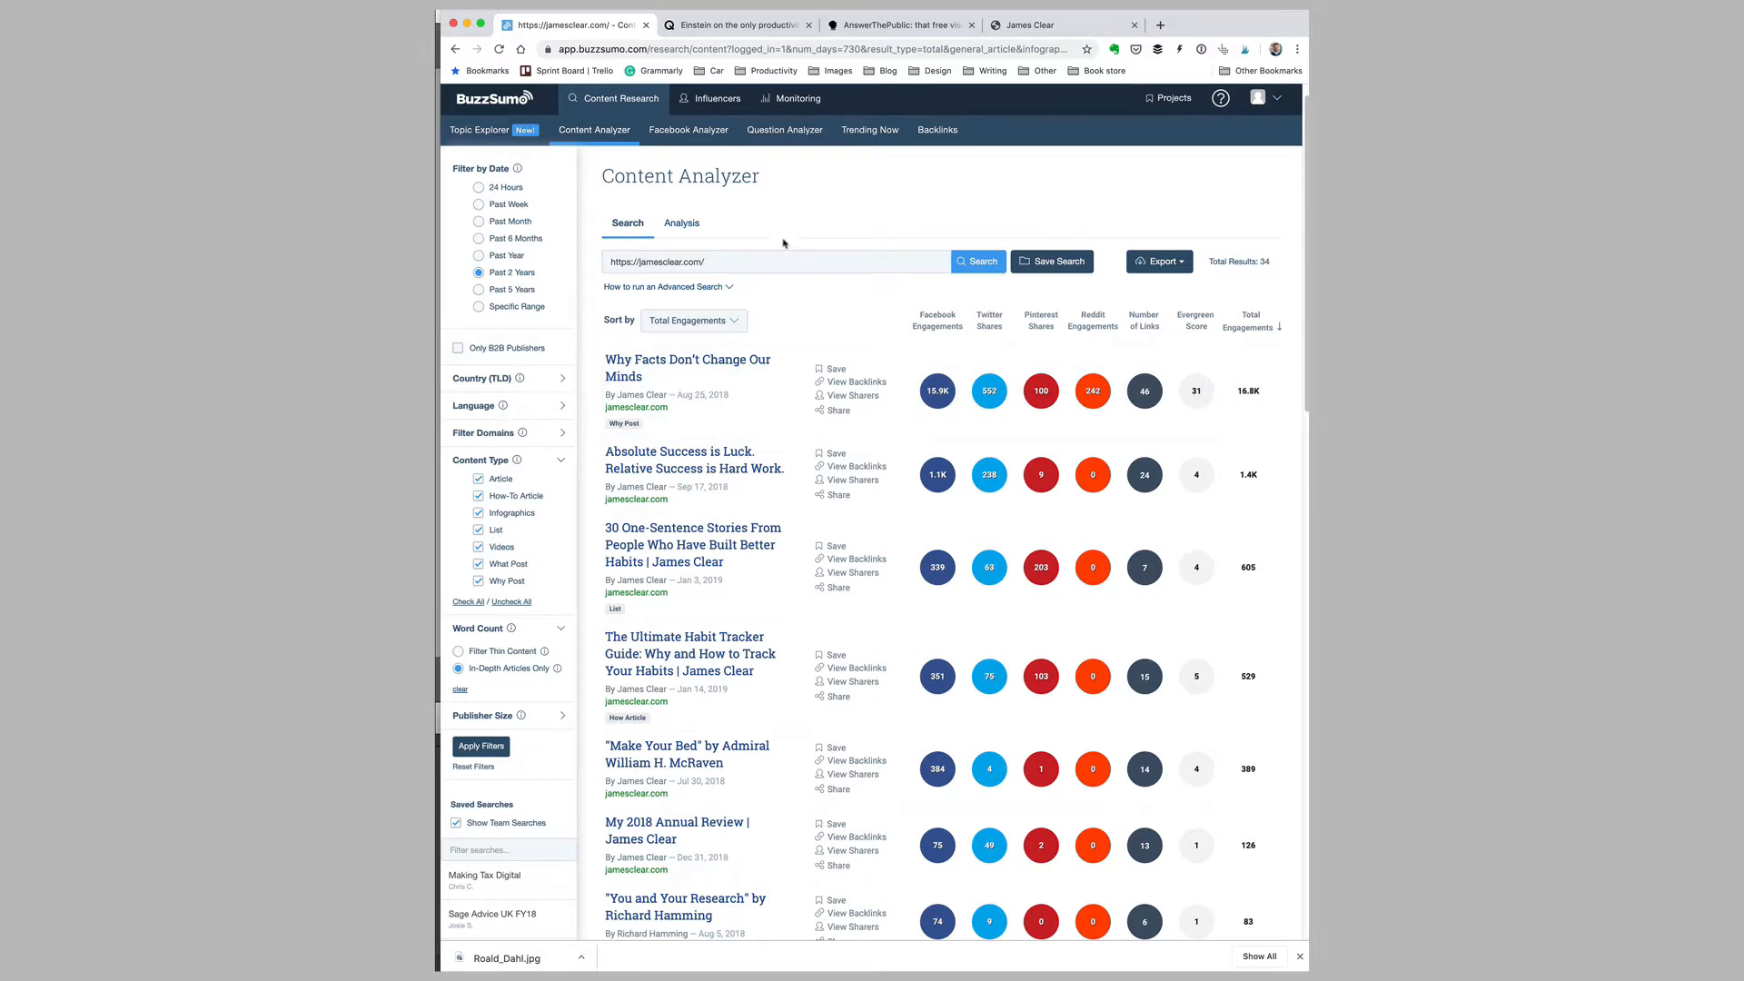
mouse_move(841, 230)
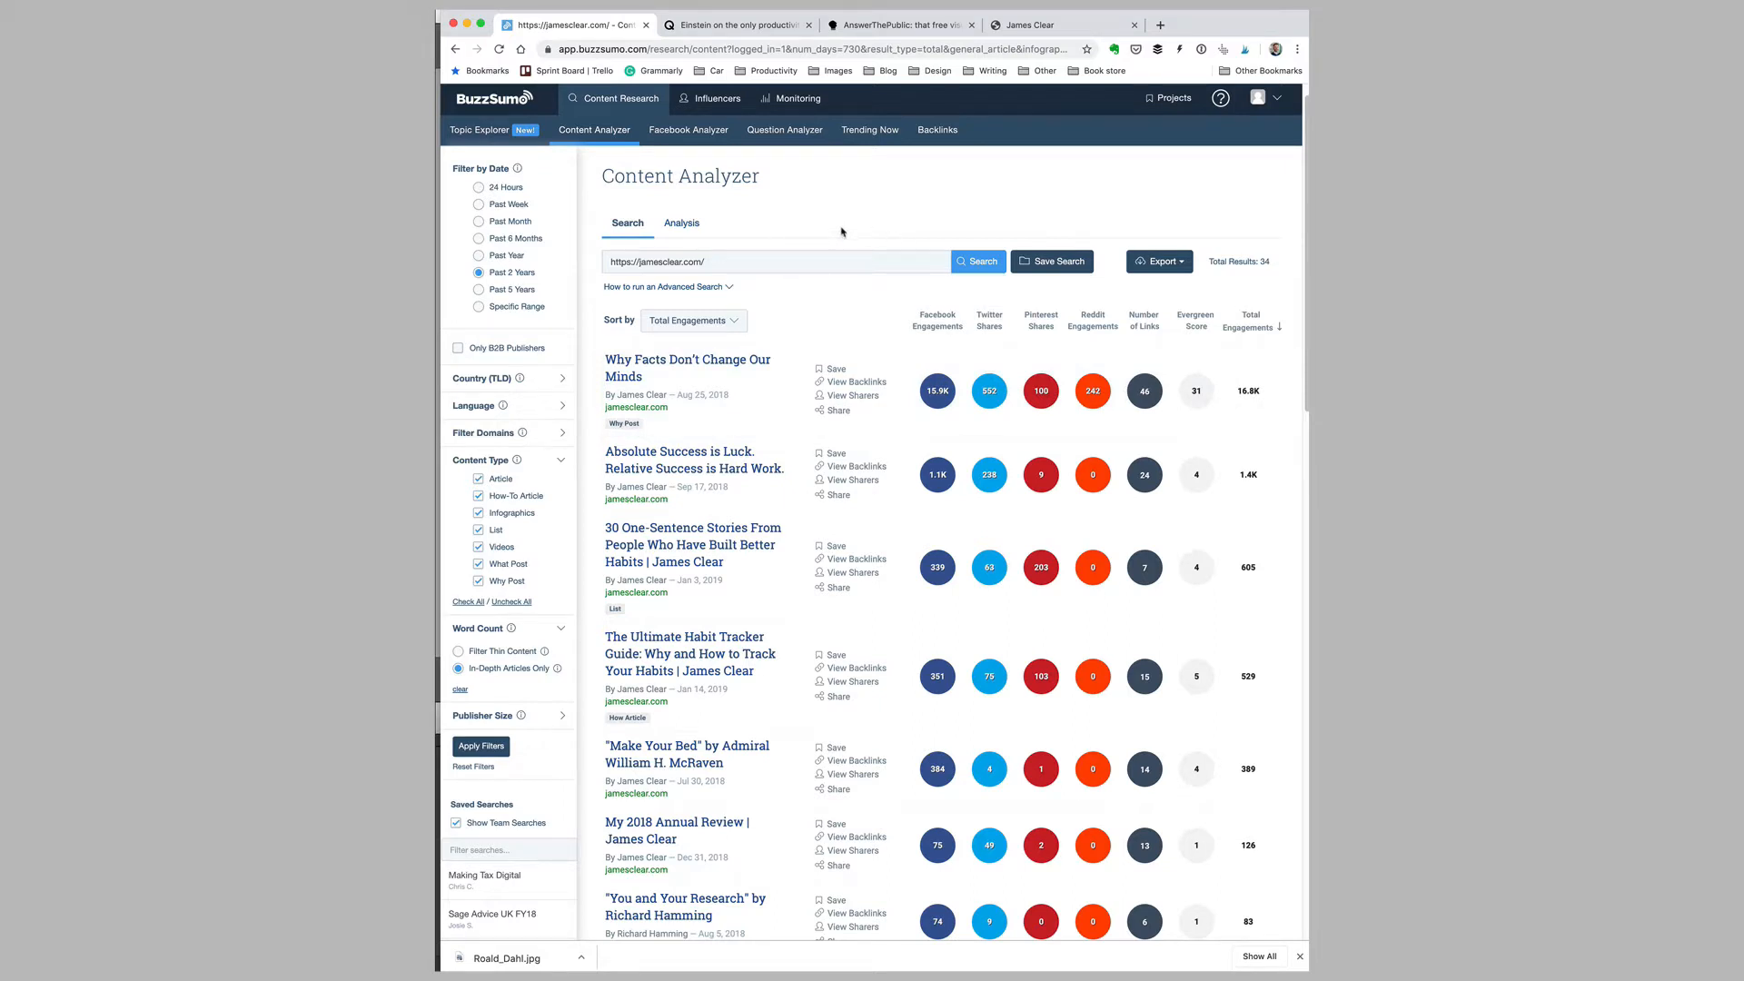
mouse_move(855, 222)
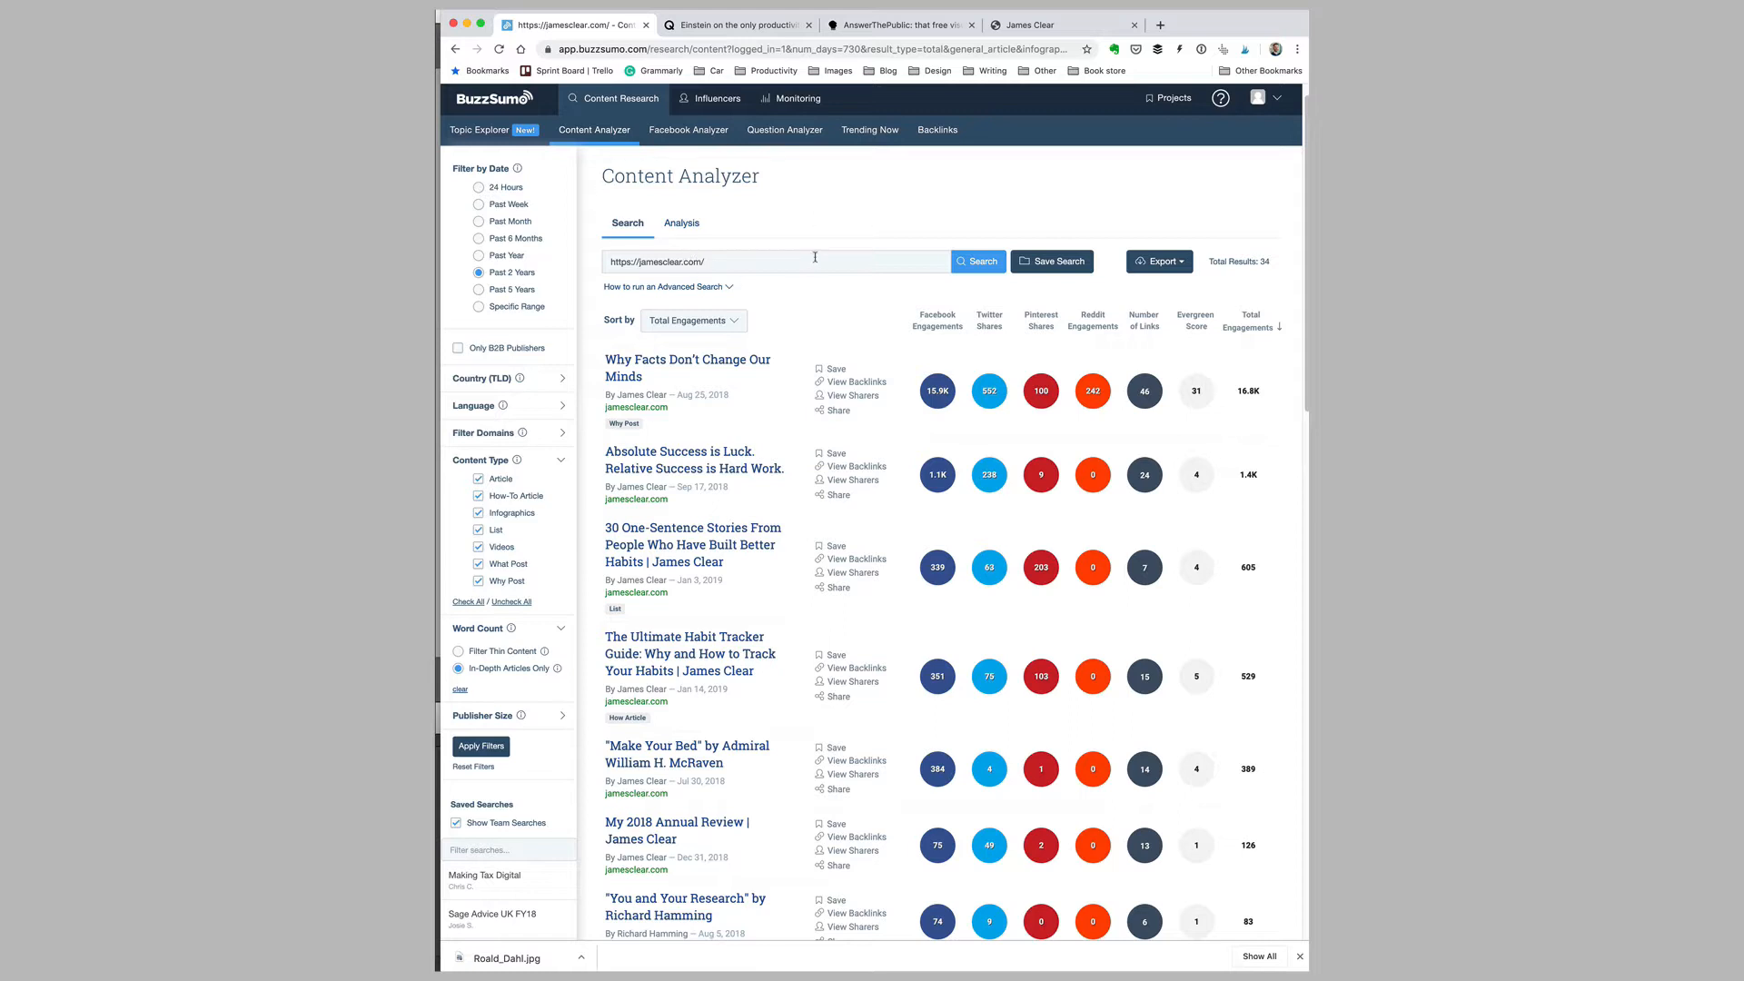
mouse_move(815, 258)
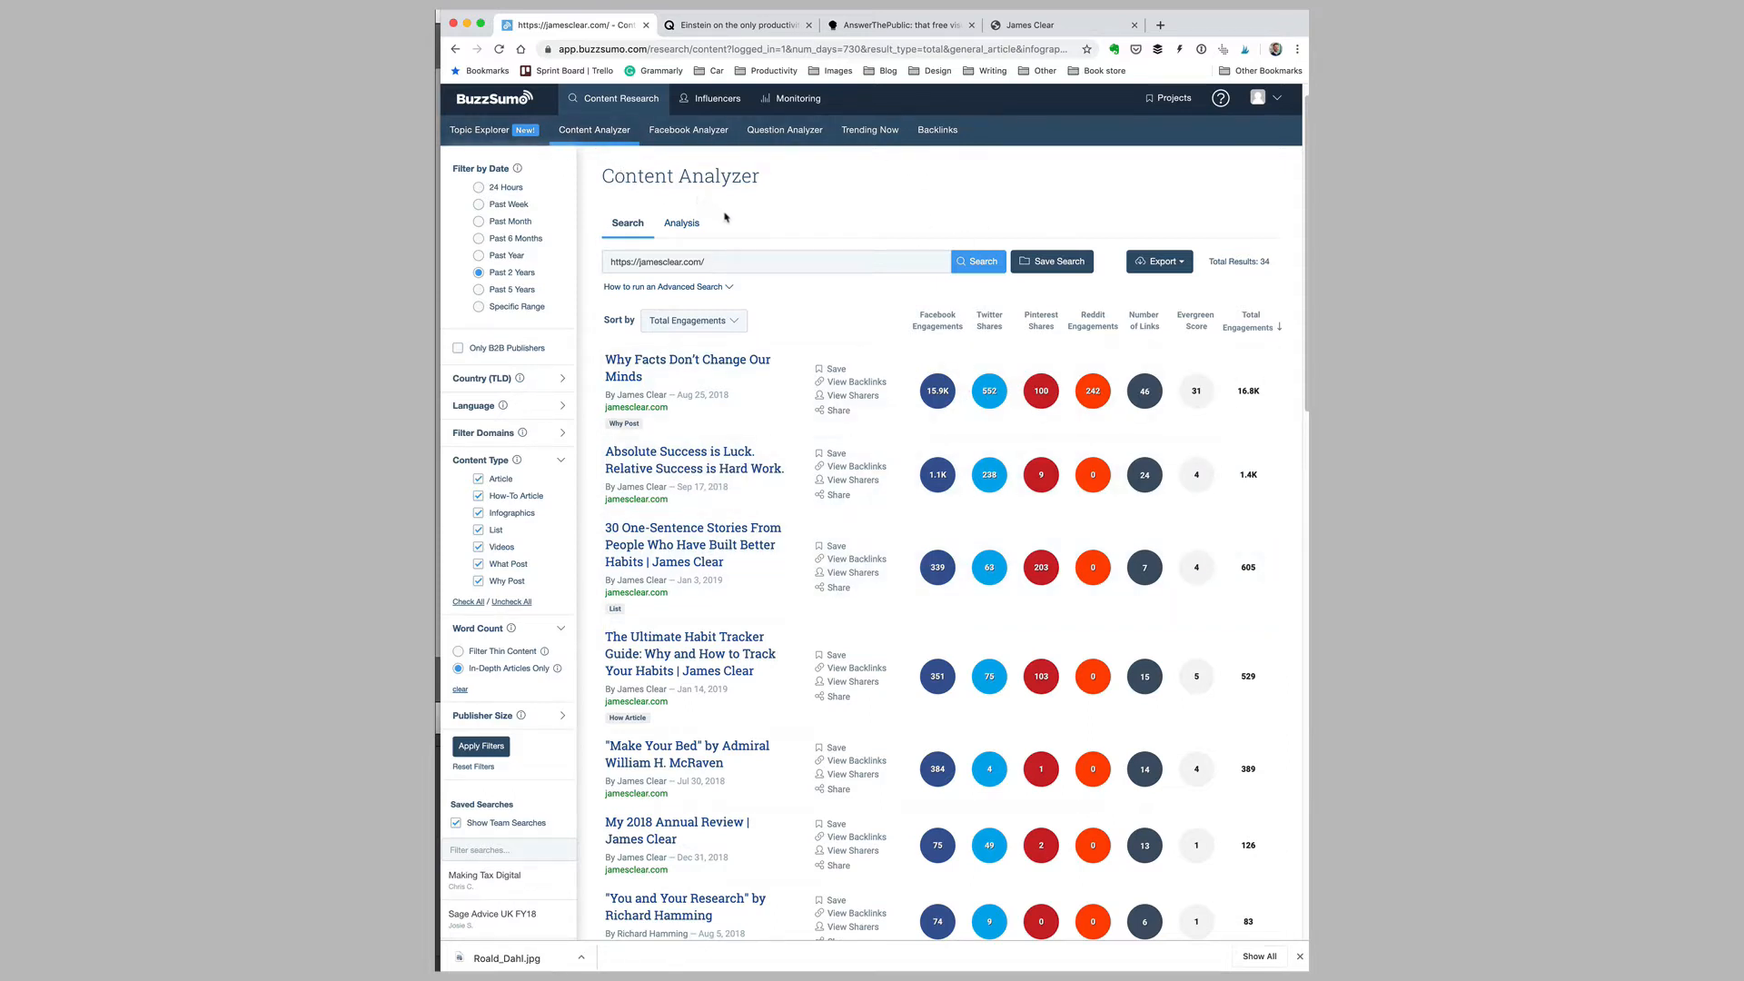
mouse_move(690, 545)
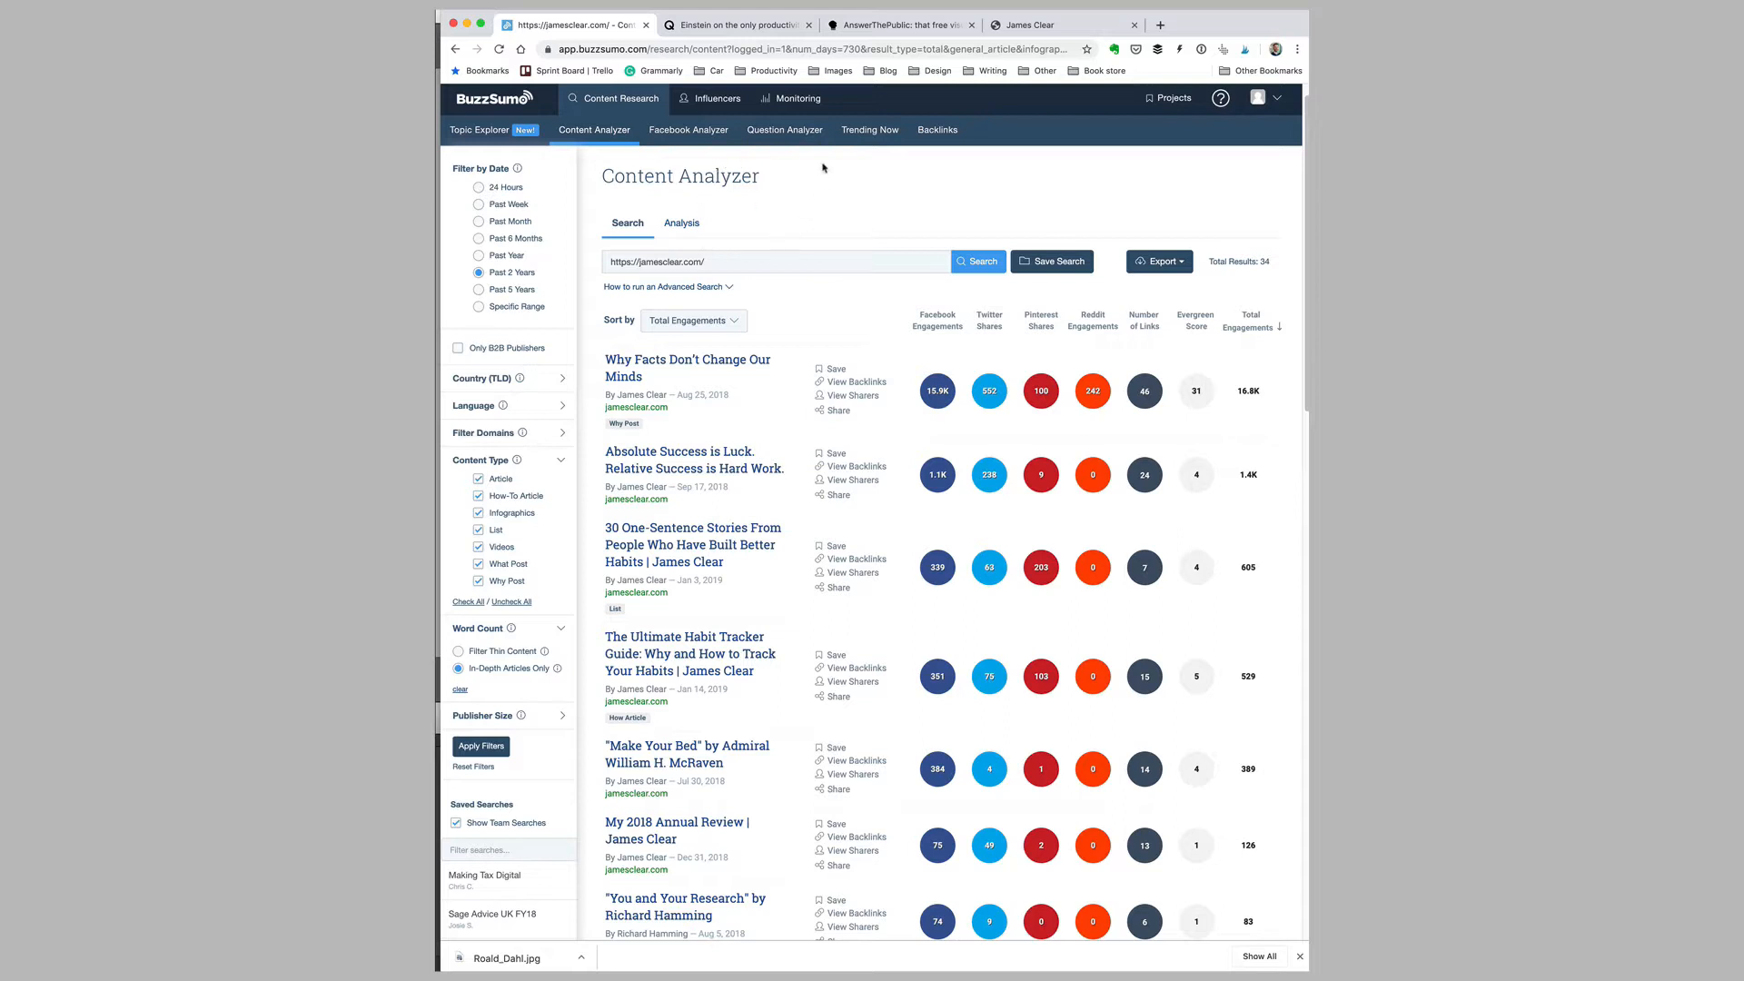
mouse_move(702, 164)
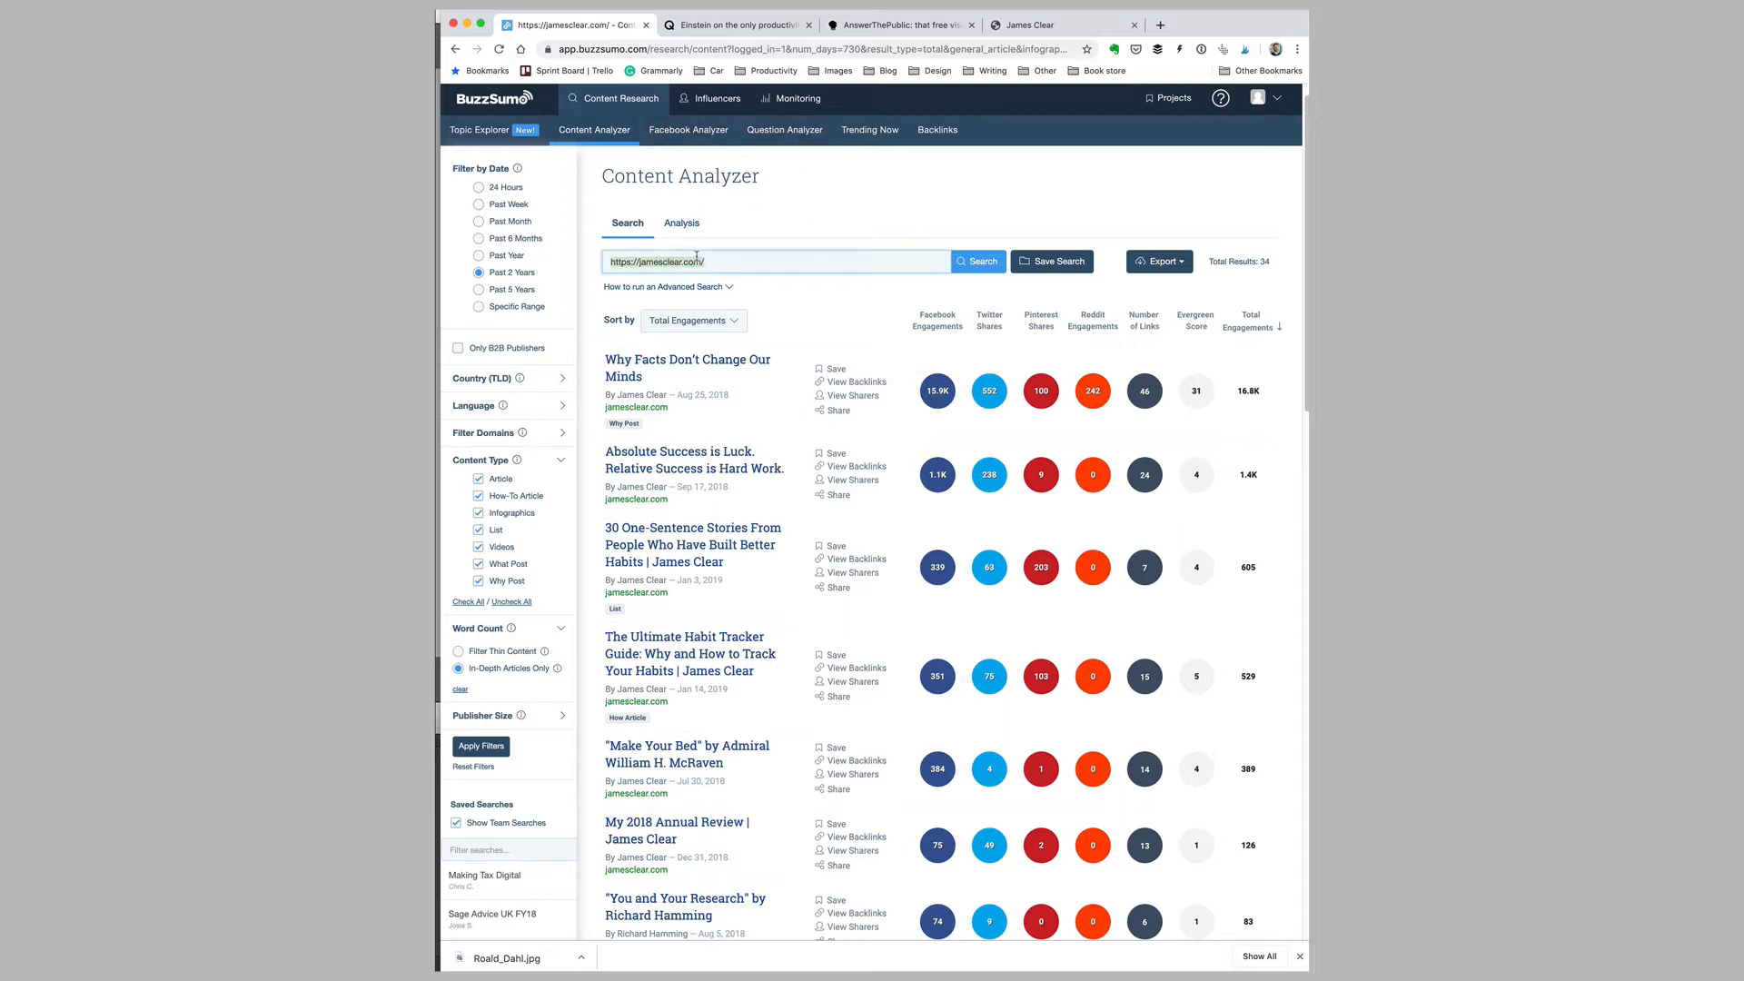
Search again for 'productivity tips' from the suggestions, returning 148 two-year articles
text(producti)
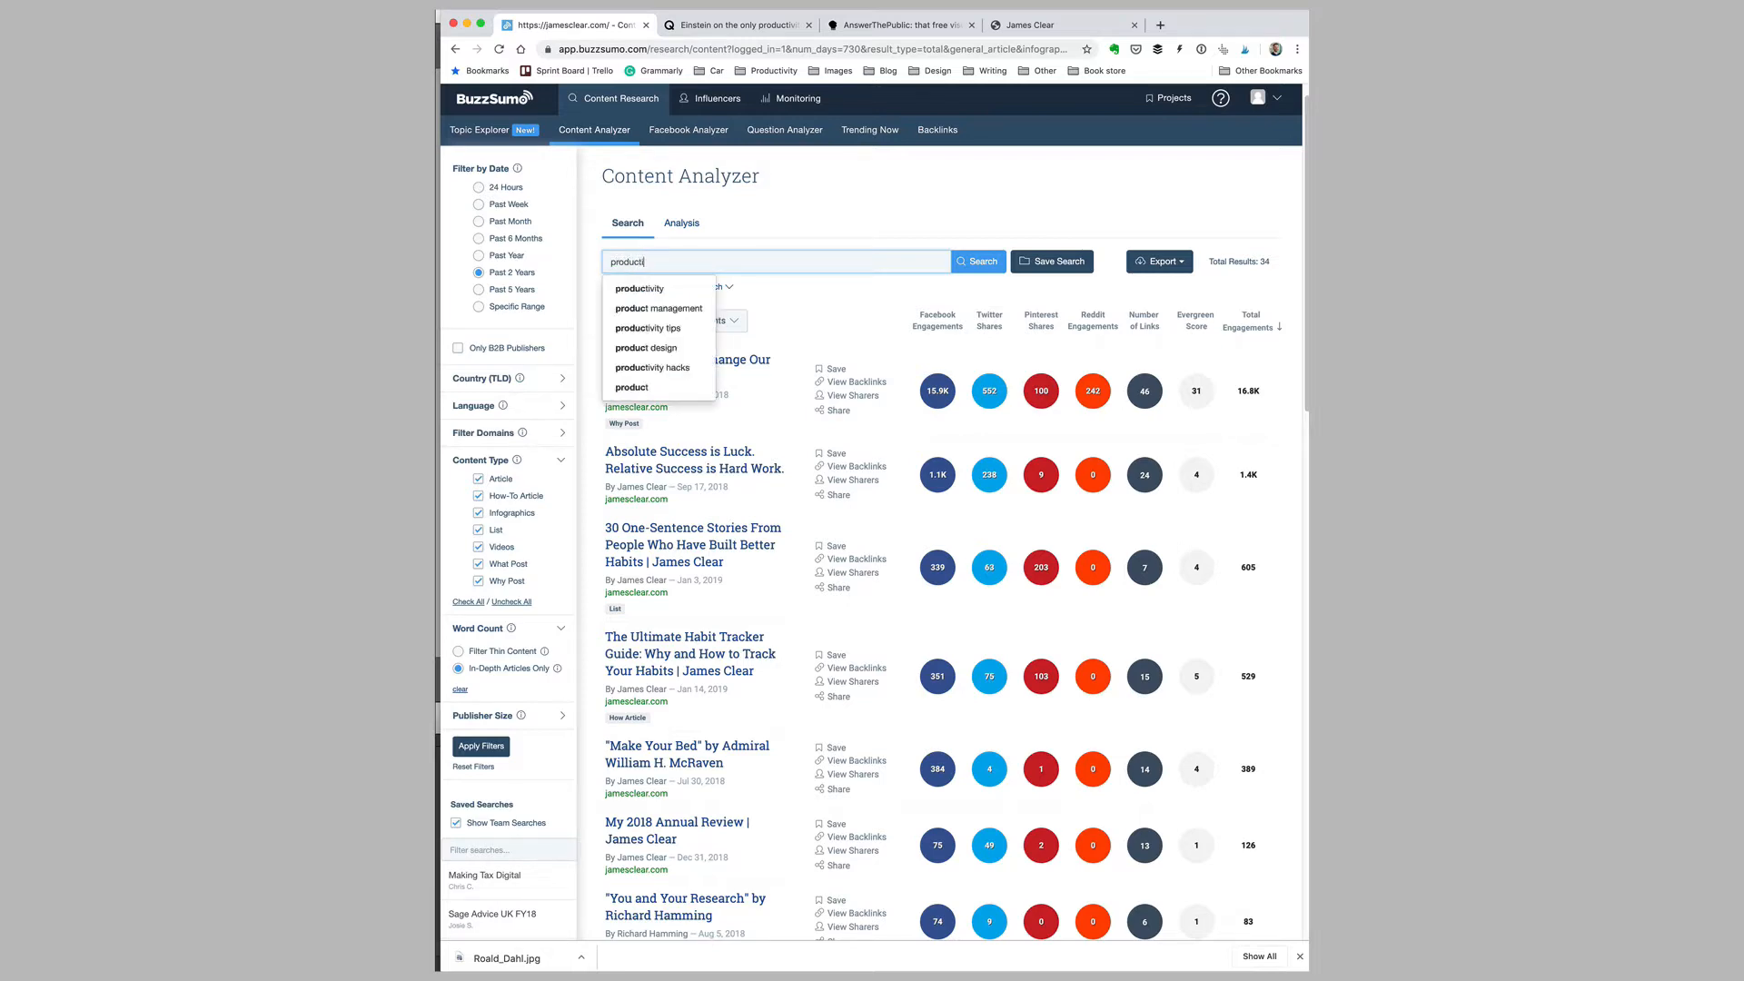
click(647, 329)
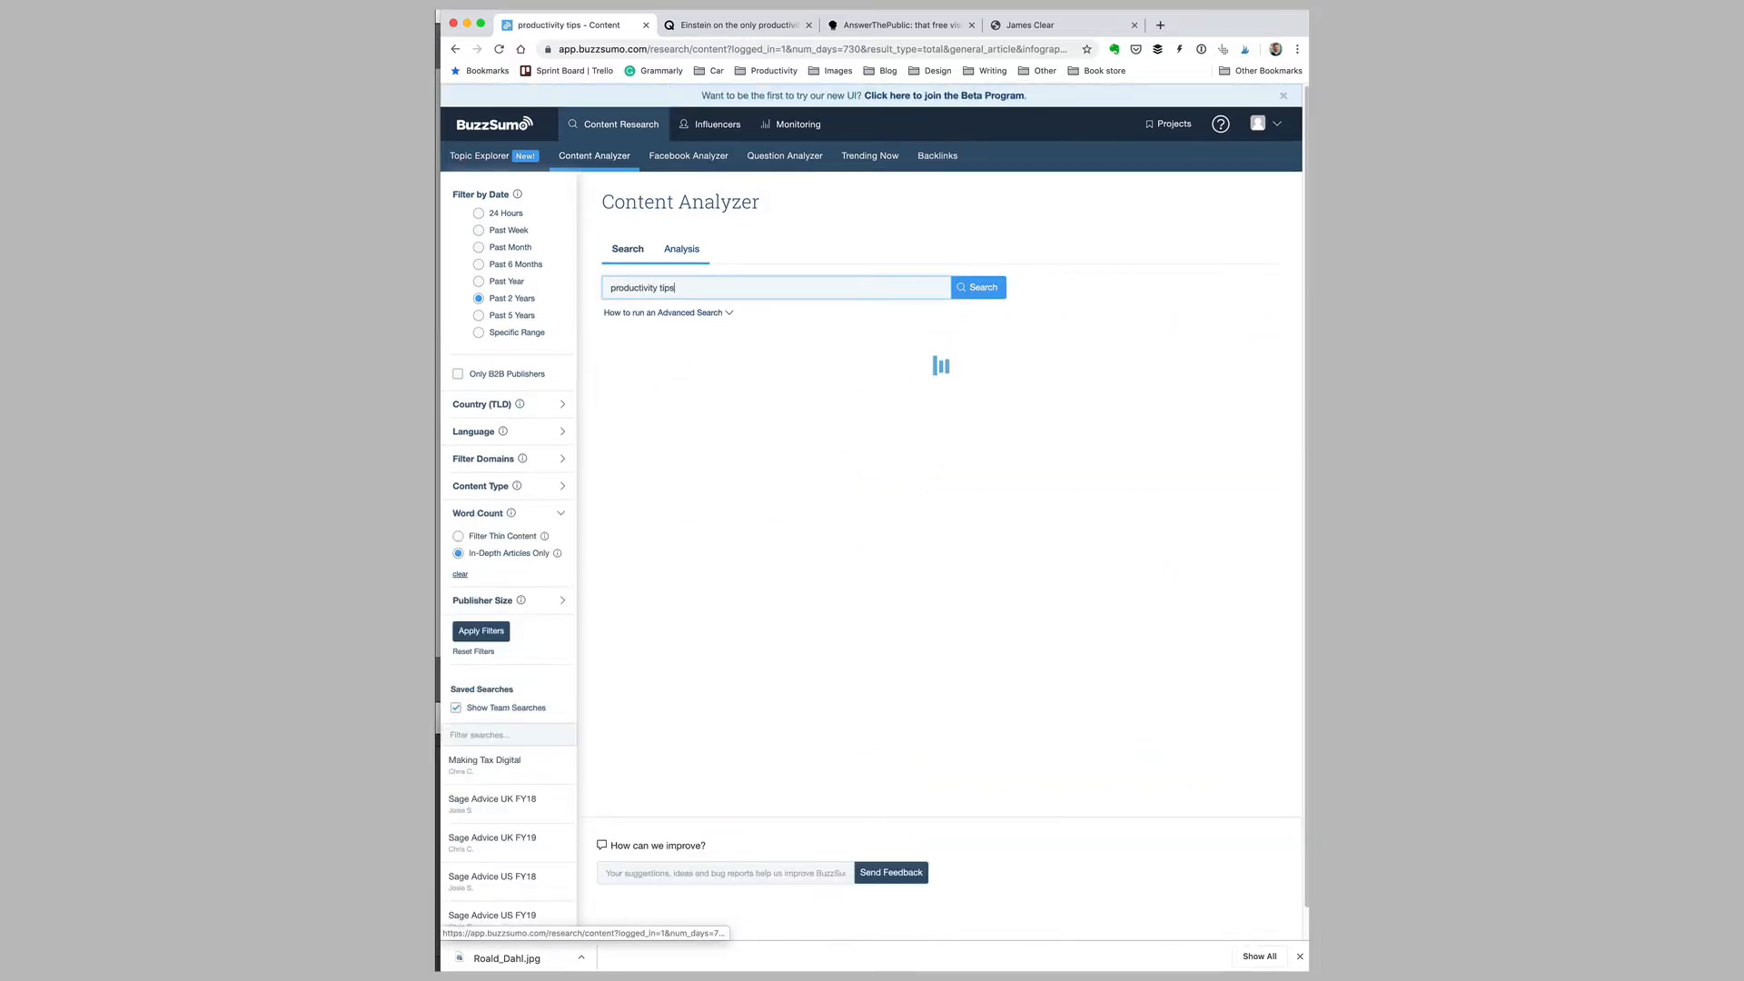
click(978, 287)
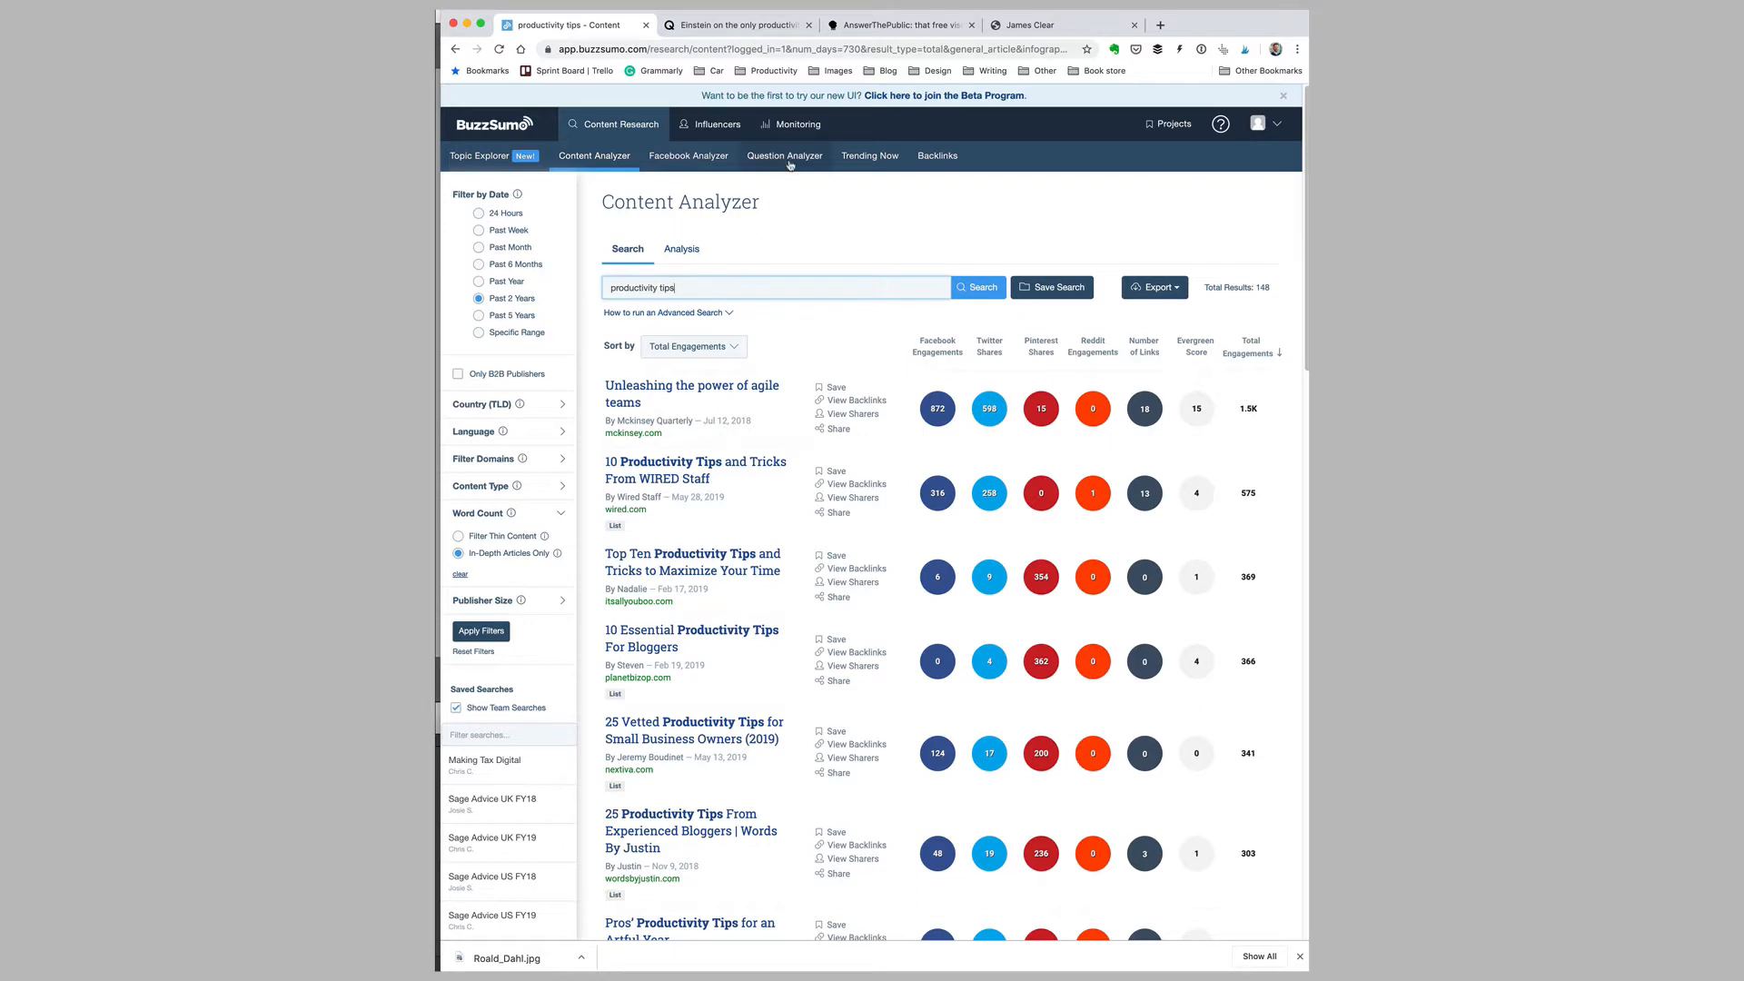
Run Question Analyzer for 'productivity tips', listing 129 questions from Reddit and Quora
click(783, 156)
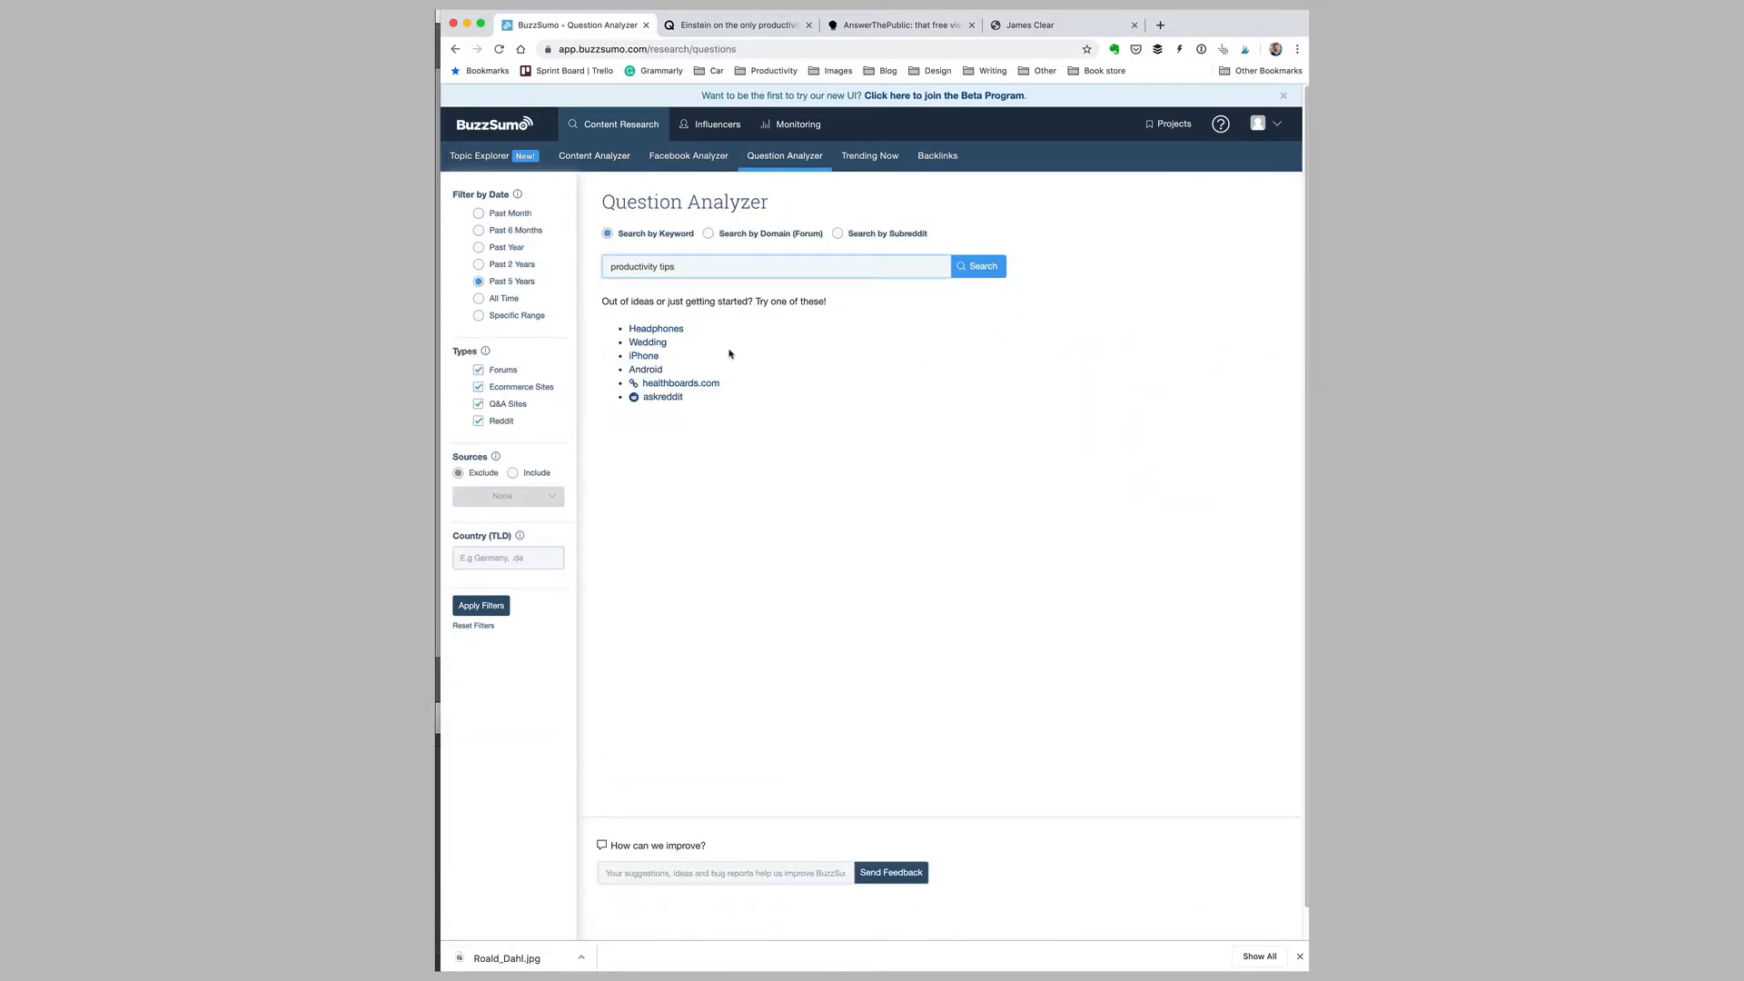
click(977, 265)
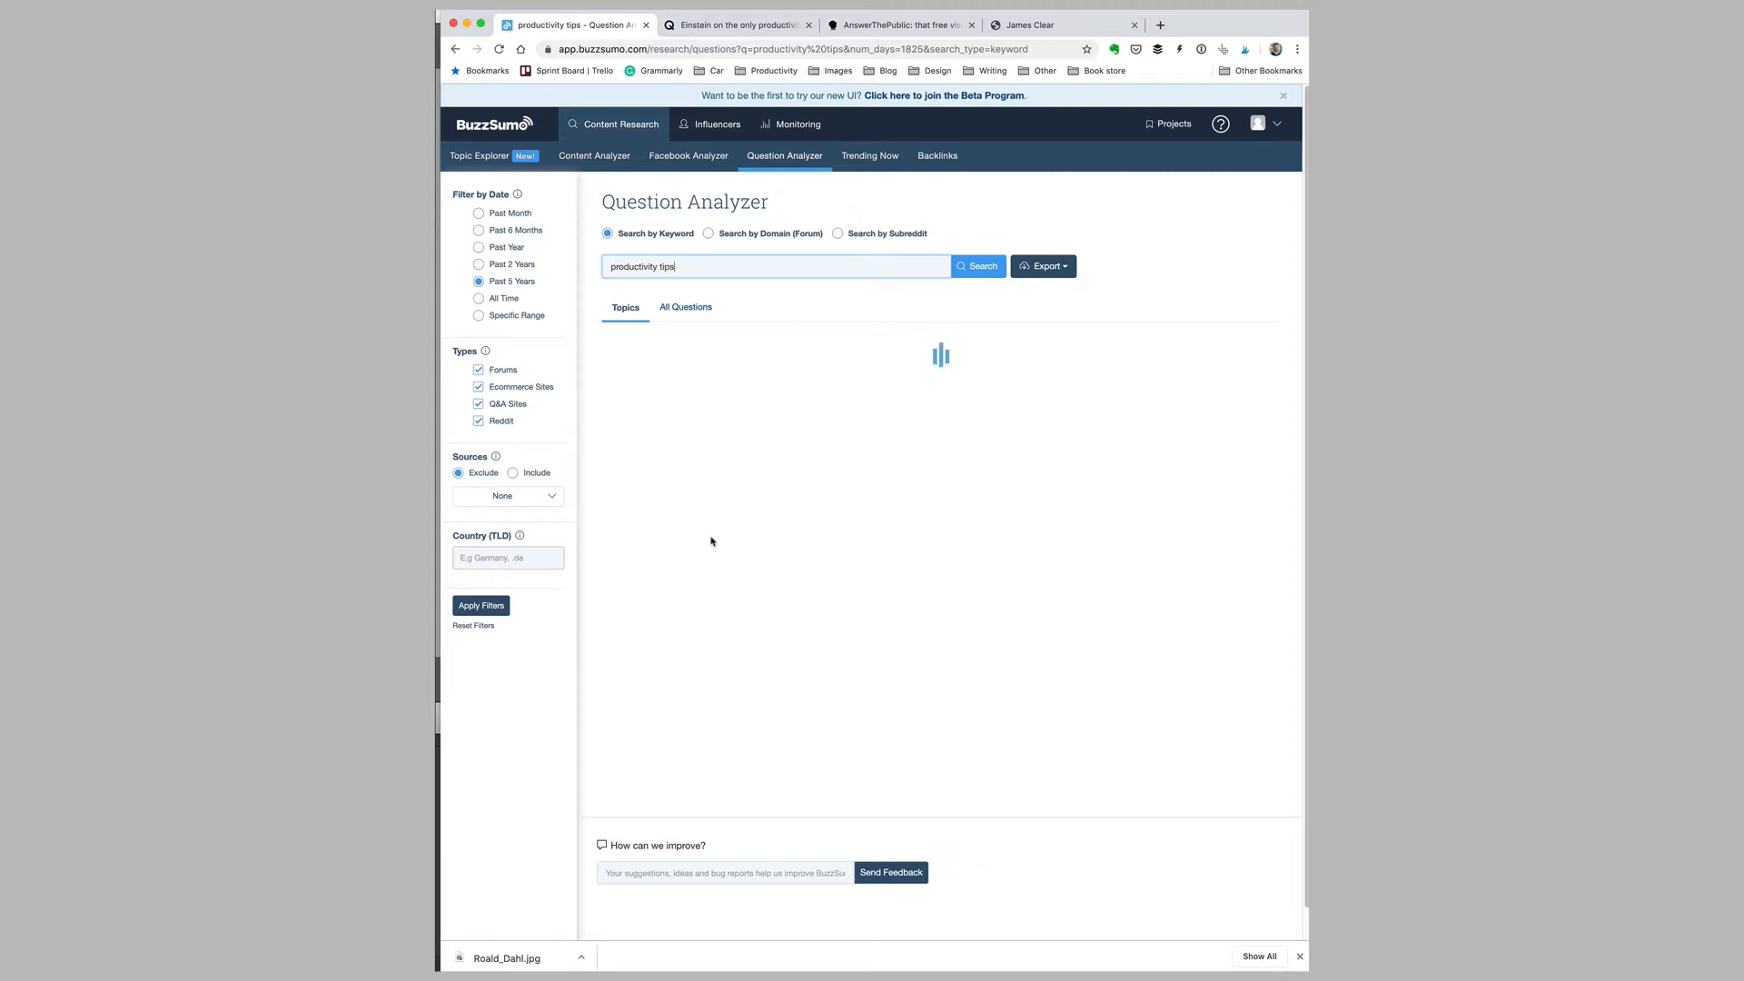
click(977, 265)
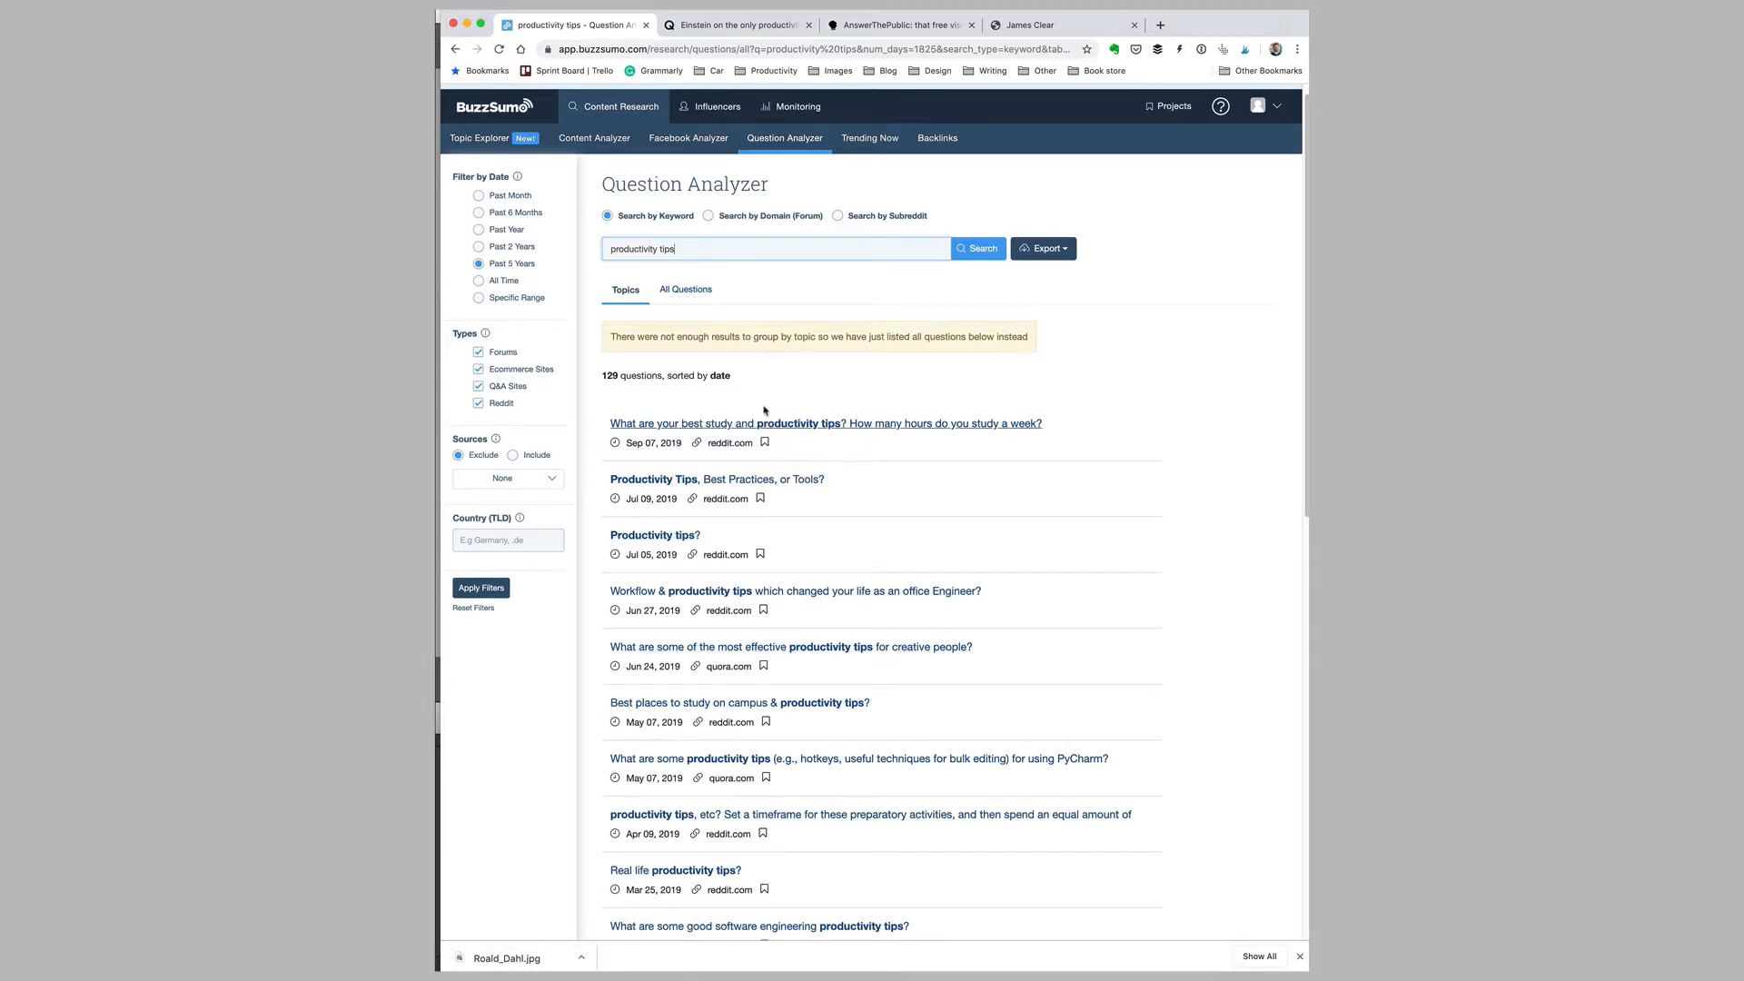
double_click(731, 443)
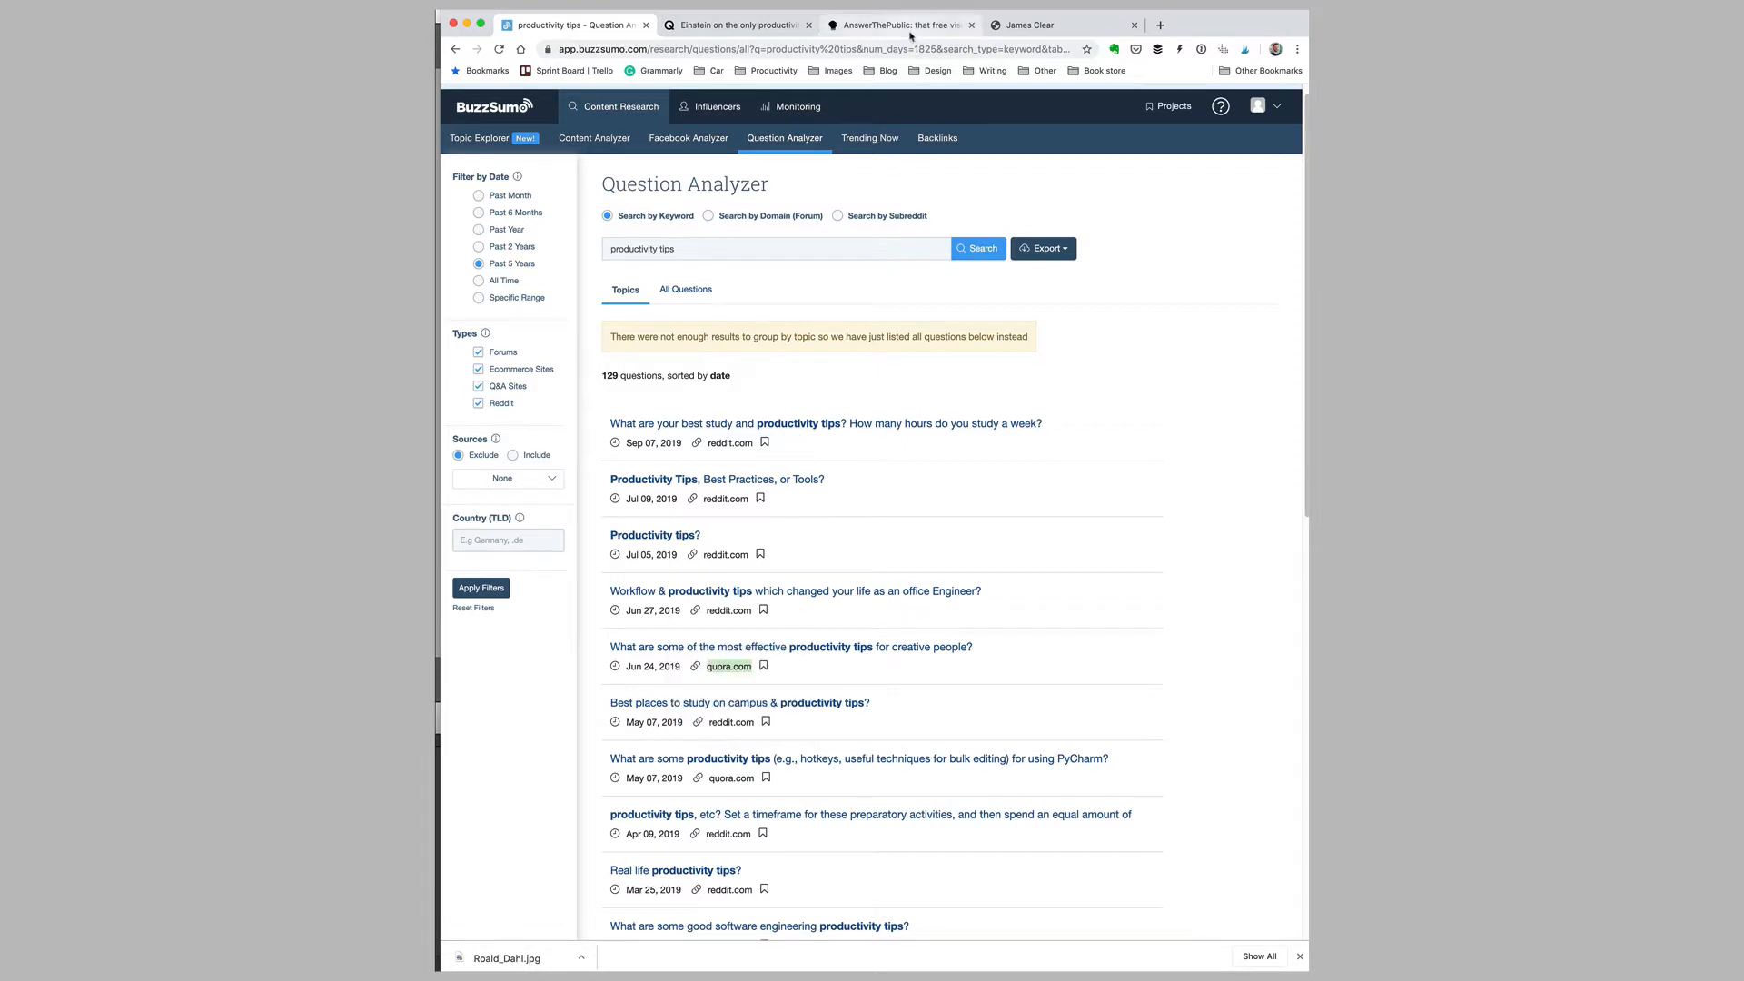
mouse_move(901, 24)
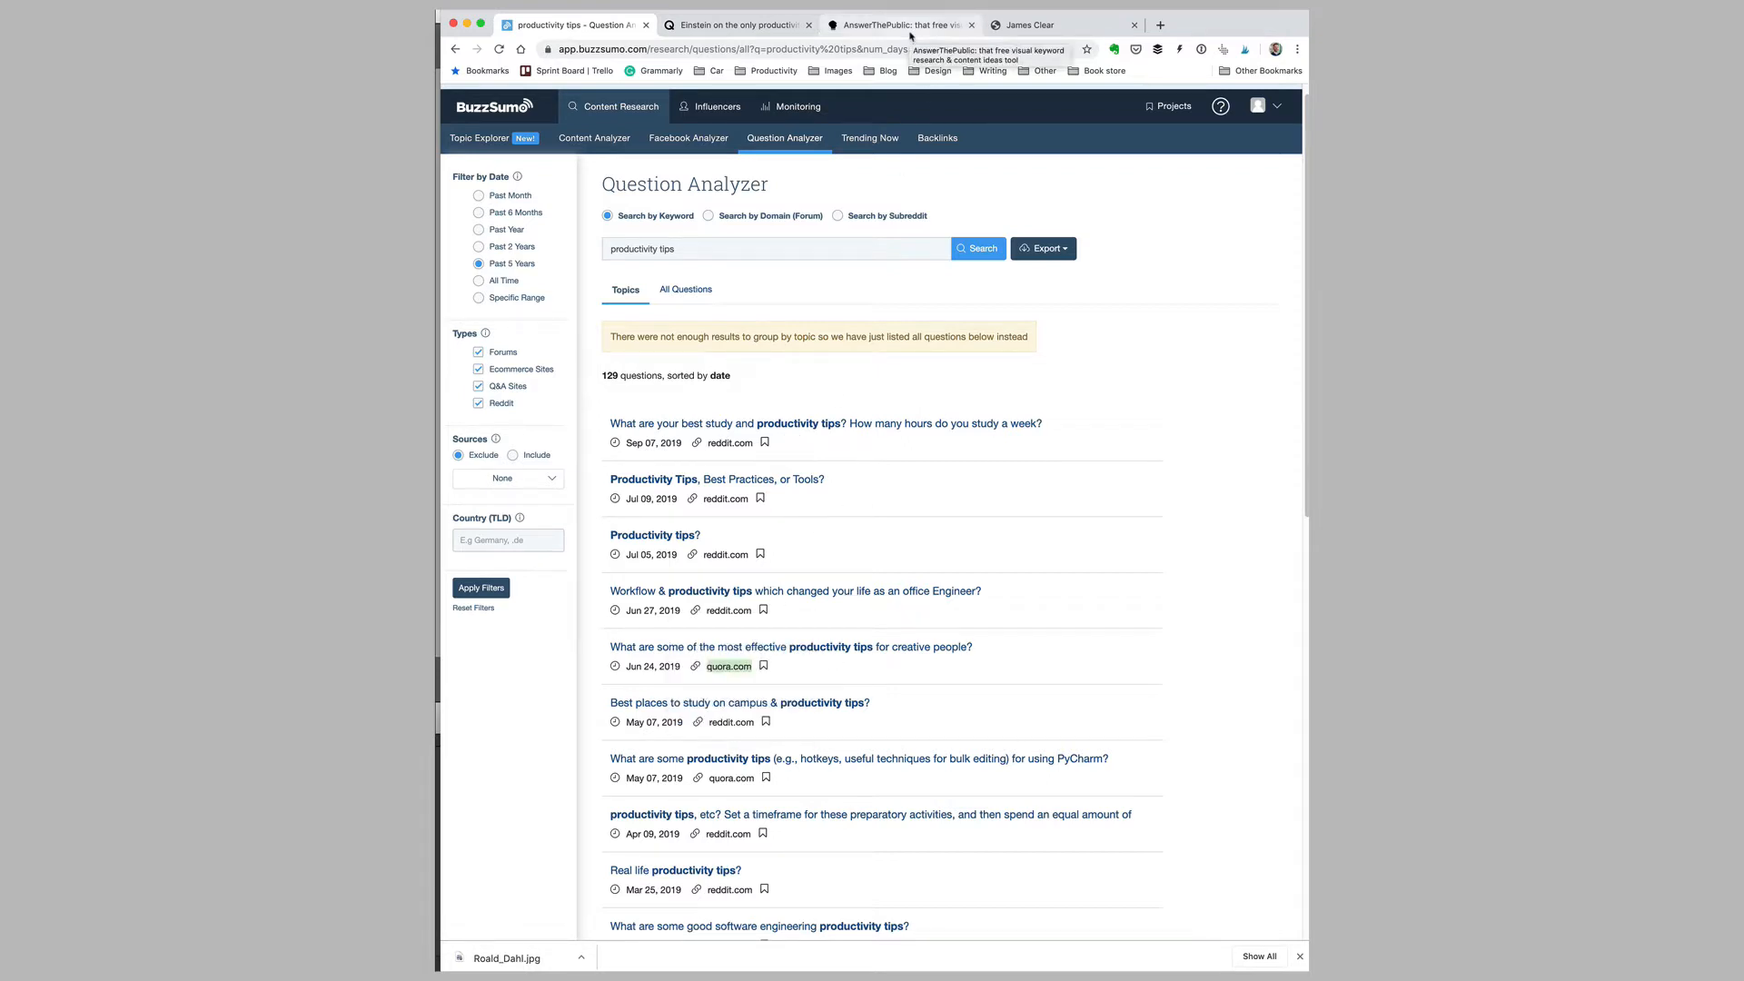
Switch to AnswerThePublic and enter 'productivity tips' as the keyword
click(897, 23)
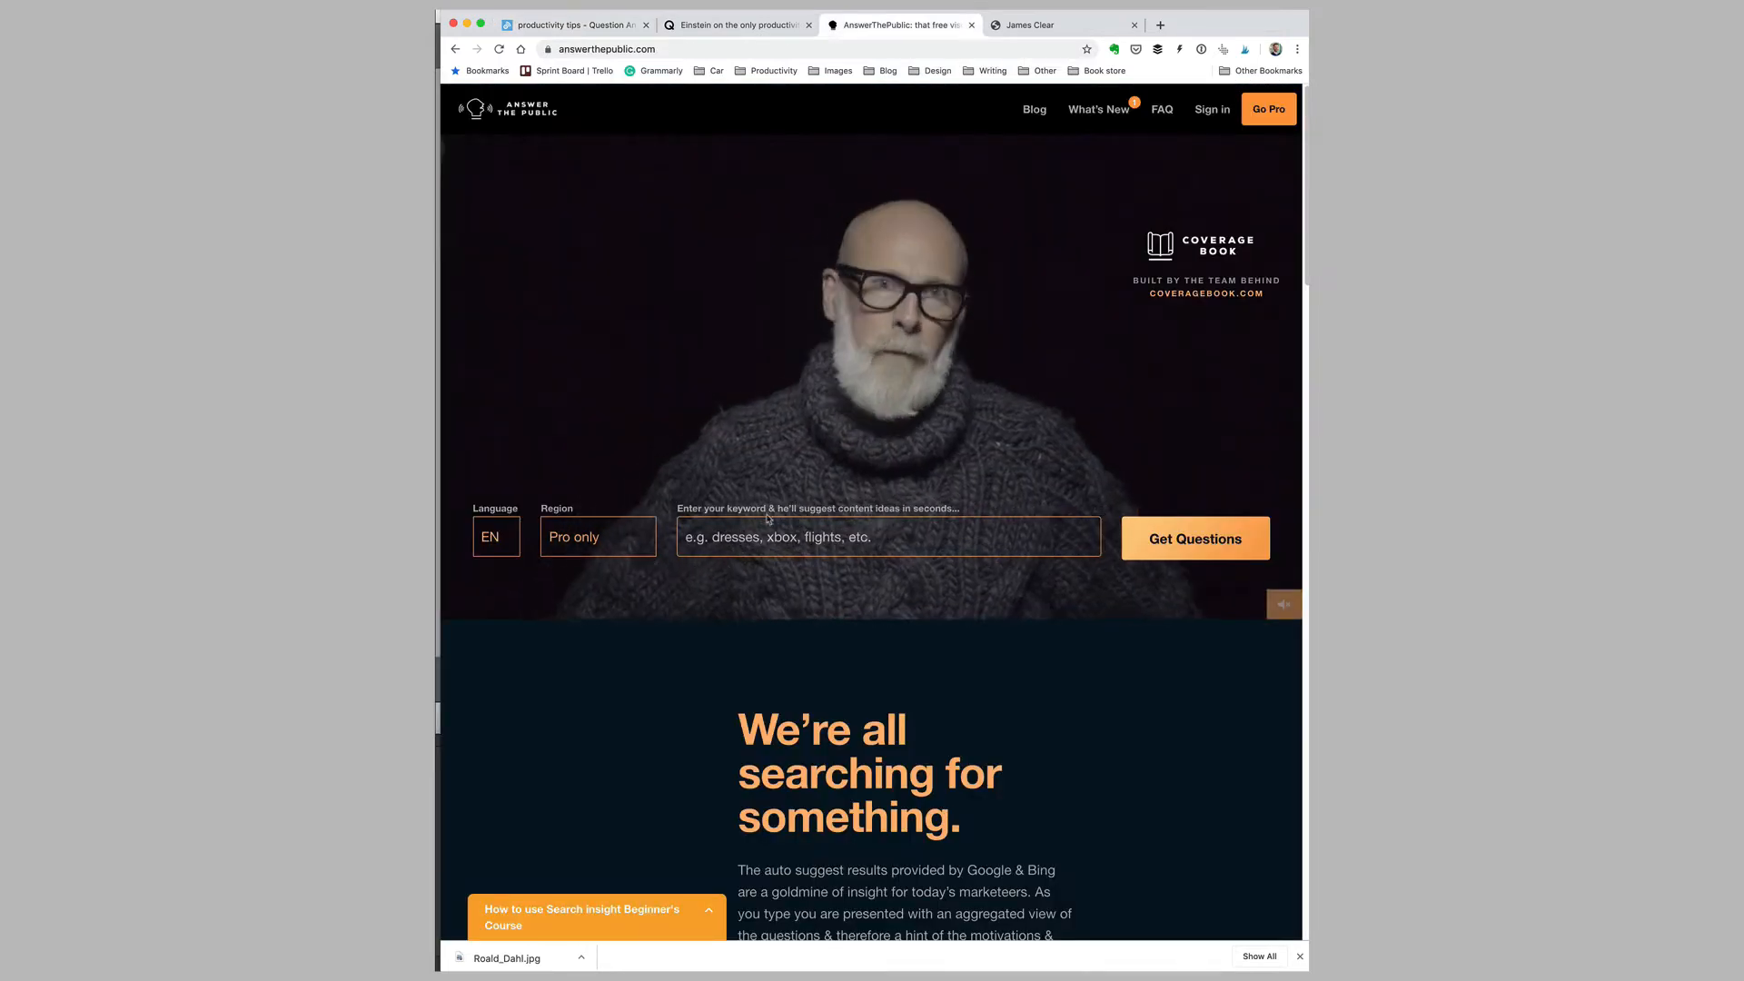
click(888, 537)
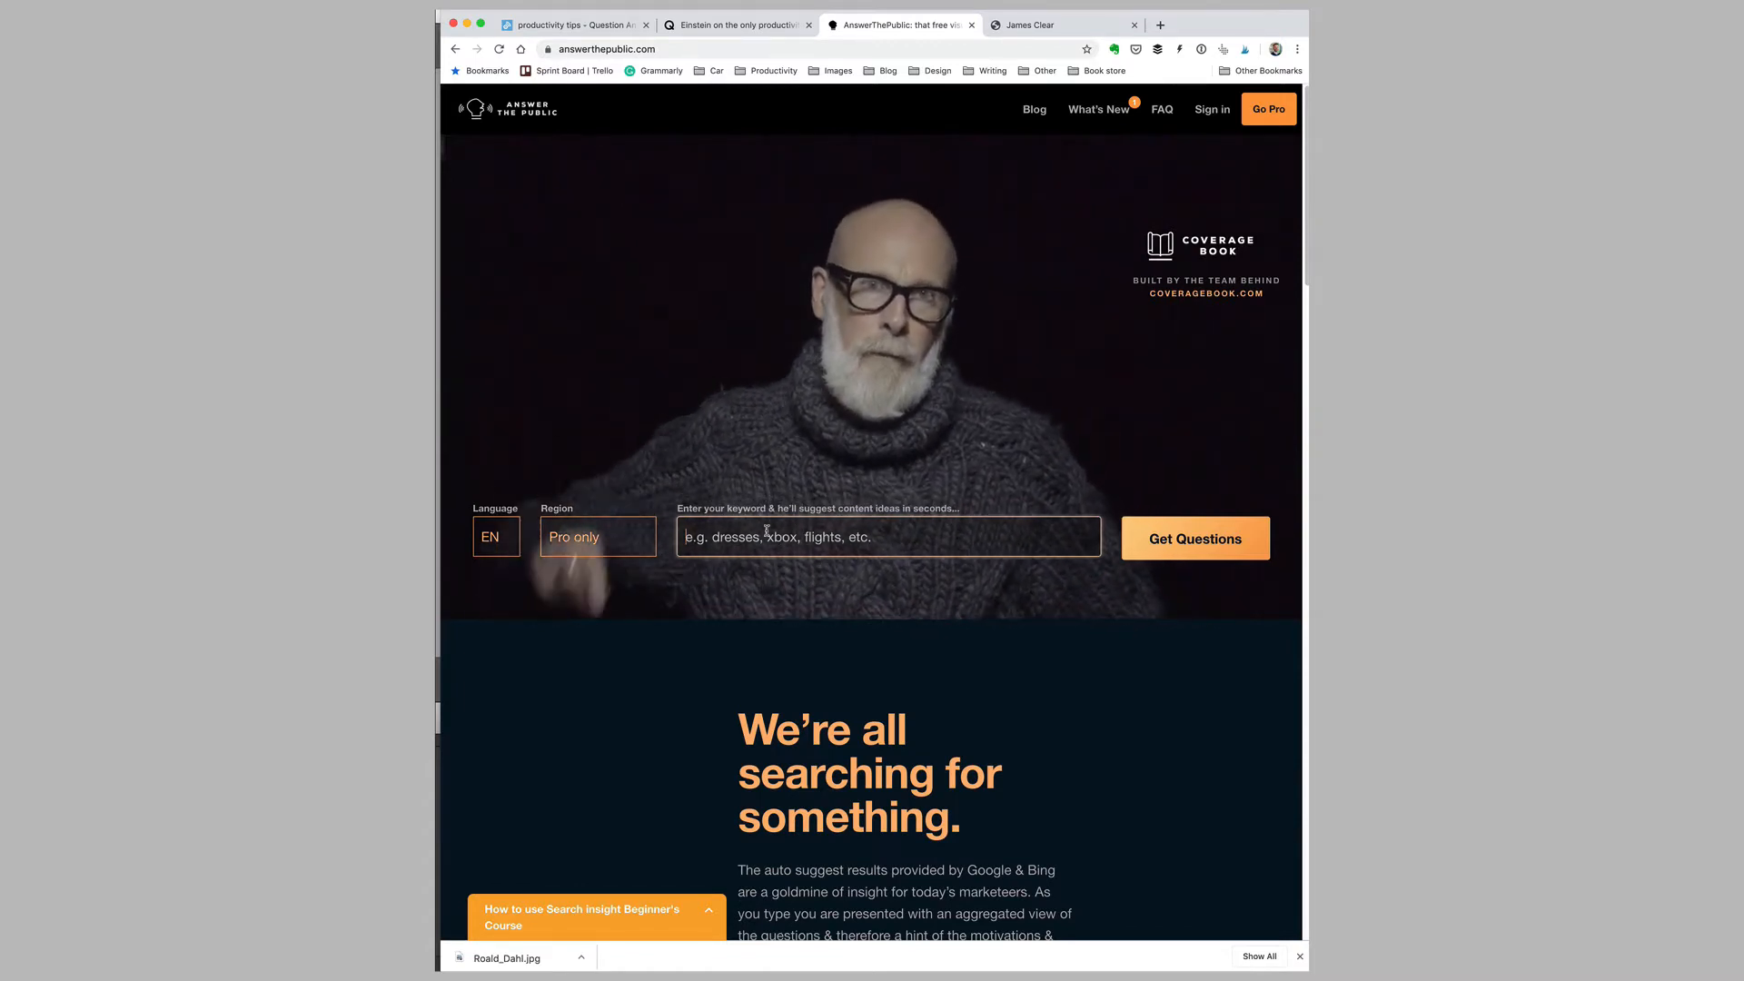
text(p)
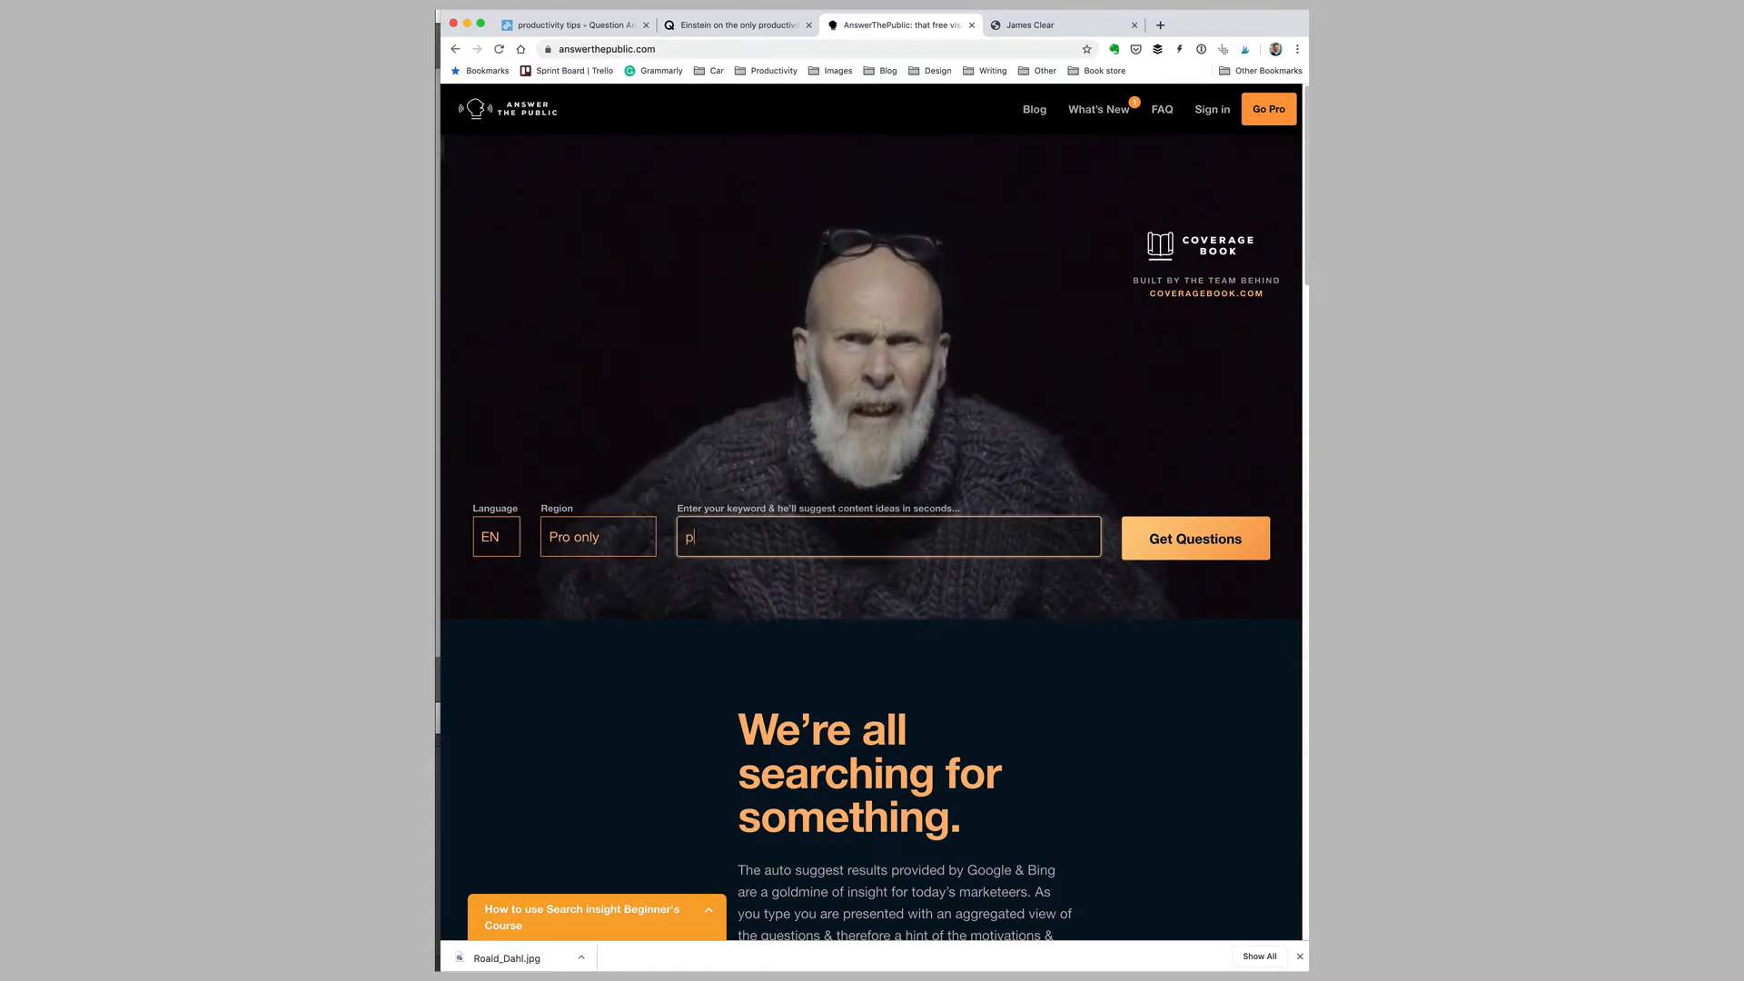
text(roductivity tips)
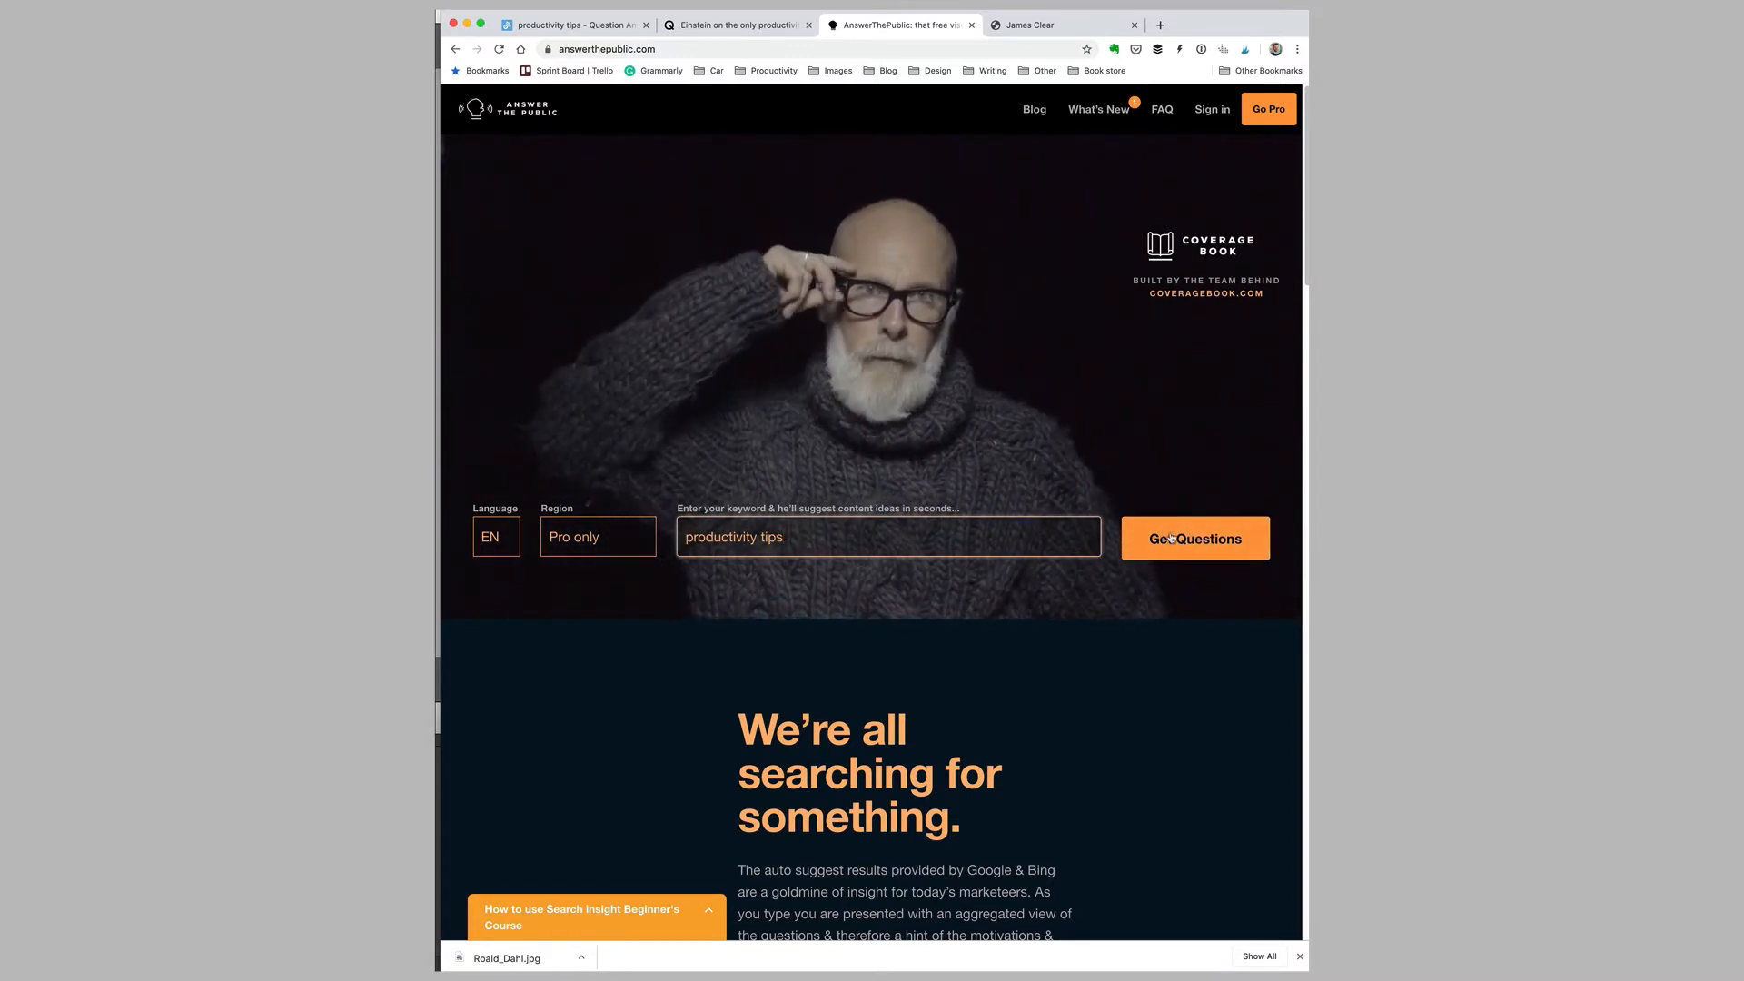
Generate the productivity tips report and scroll through its question visualisations
click(1193, 538)
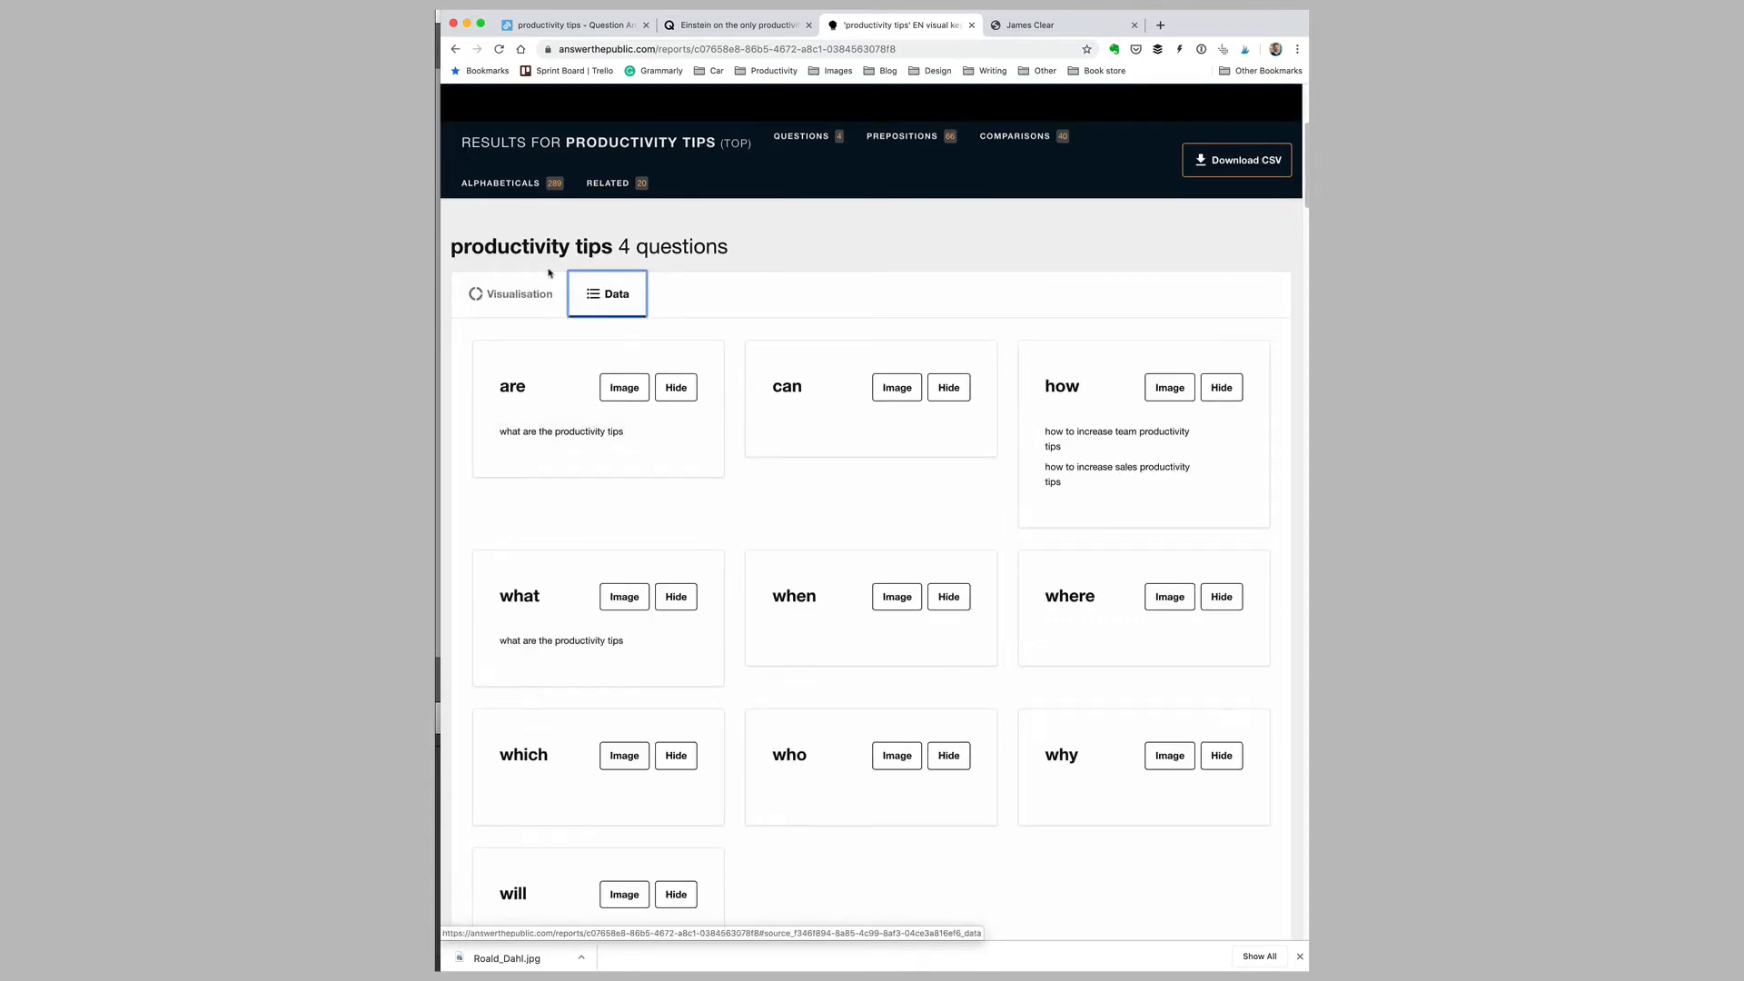
scroll(down, 3)
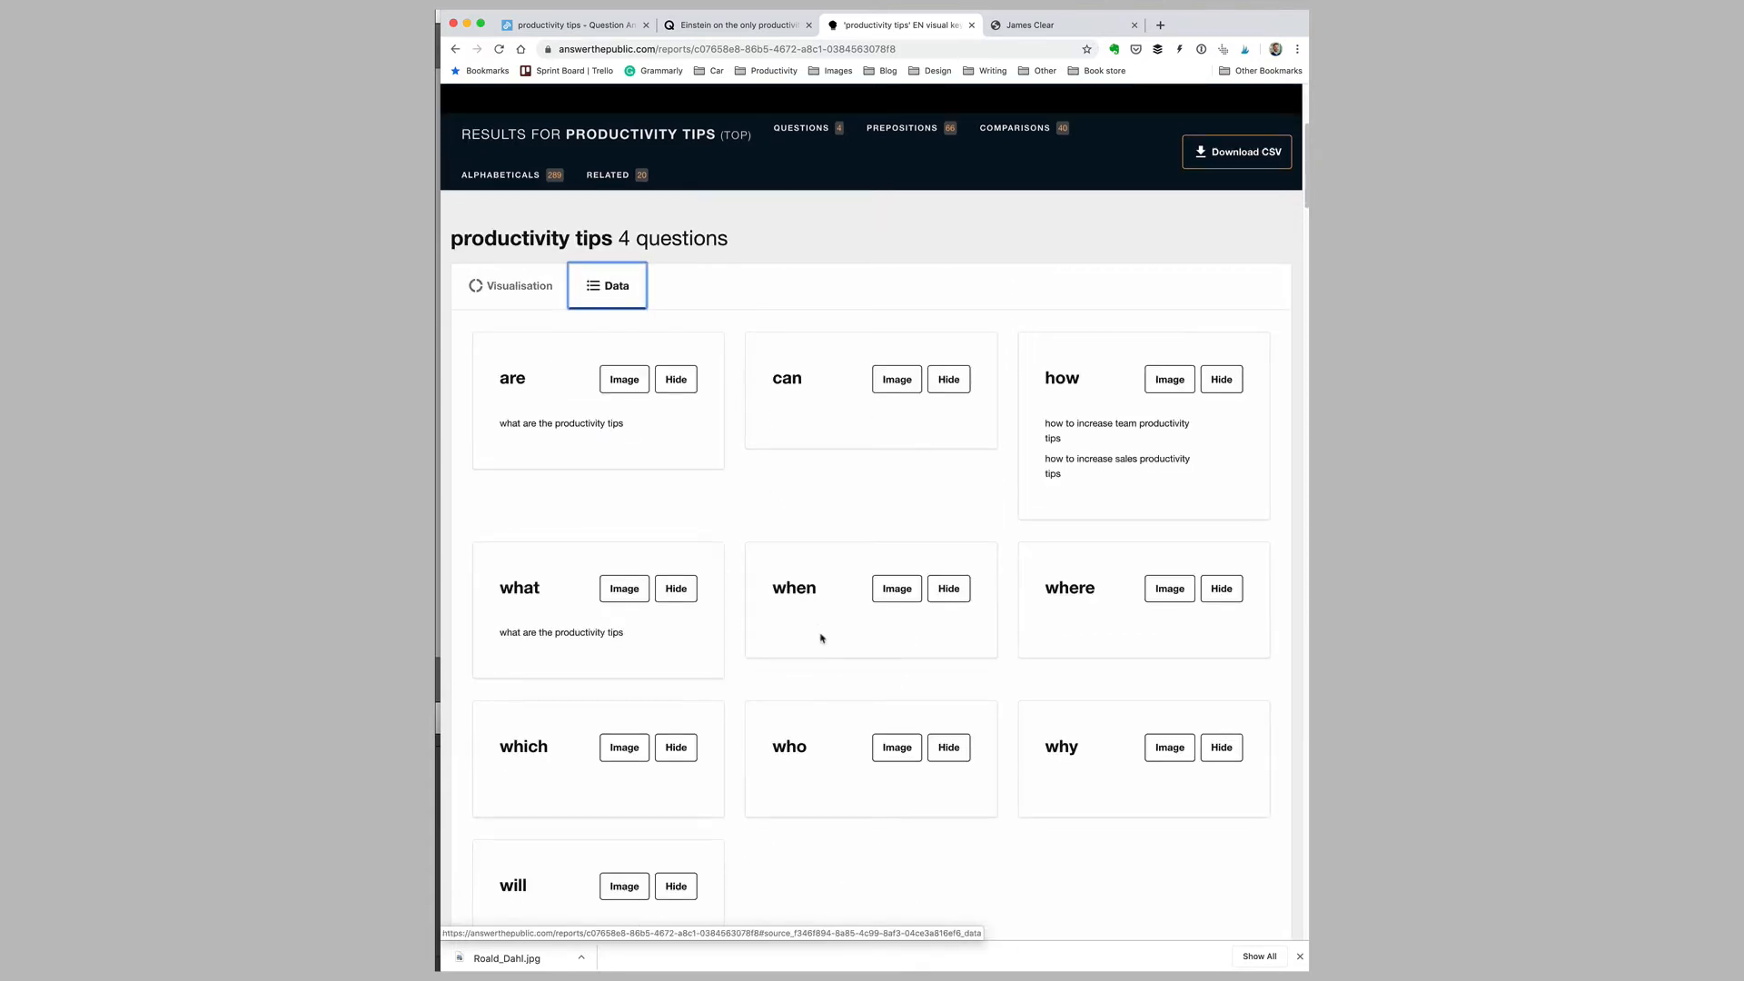
scroll(down, 3)
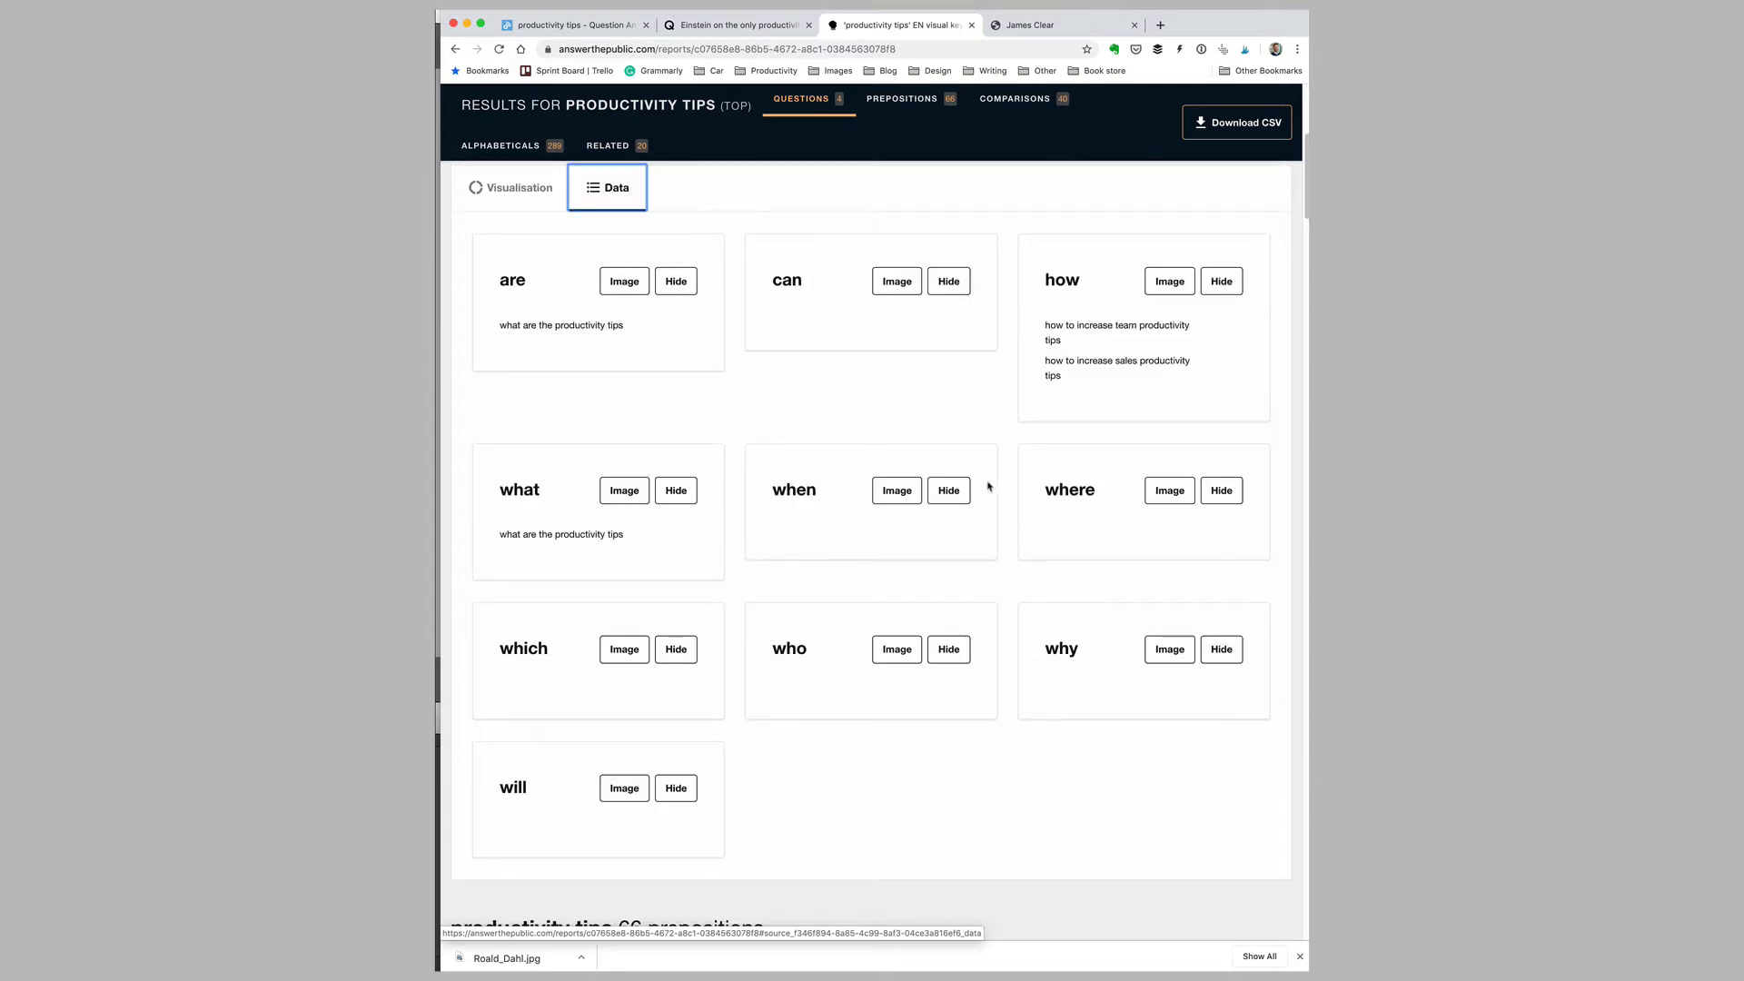
scroll(down, 3)
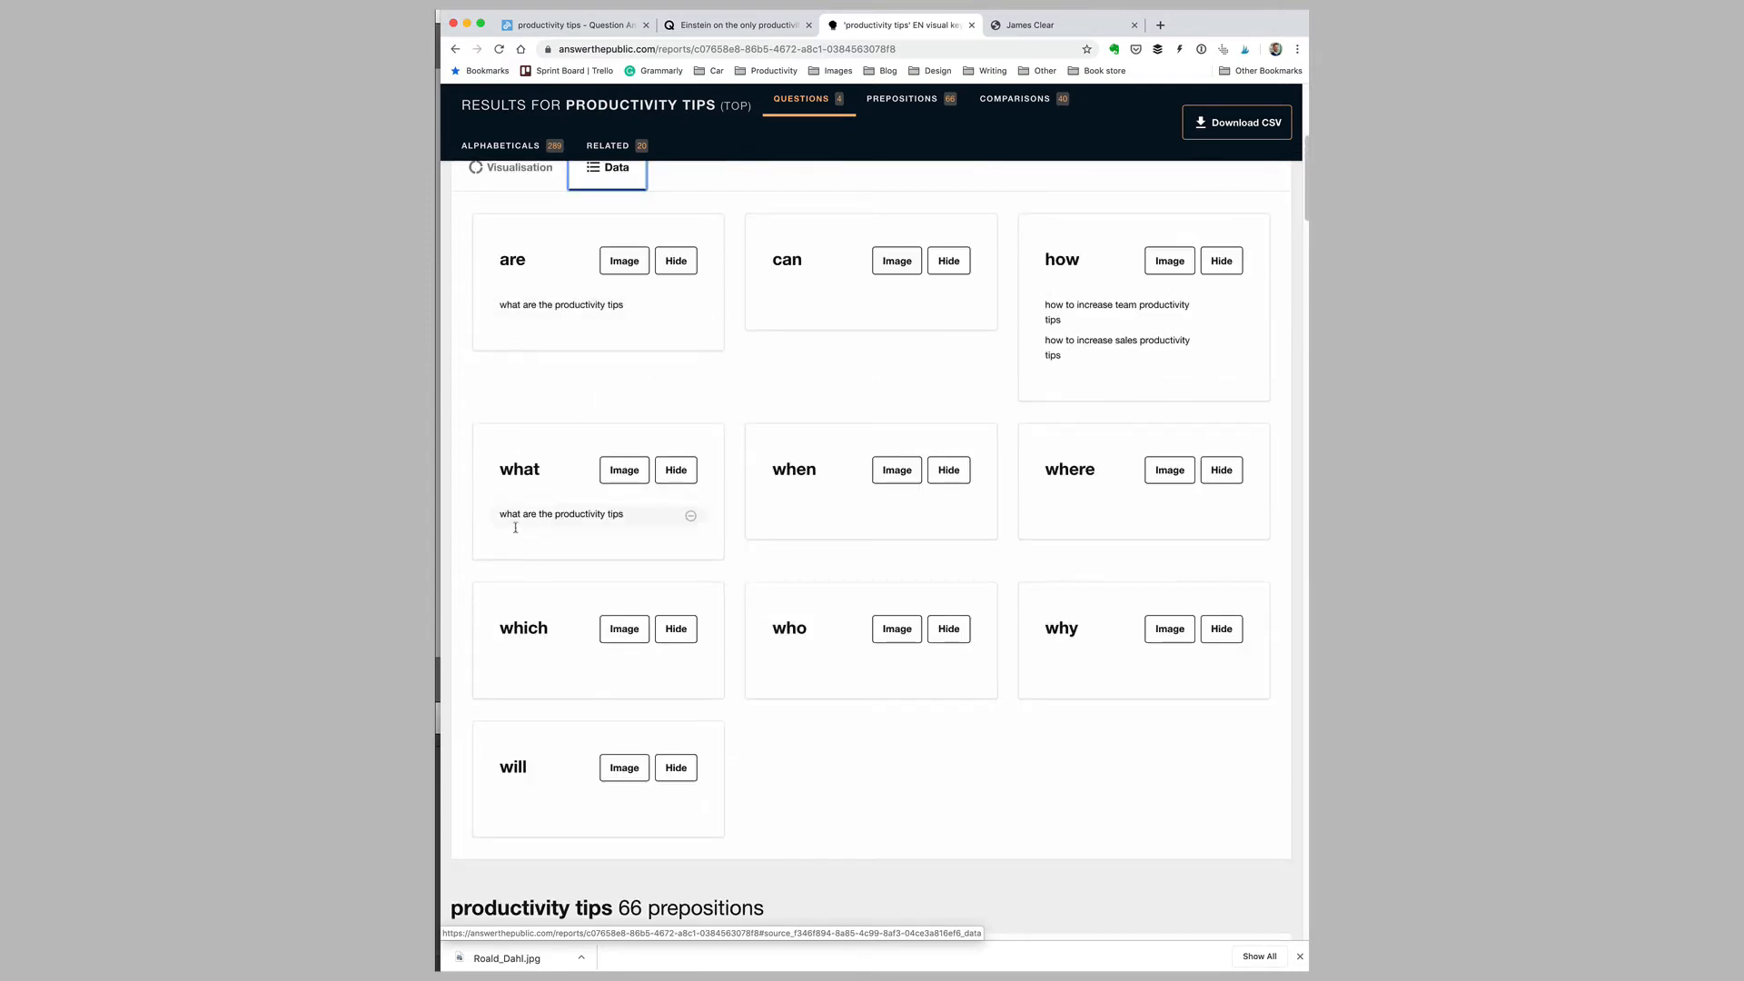
View the Data lists of questions and comparisons, then return to the report top
click(561, 514)
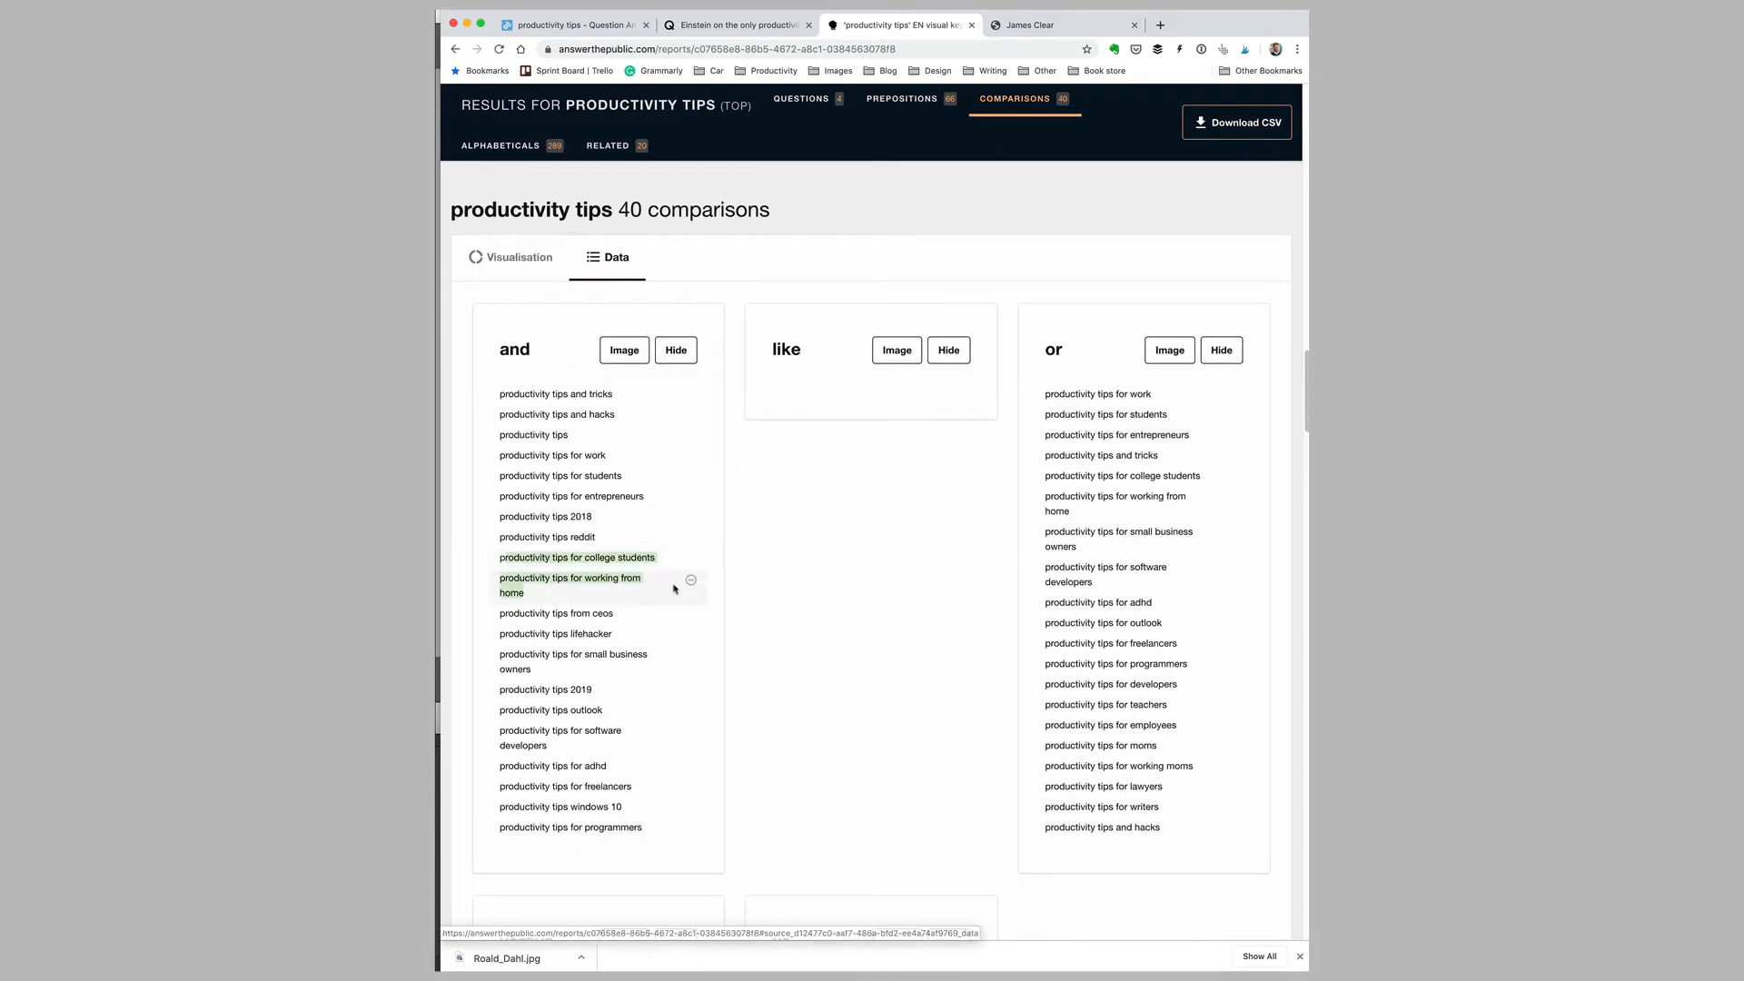
scroll(down, 3)
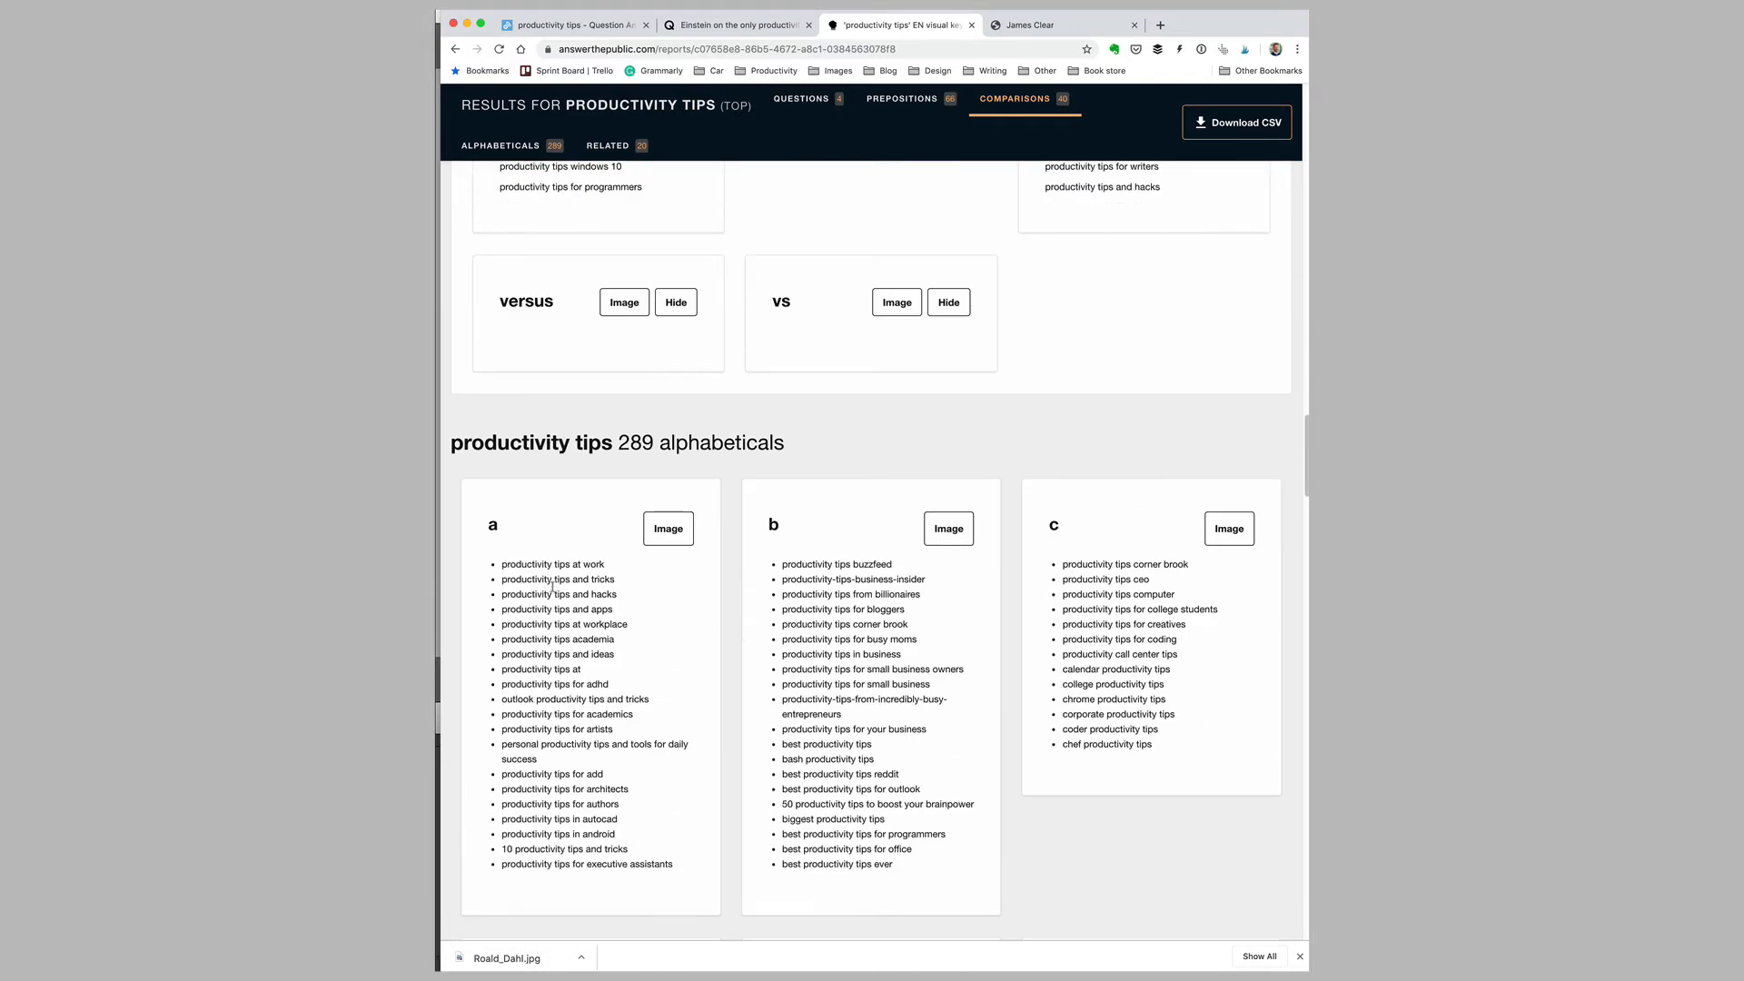
scroll(down, 3)
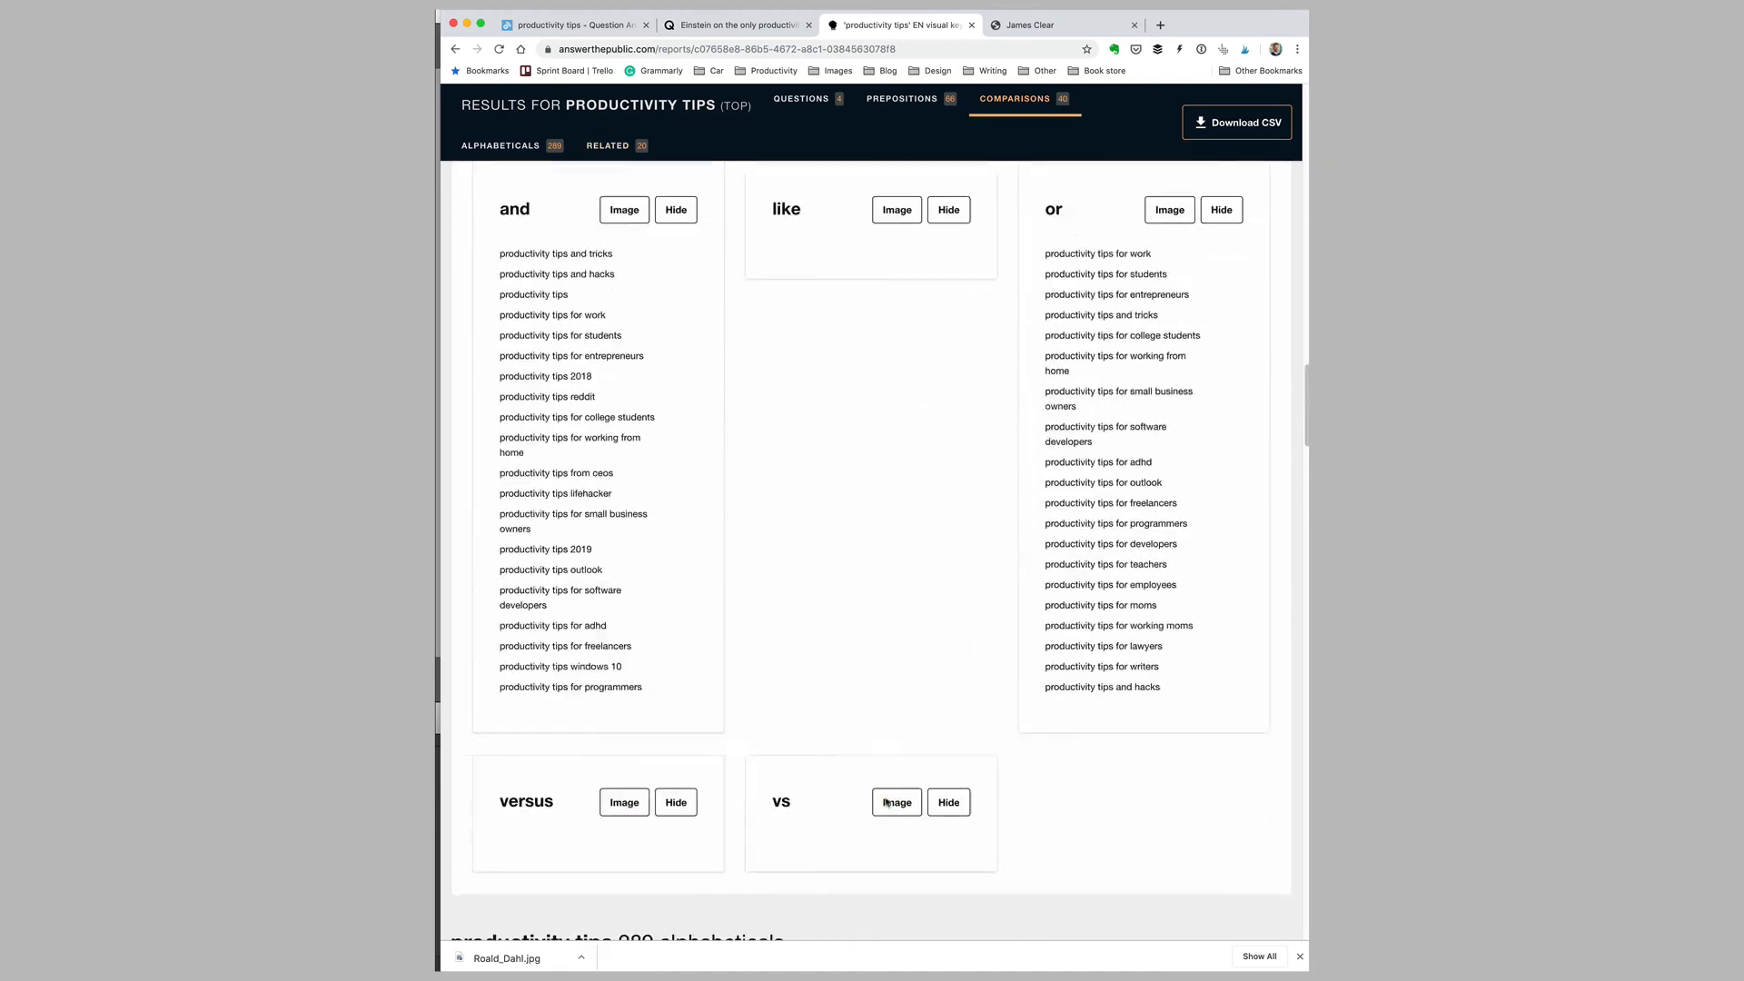
click(799, 98)
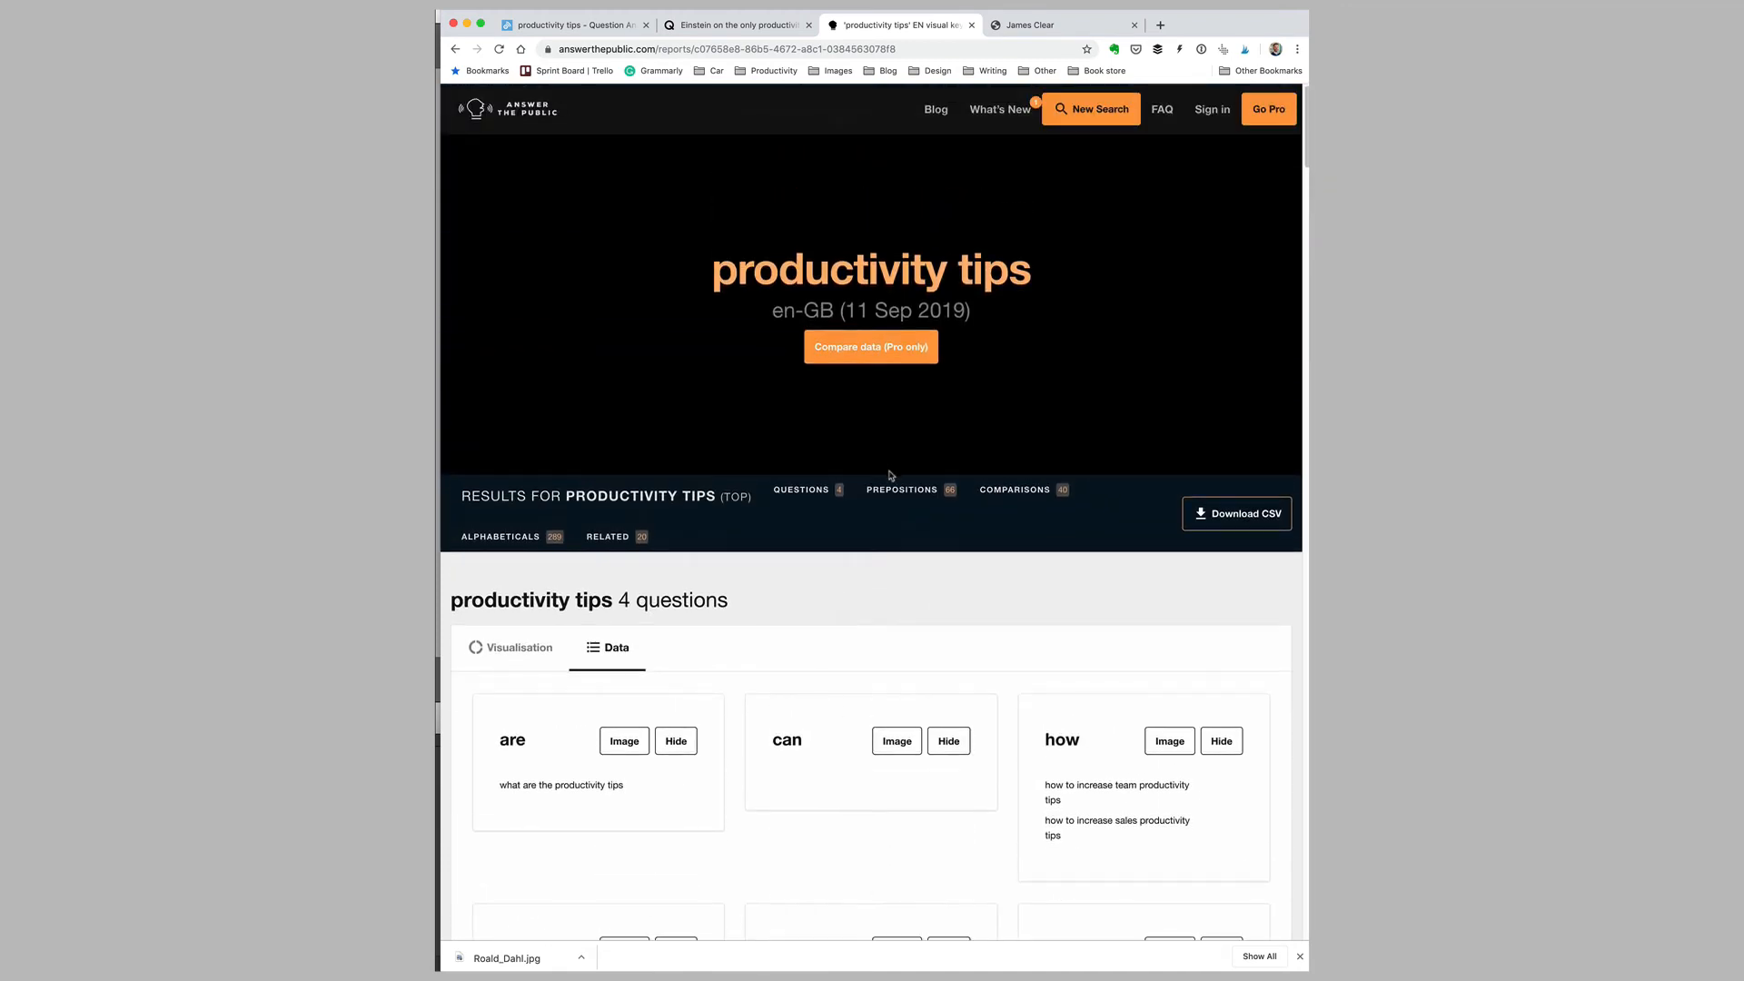
Run a new report for 'time management', showing 129 questions as a visualisation
click(1090, 109)
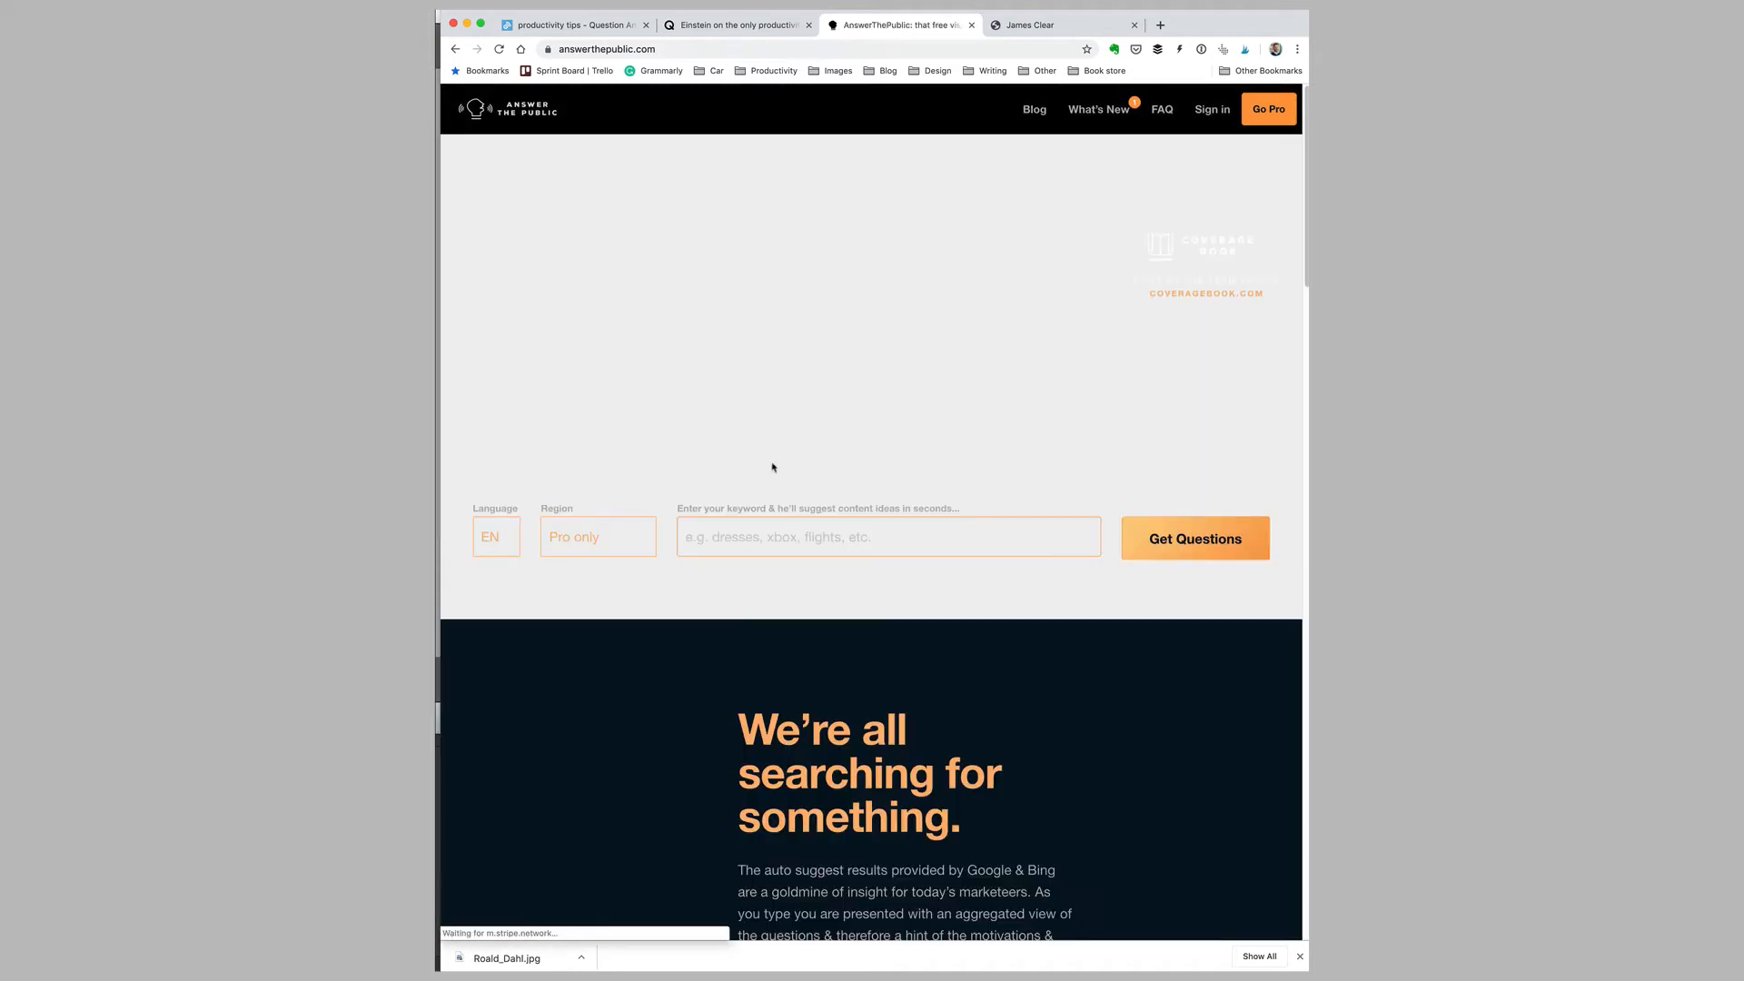
text(time management)
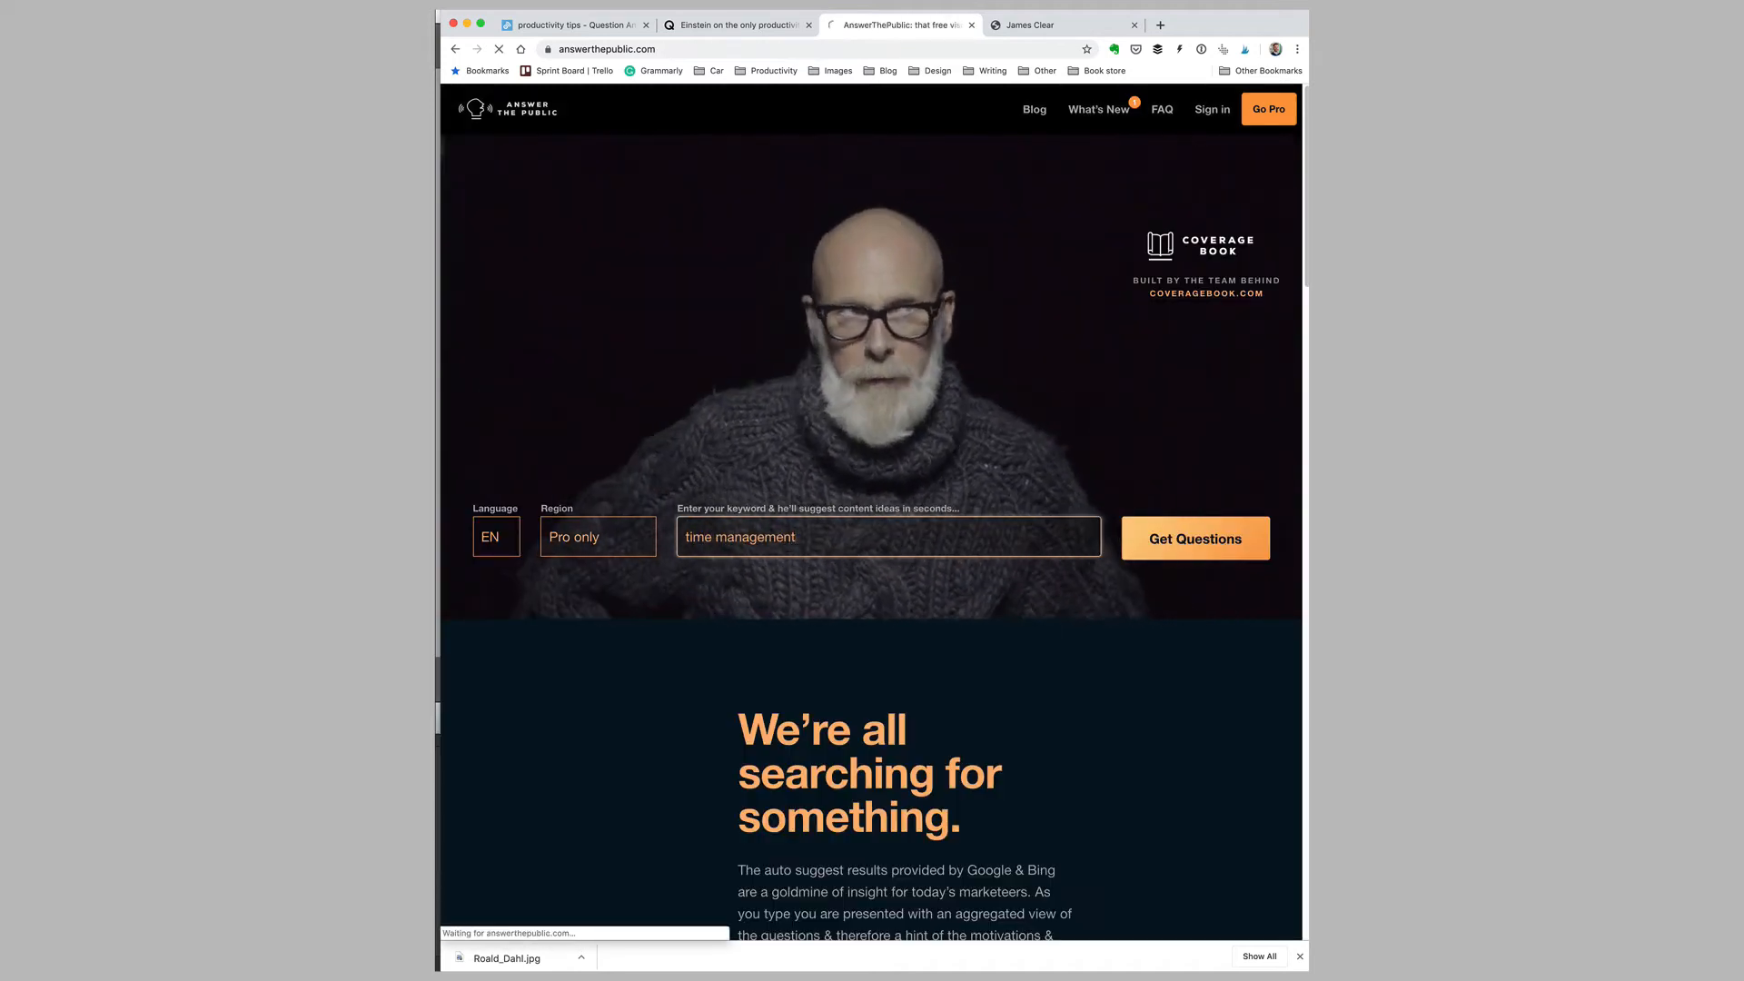
click(1195, 537)
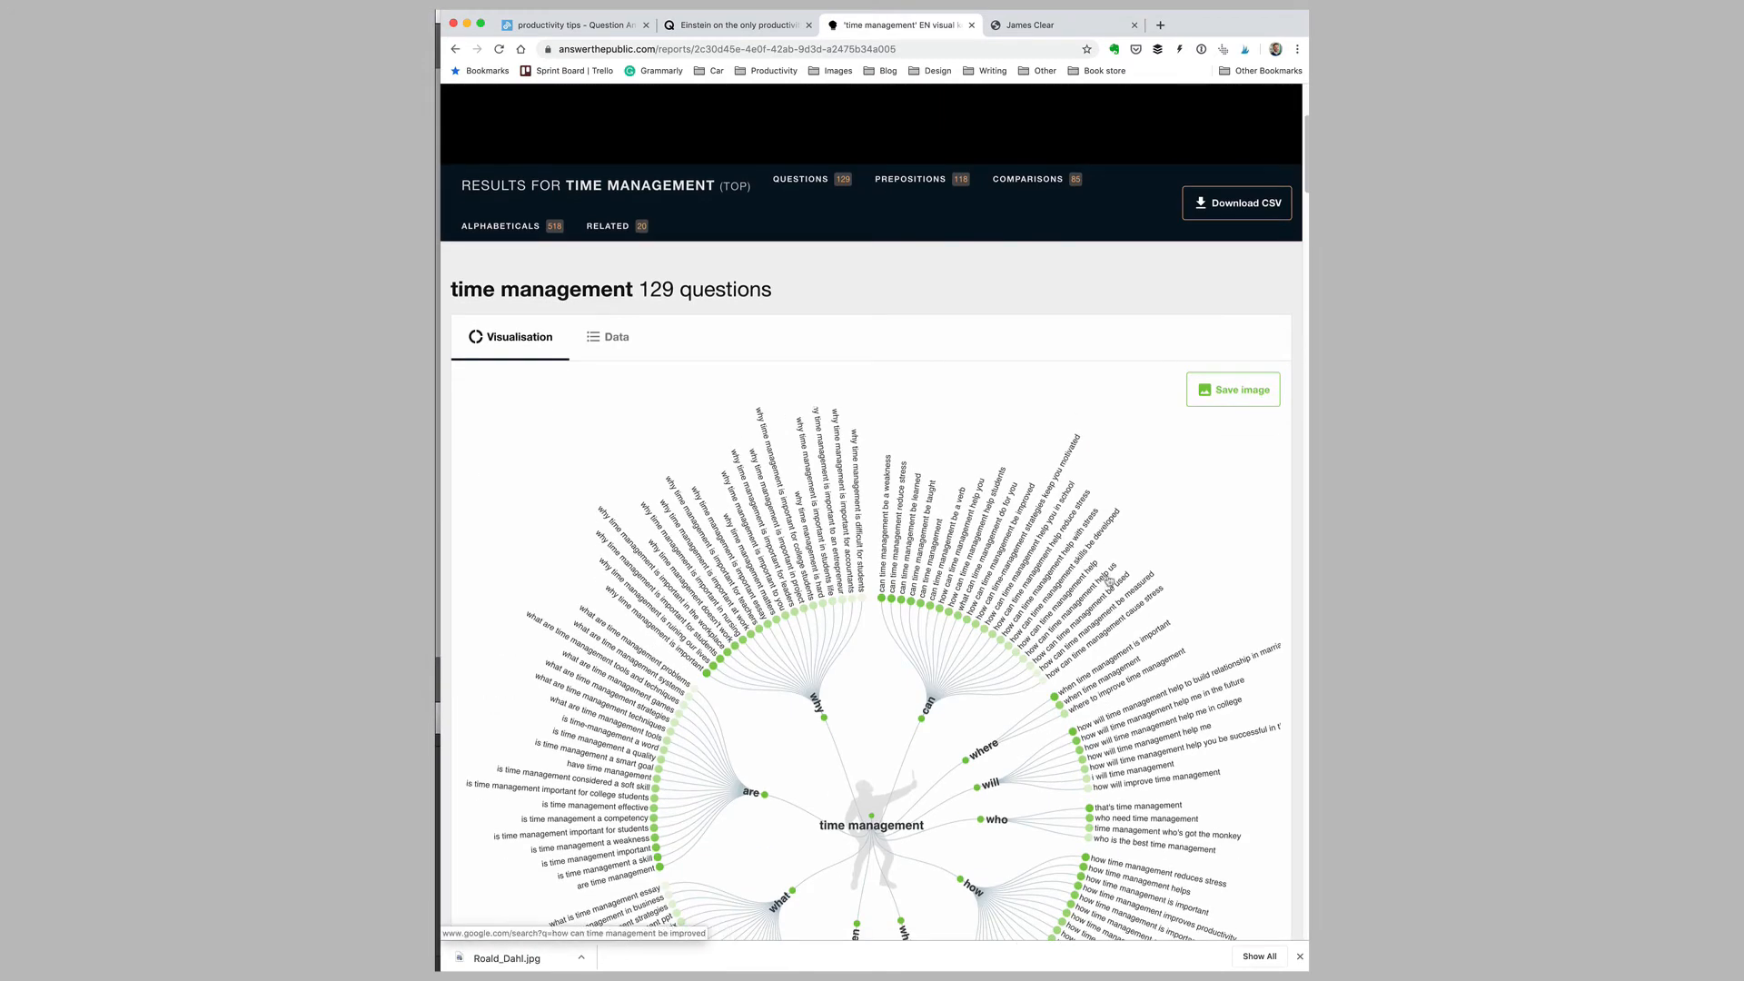
Switch the time management questions to Data lists grouped by question word (are, can, how)
scroll(down, 3)
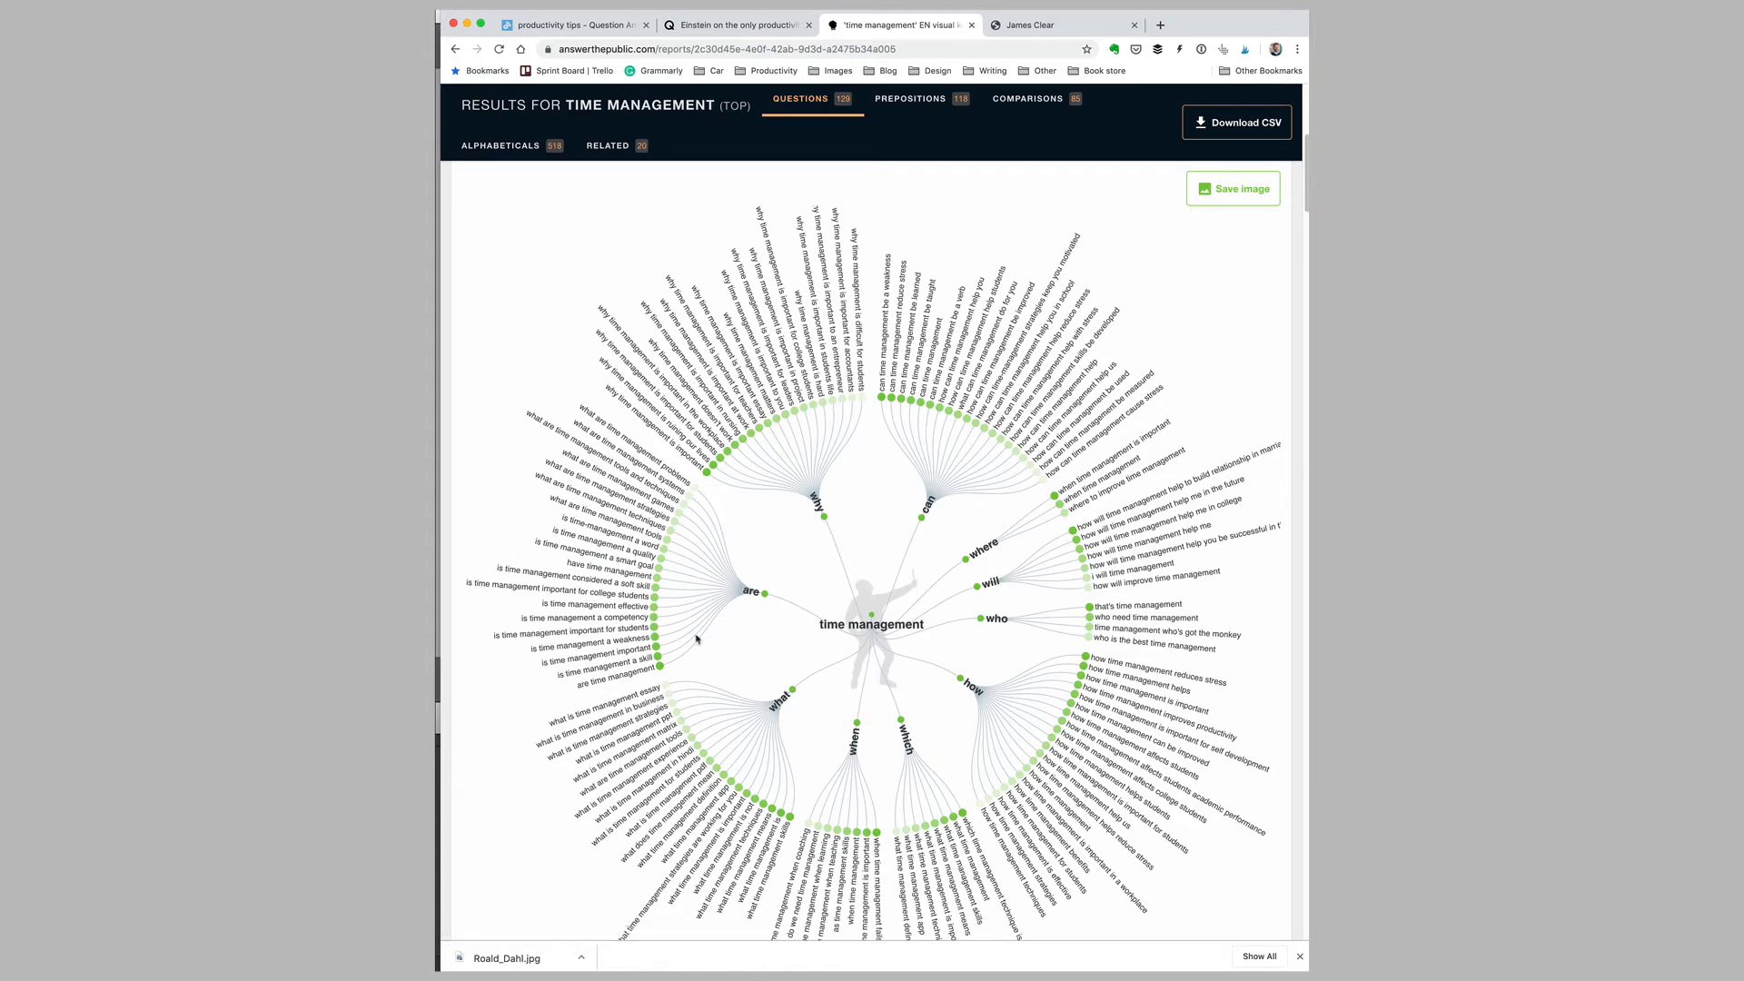
scroll(down, 3)
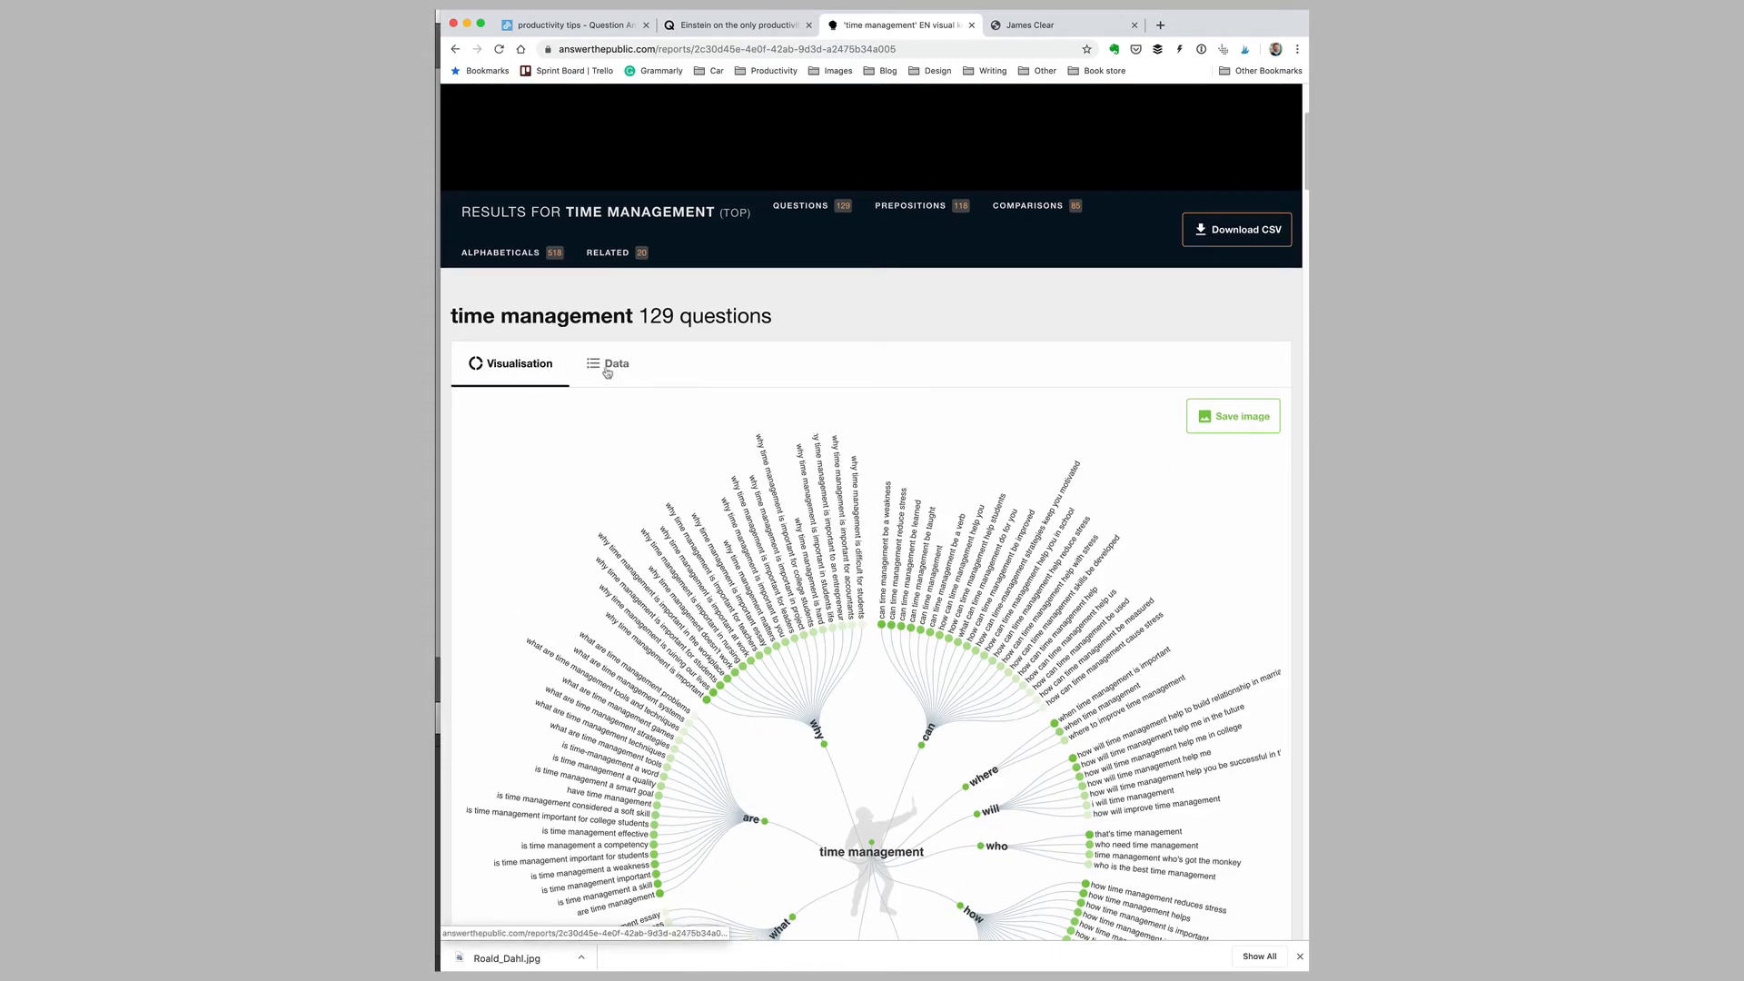
click(616, 363)
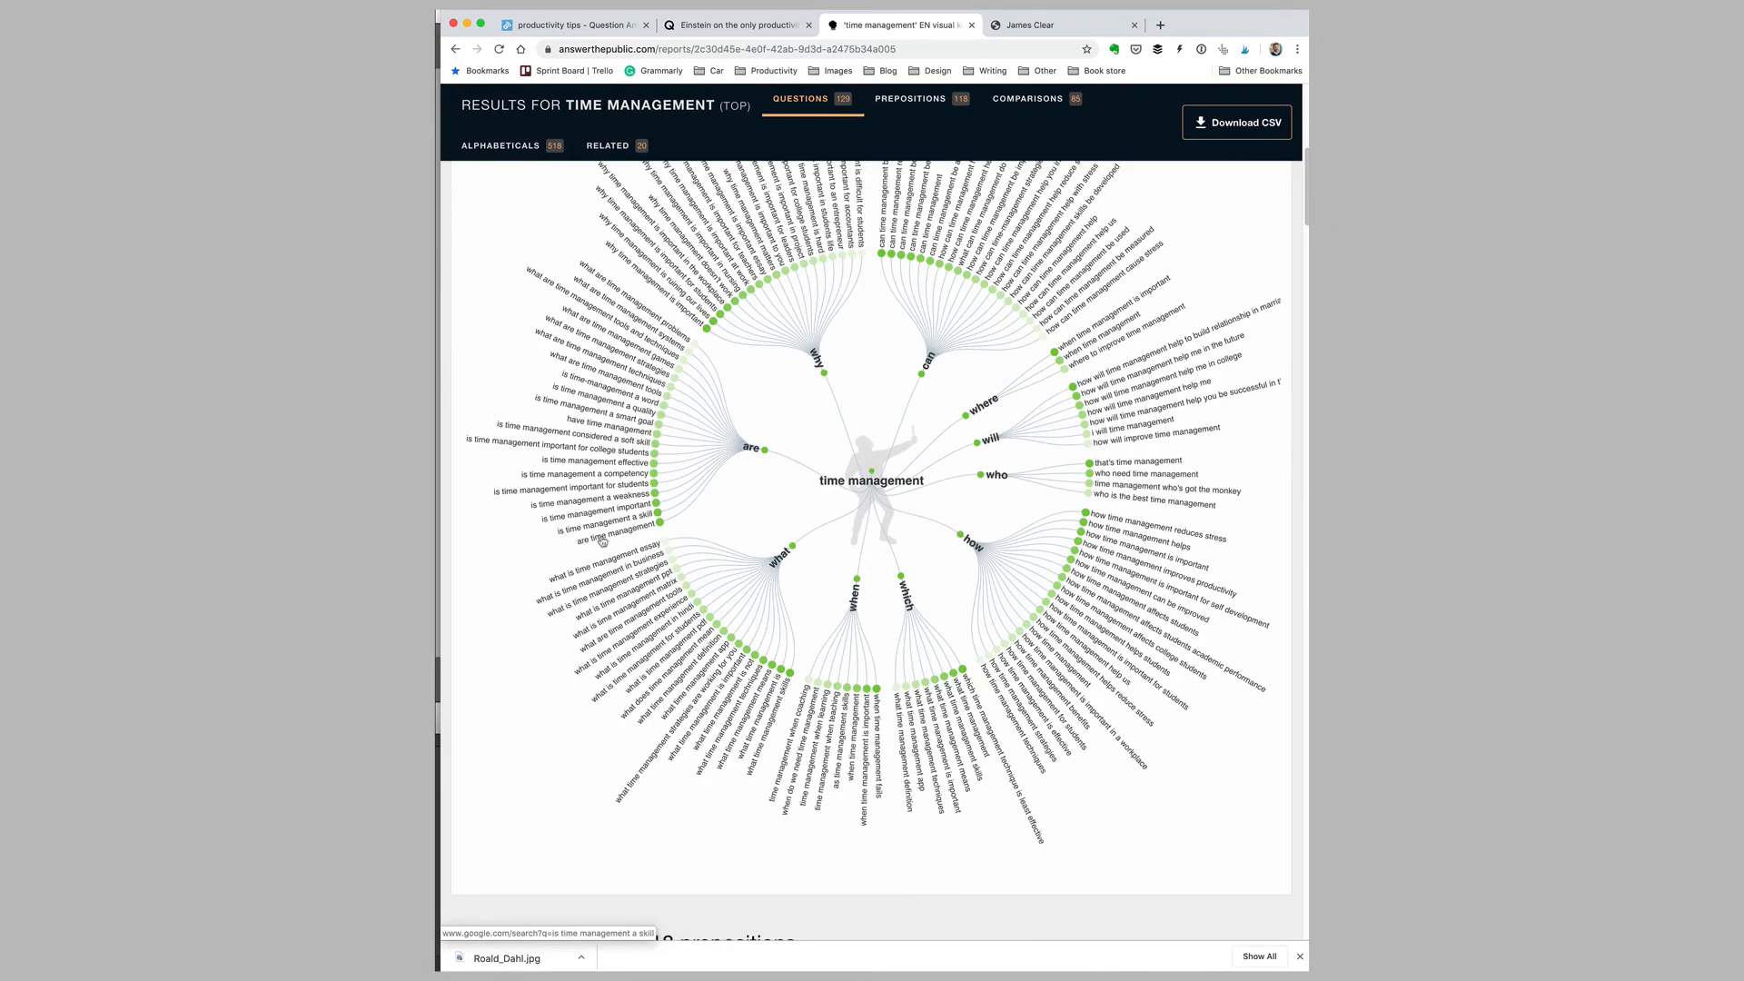
click(498, 145)
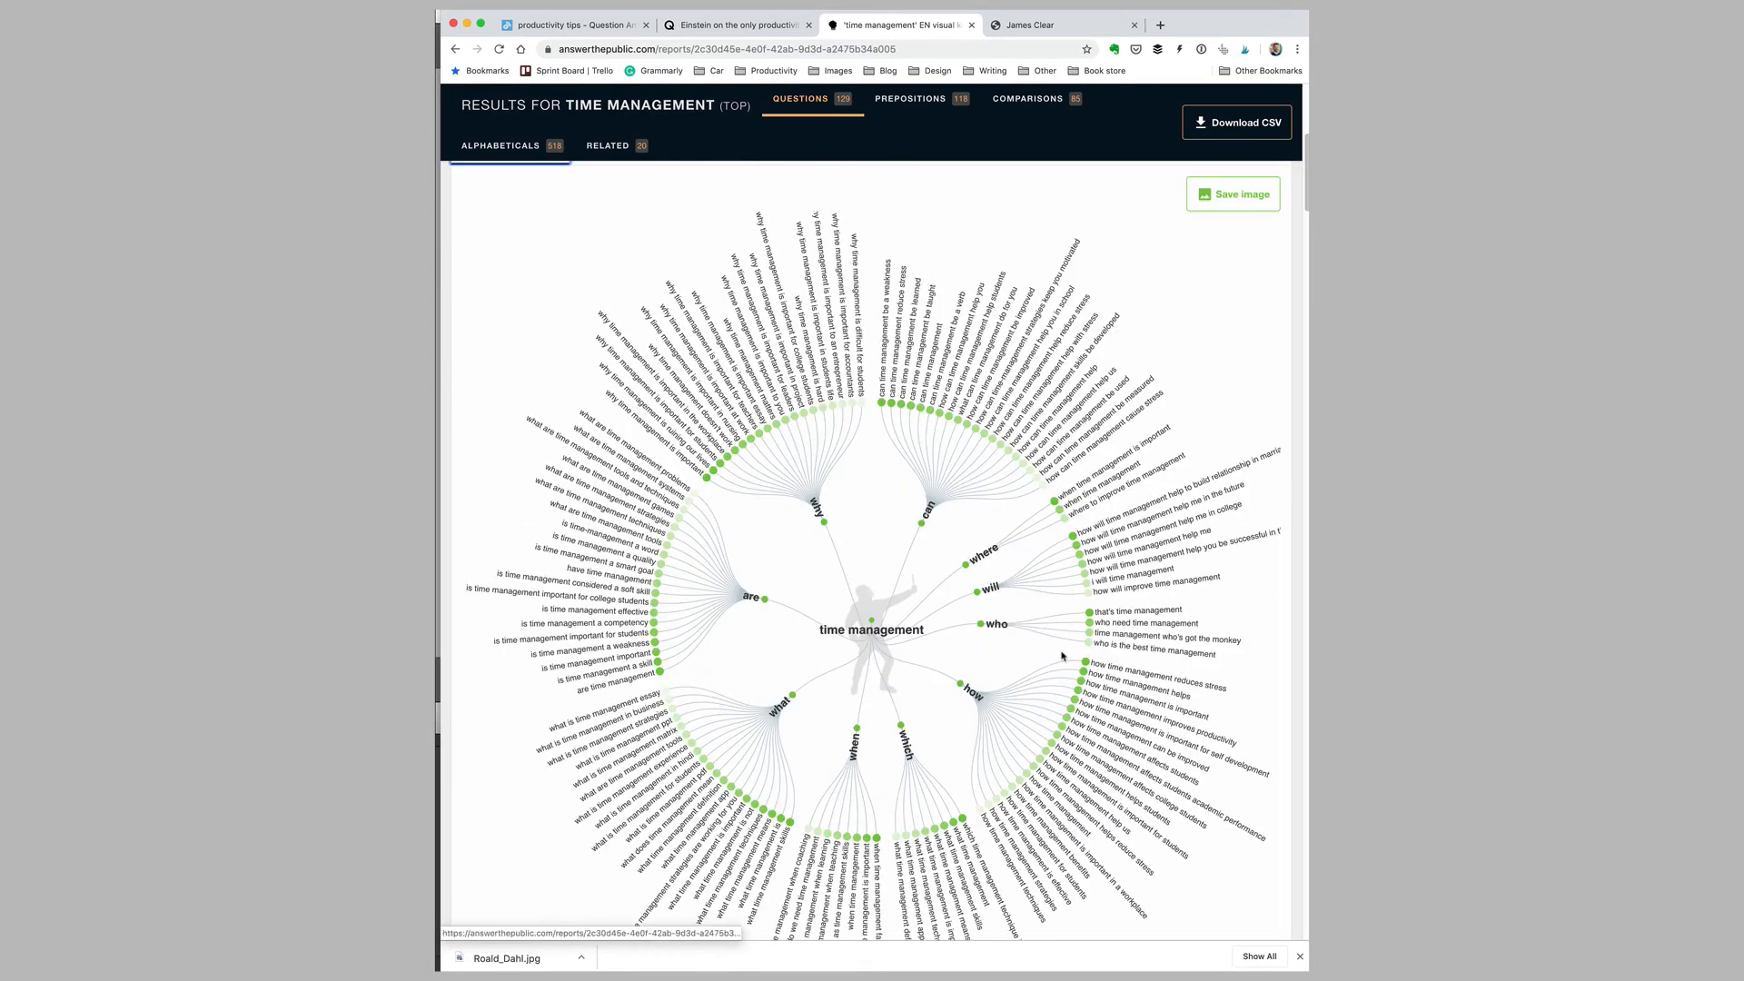
mouse_move(552, 679)
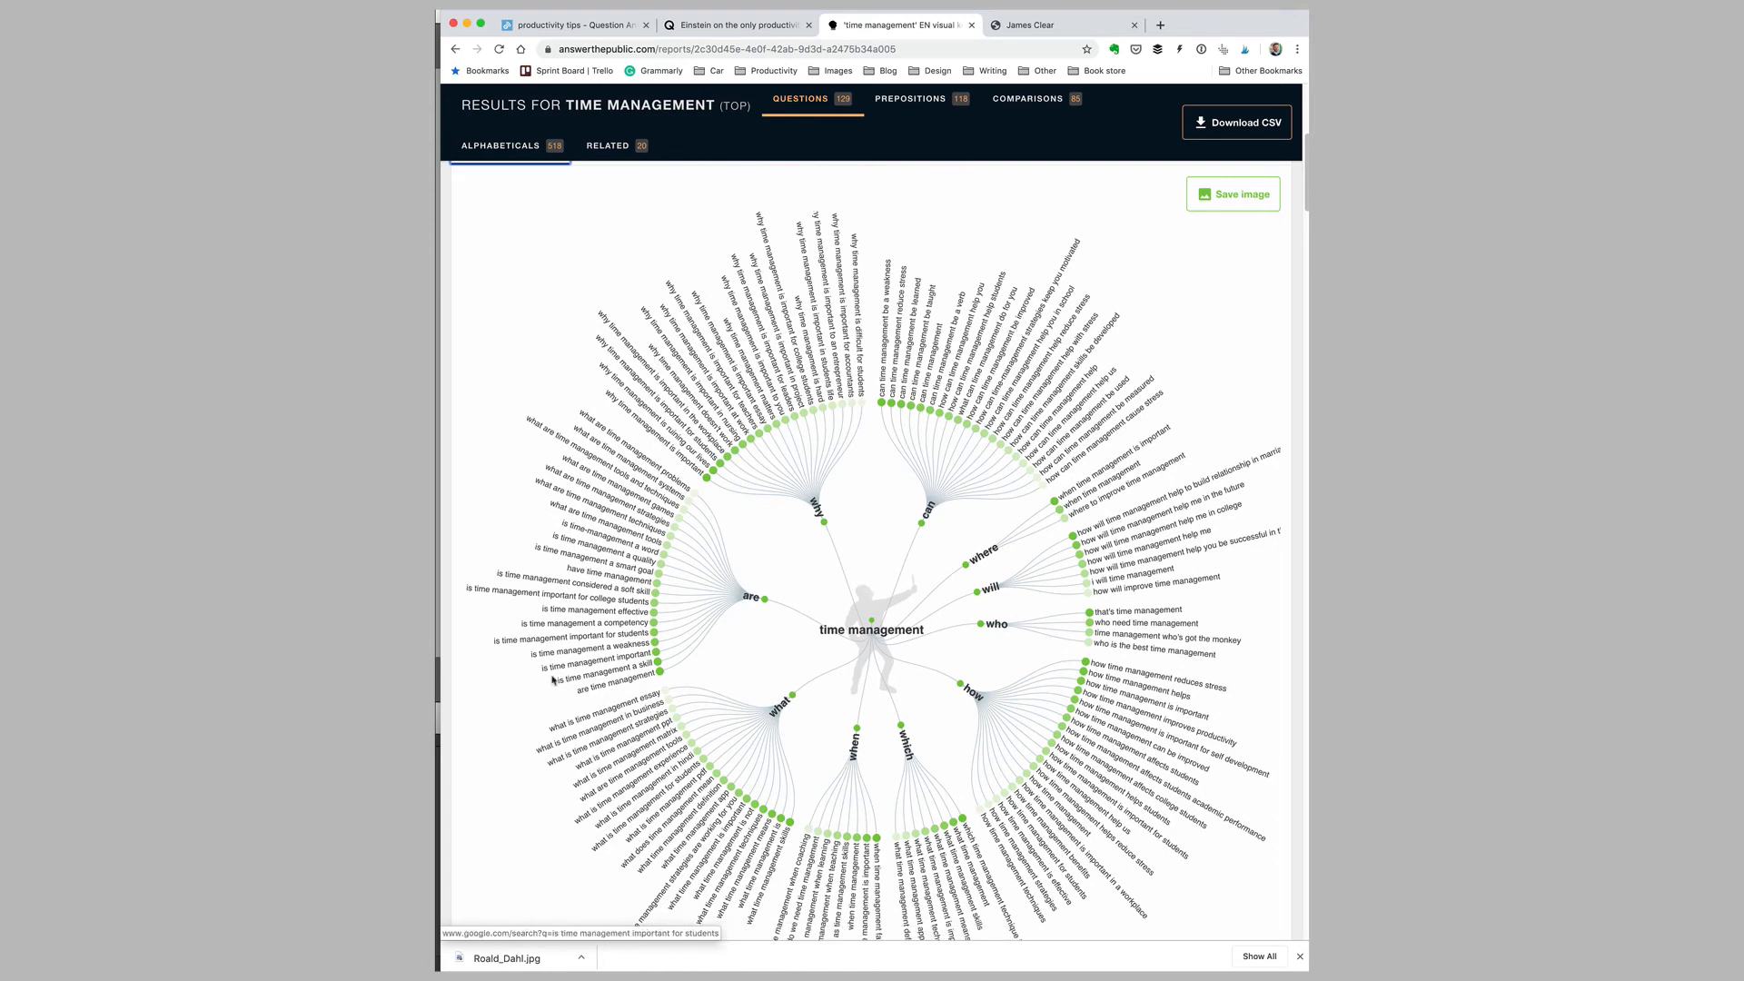
mouse_move(1048, 443)
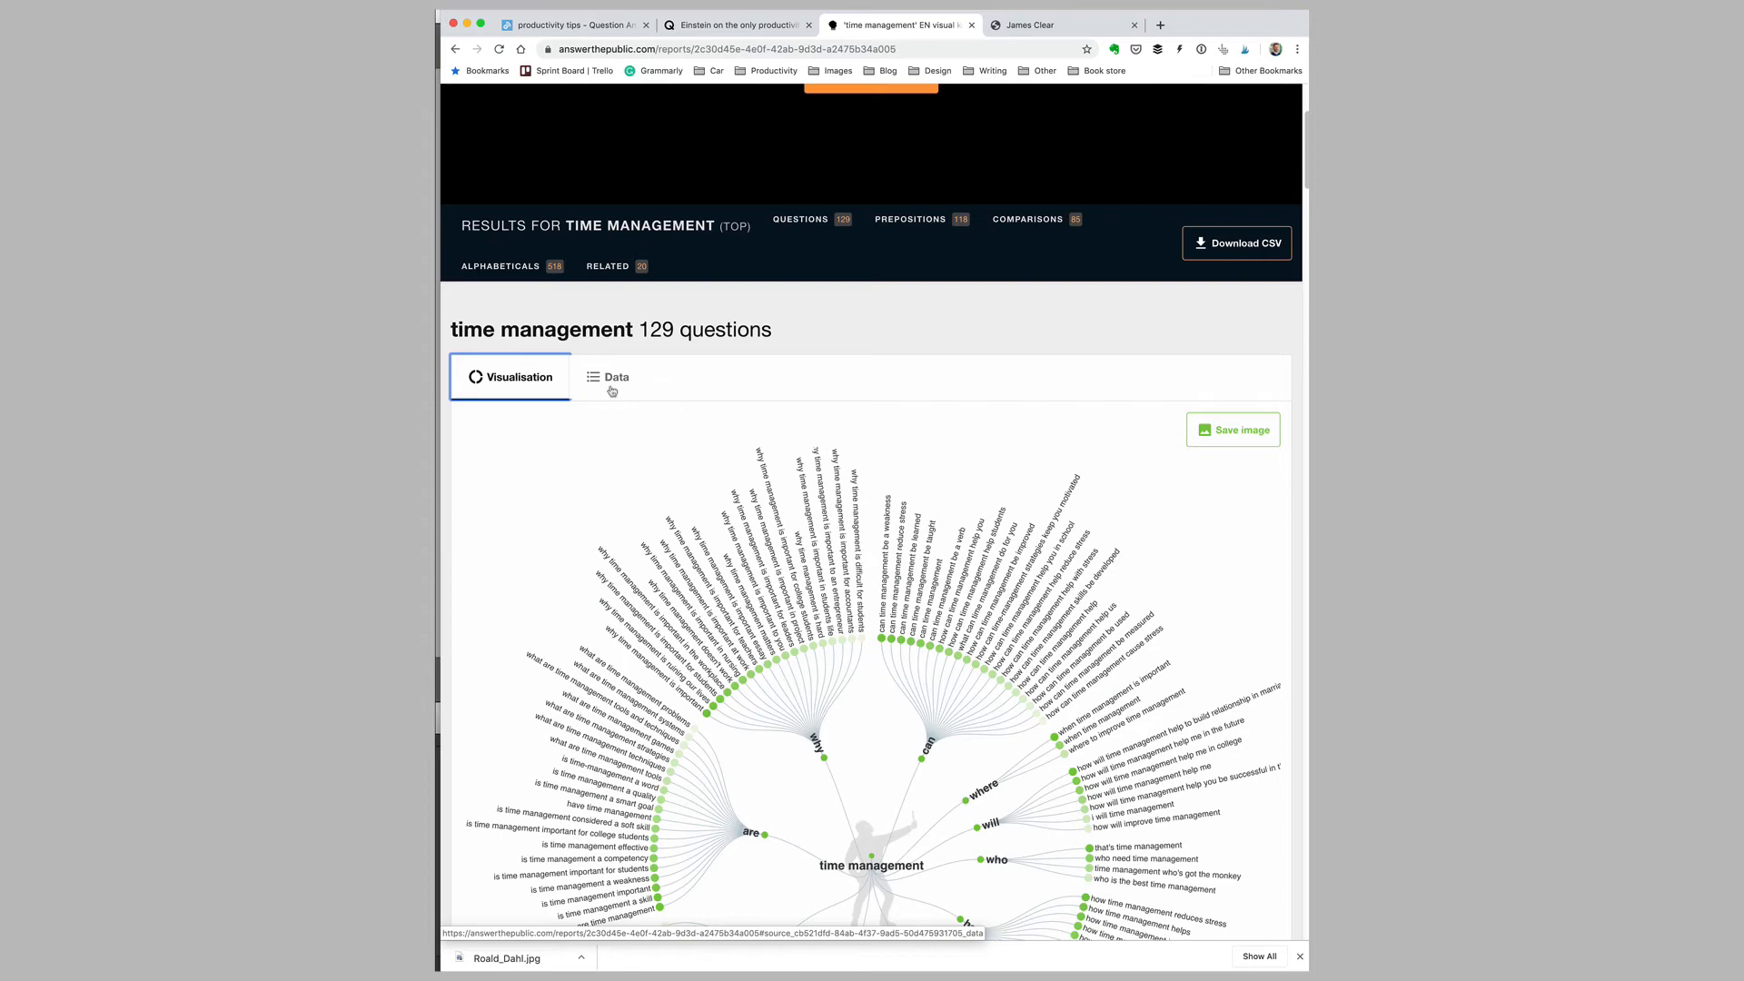
click(612, 376)
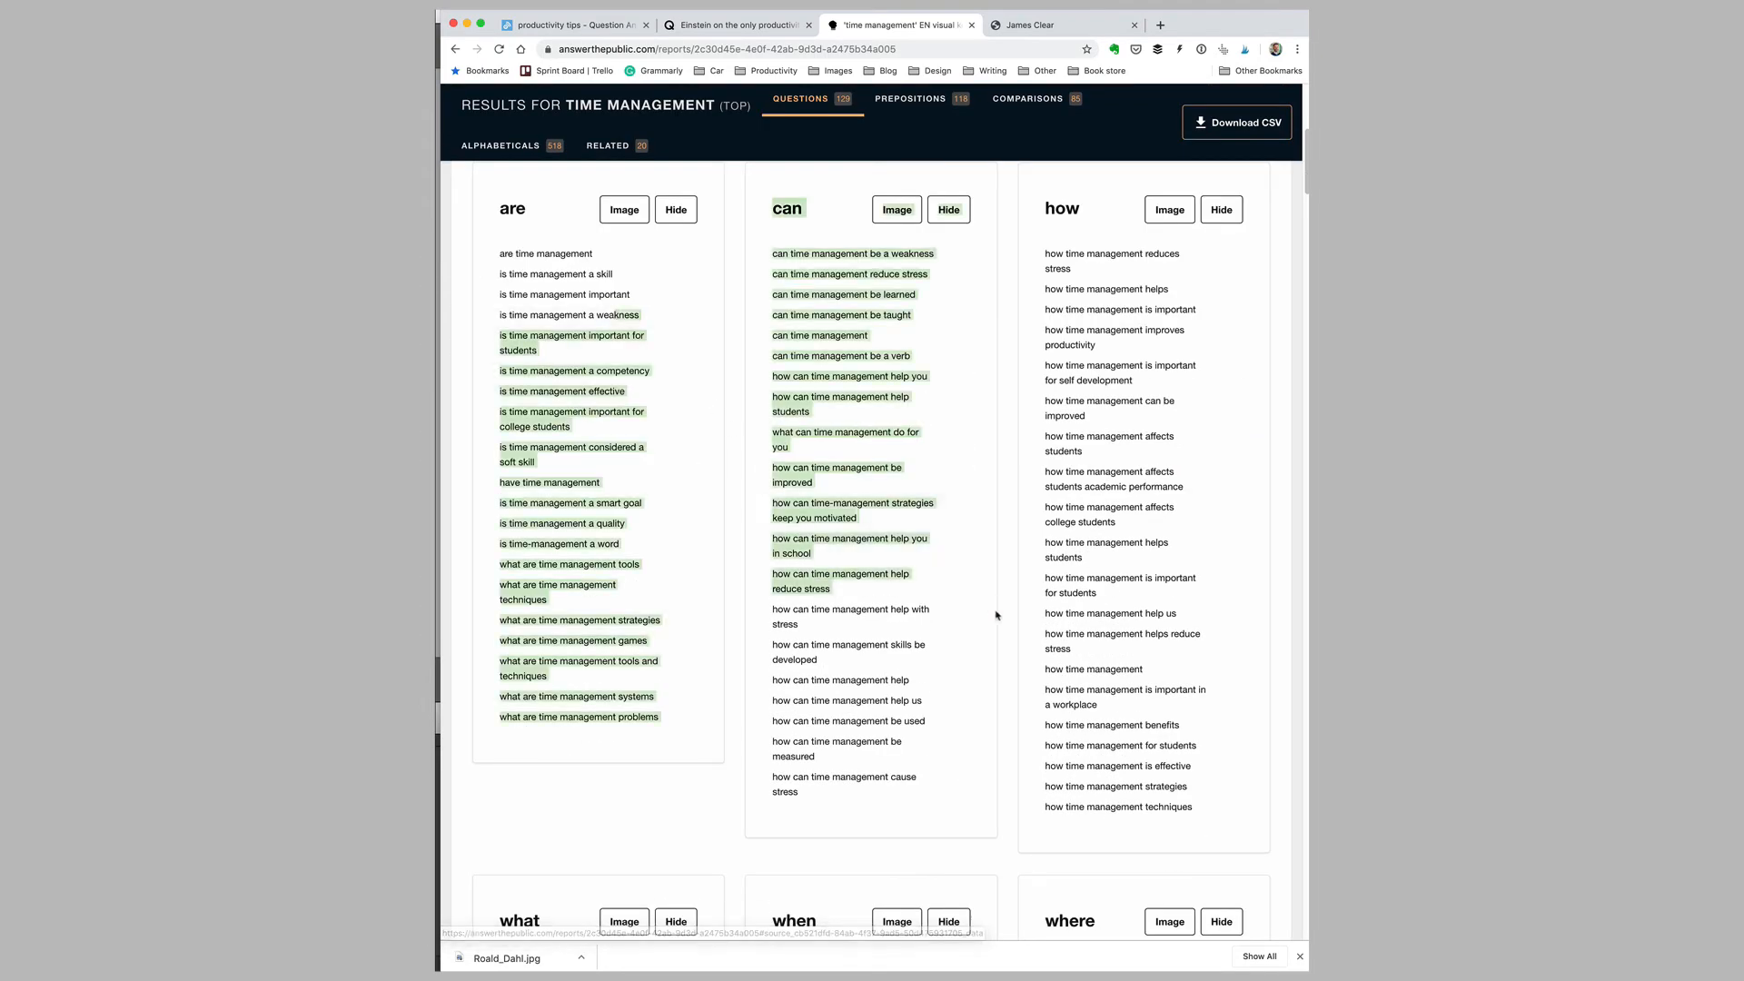